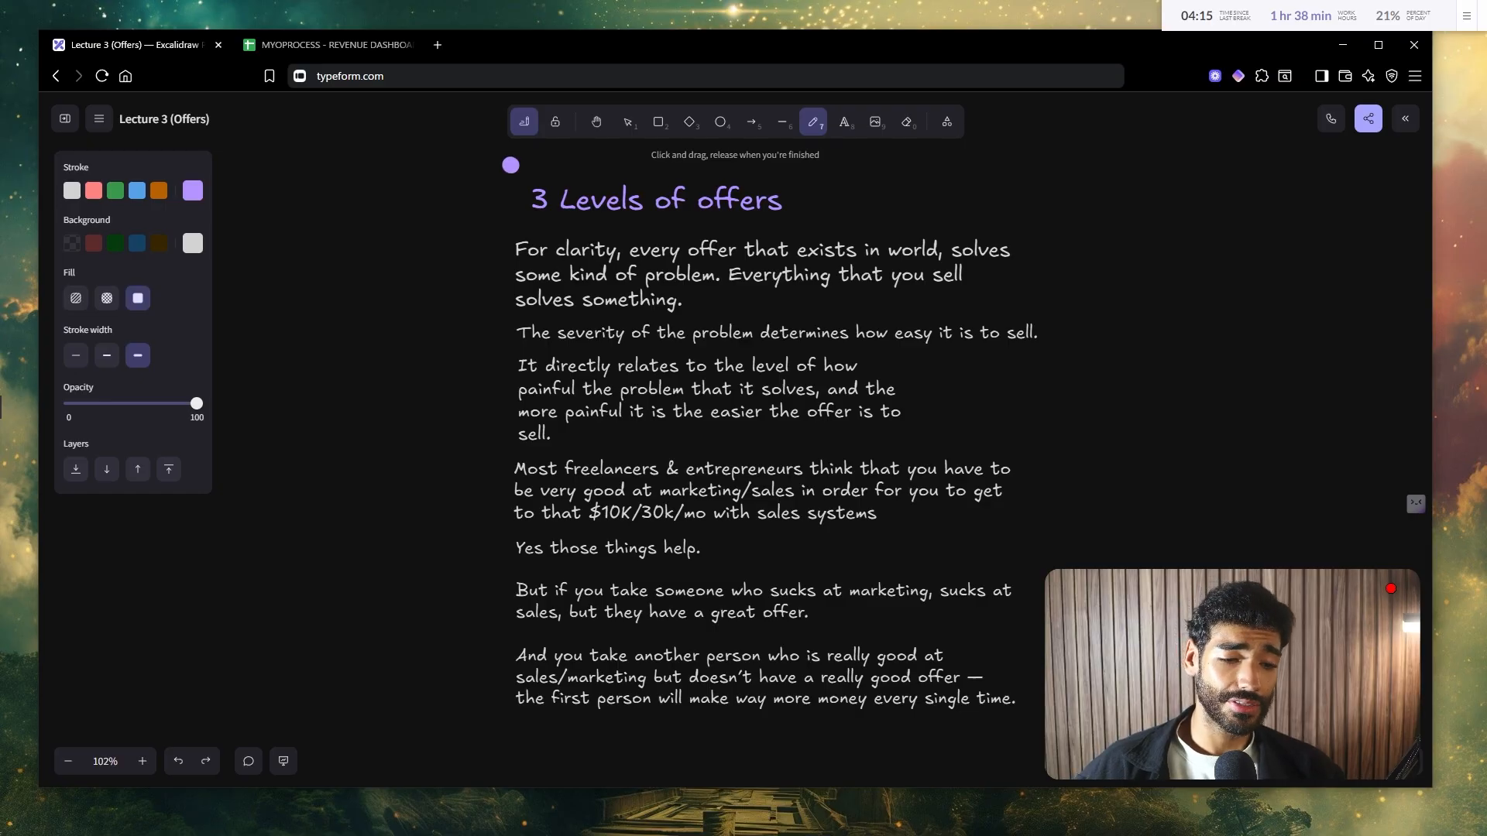
Step: Sketch a purple freehand arrow pointing at the 'Most freelancers' marketing paragraph
{"action": "left_click_drag", "start_coordinate": [510, 170], "coordinate": [621, 176]}
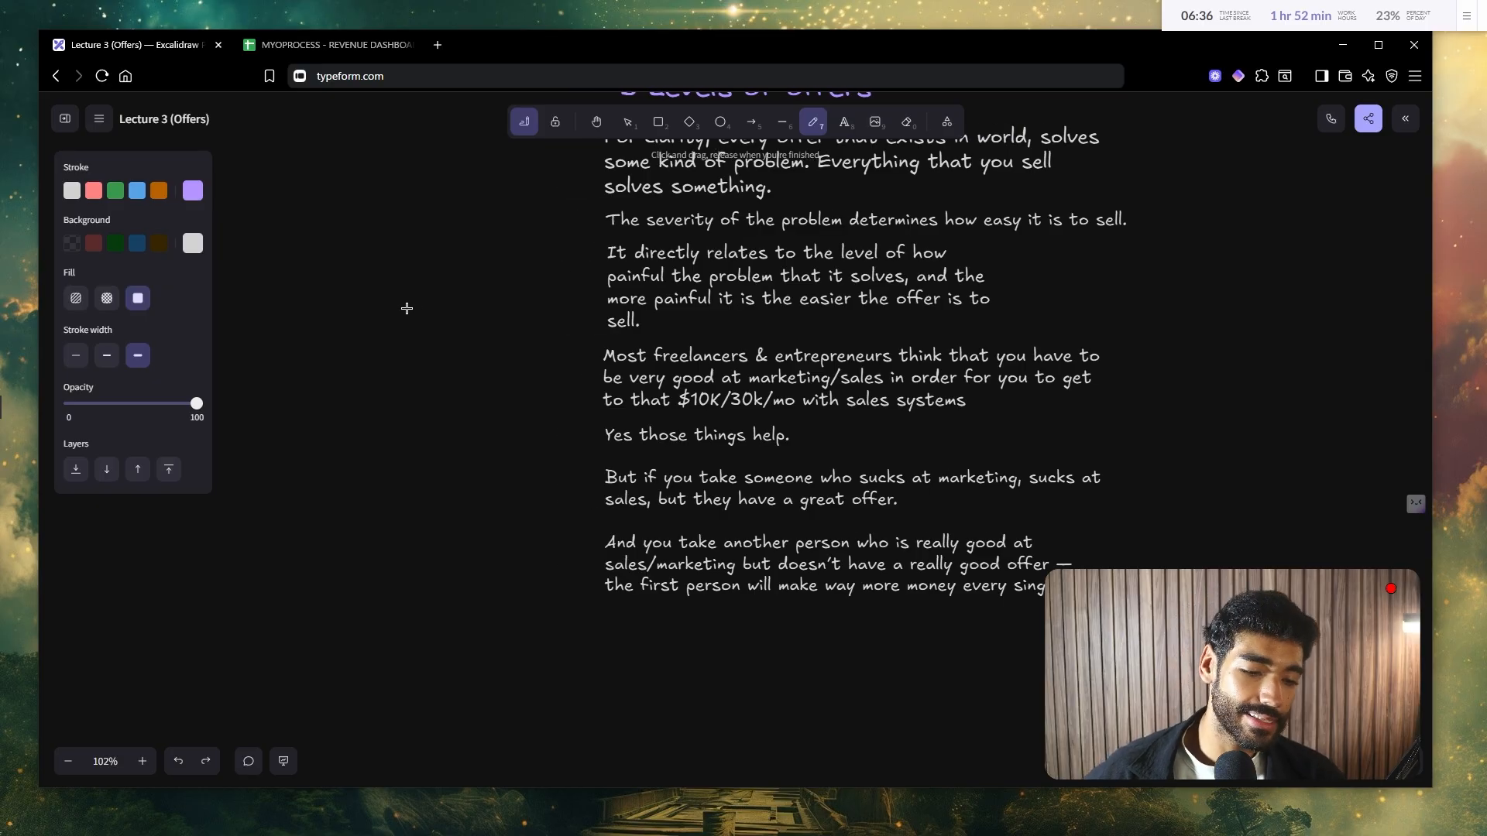
{"action": "left_click_drag", "start_coordinate": [398, 288], "coordinate": [503, 364]}
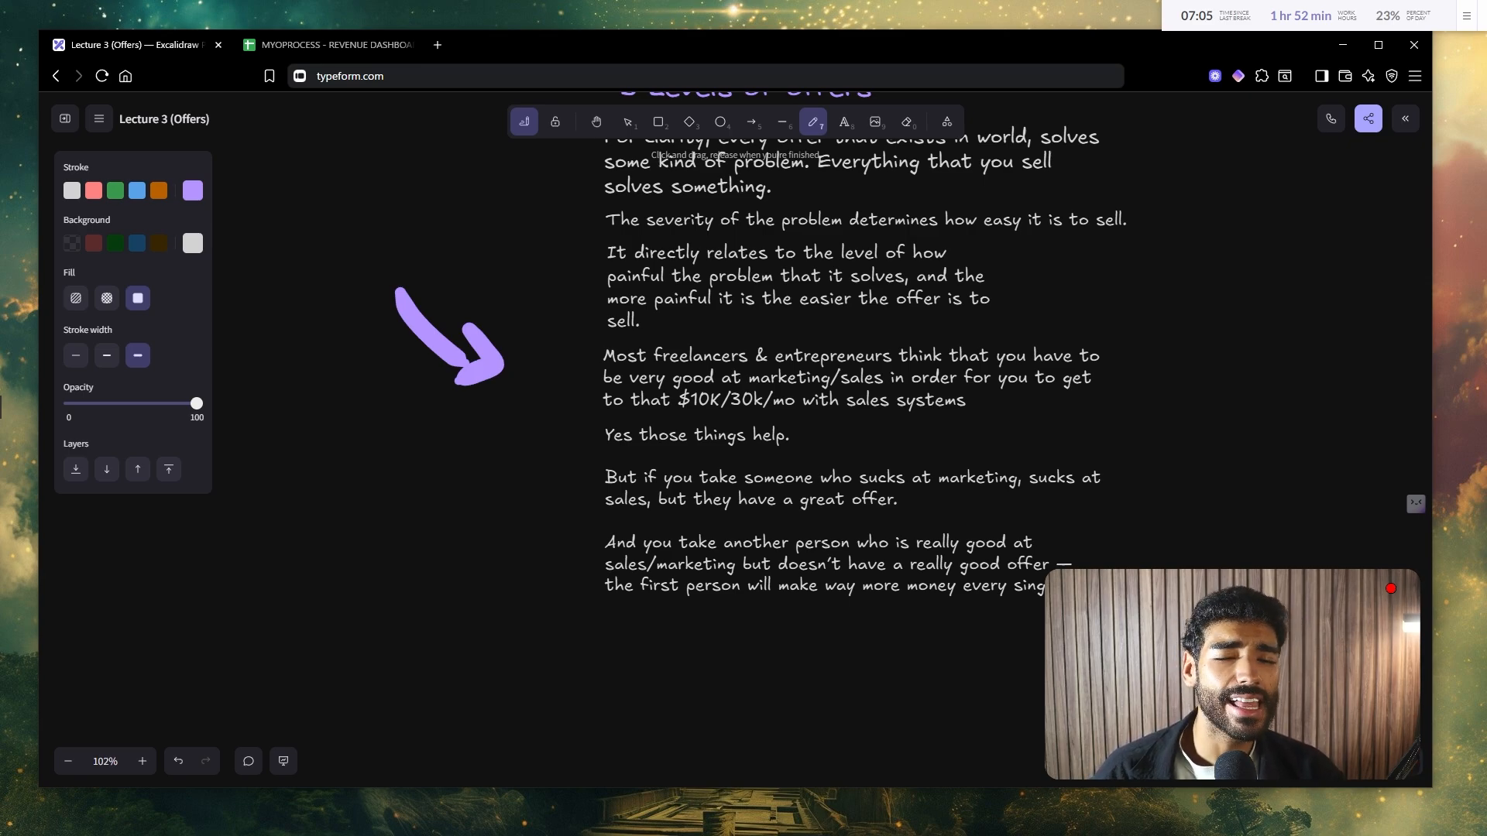
Step: Scroll to the 'Must be nice' card and draw two purple freehand strokes beside its notes
{"action": "scroll", "scroll_direction": "down", "scroll_amount": 3}
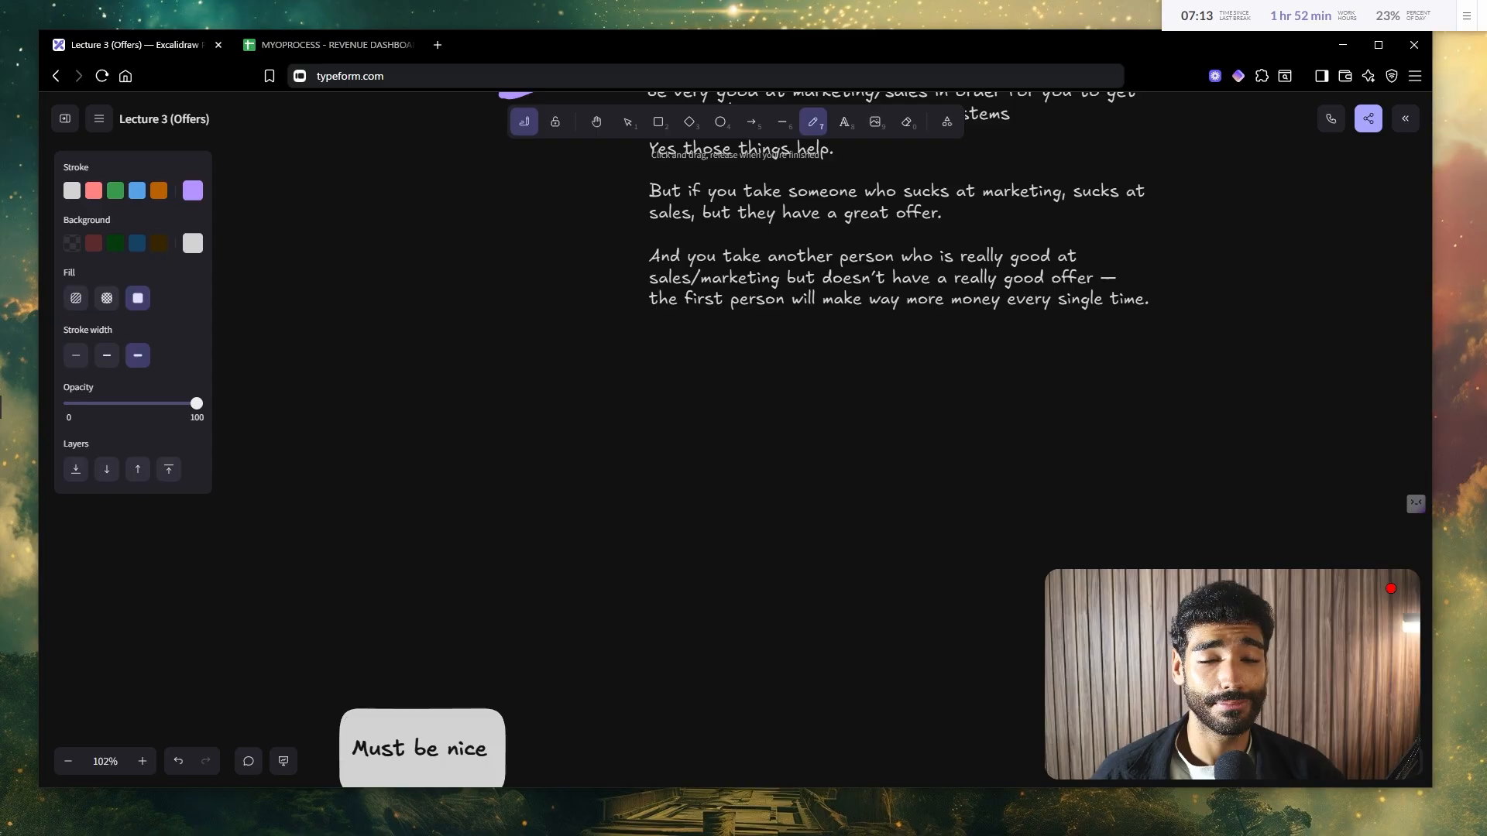
{"action": "scroll", "scroll_direction": "down", "scroll_amount": 3}
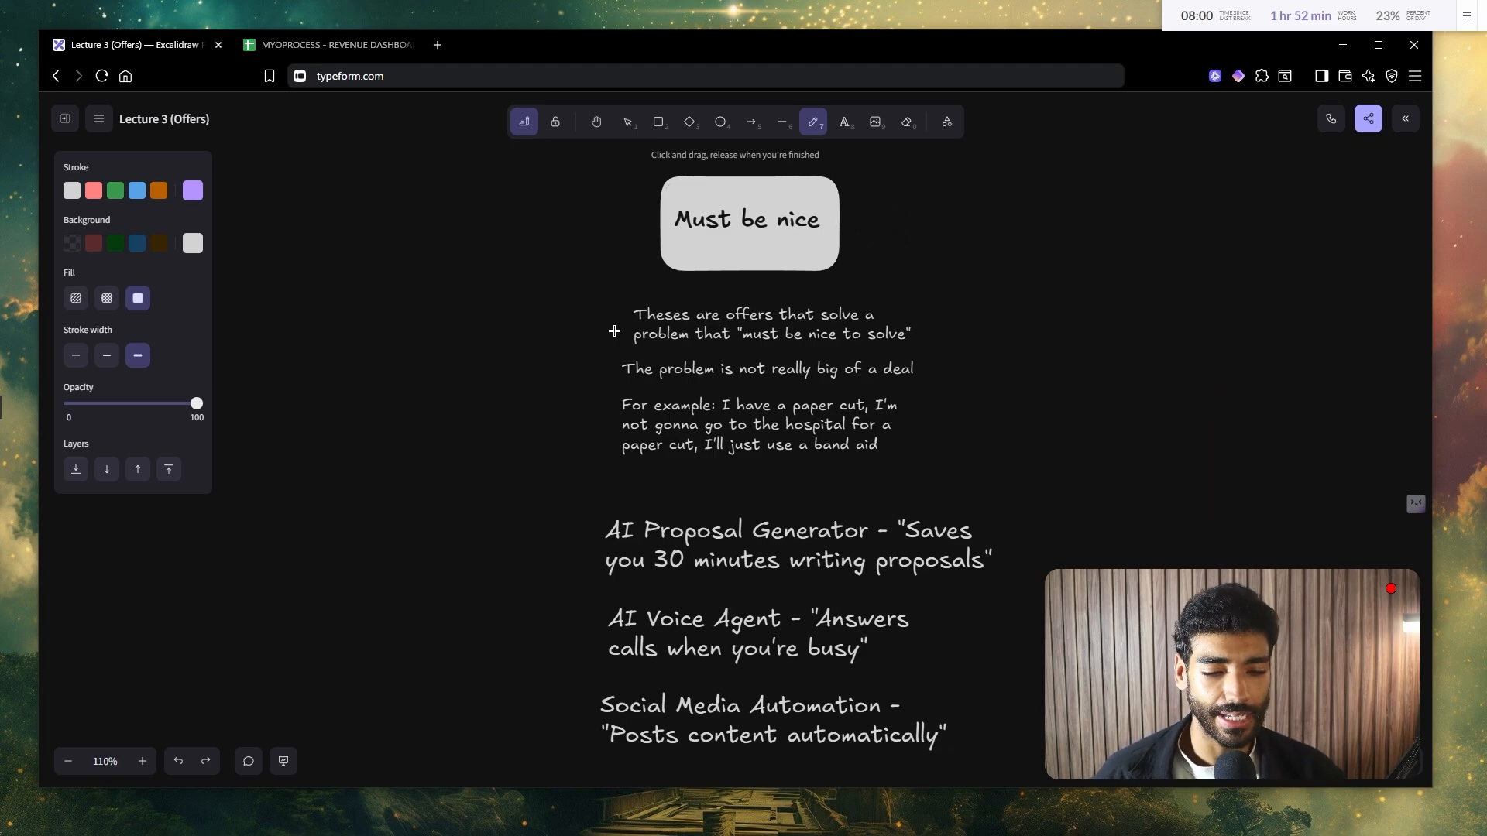
{"action": "left_click_drag", "start_coordinate": [489, 175], "coordinate": [398, 417]}
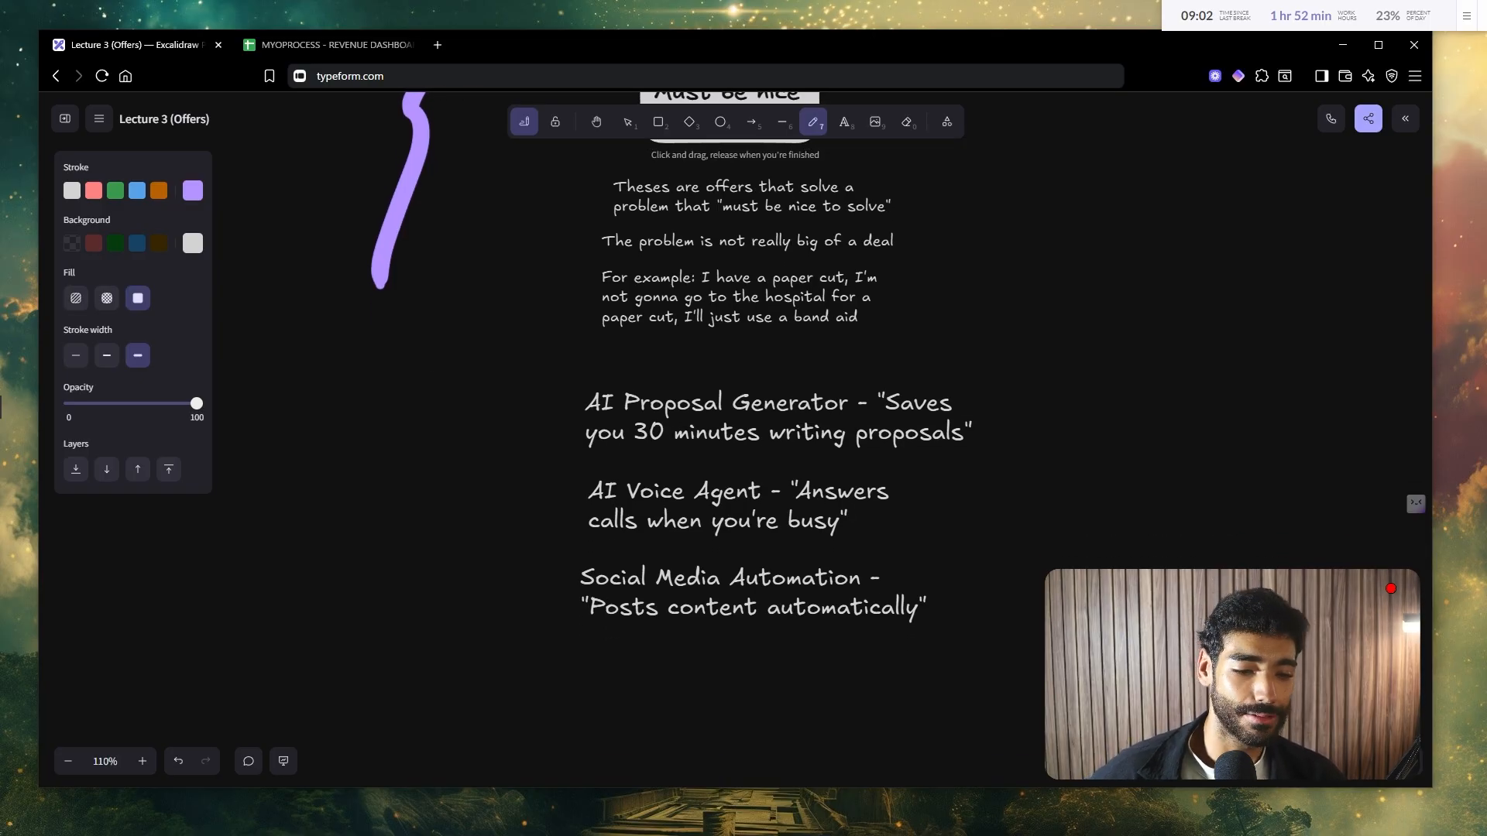
{"action": "left_click_drag", "start_coordinate": [446, 360], "coordinate": [388, 565]}
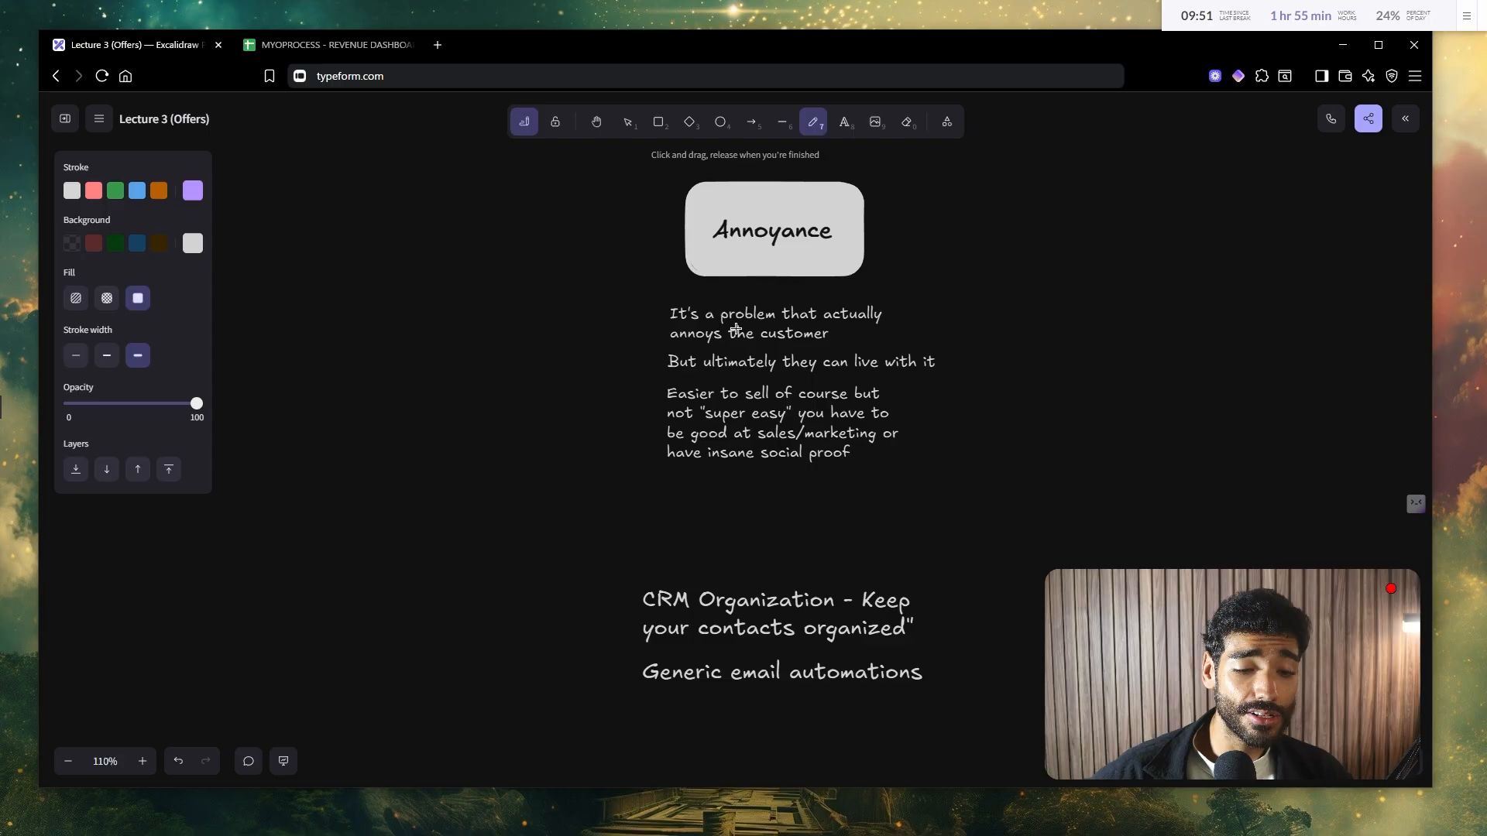
Step: Draw purple arrows at the Annoyance description and the CRM Organization example
{"action": "left_click_drag", "start_coordinate": [384, 309], "coordinate": [473, 384]}
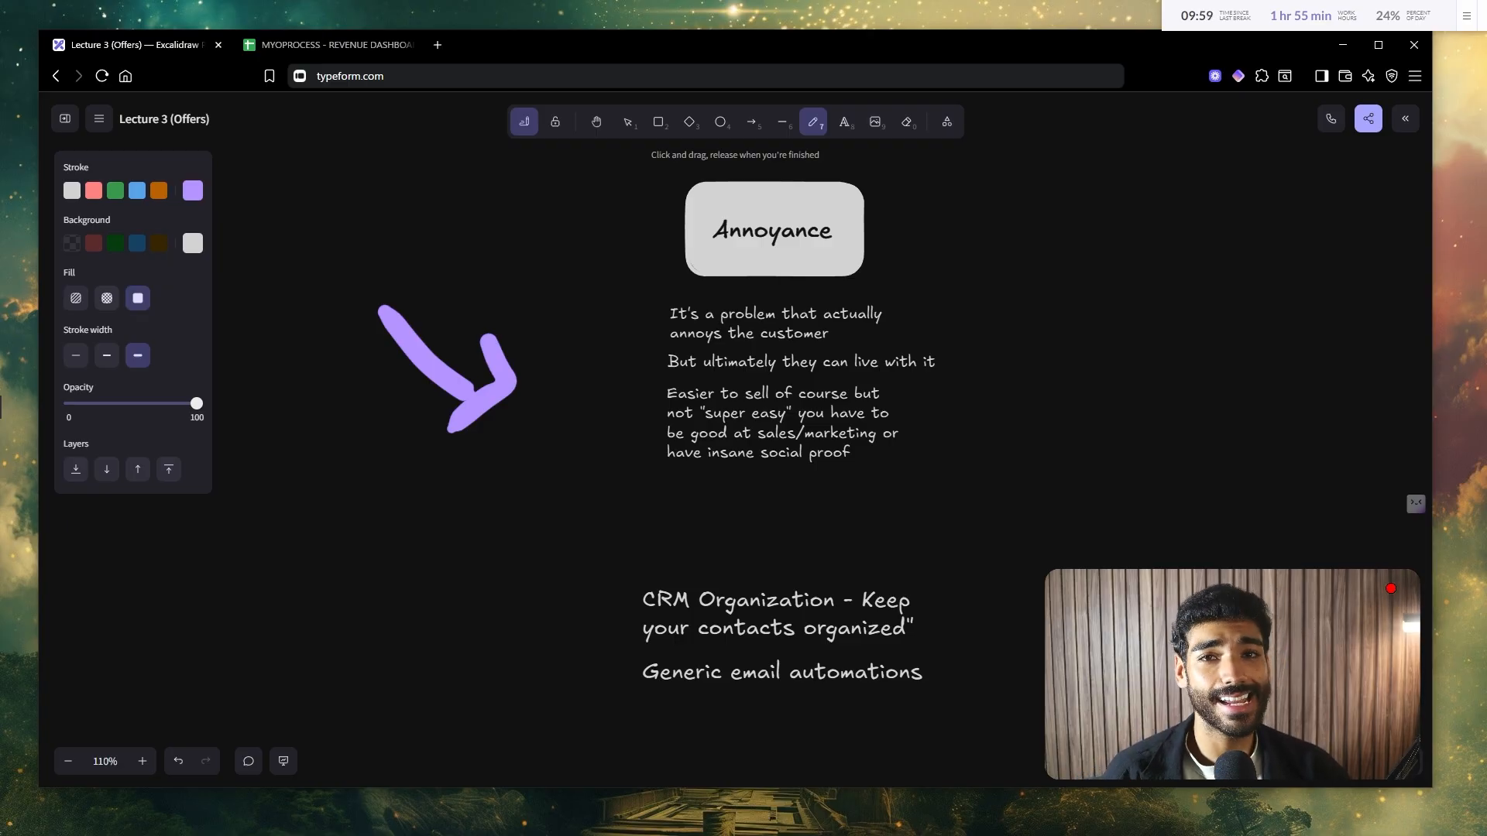
{"action": "scroll", "scroll_direction": "down", "scroll_amount": 3}
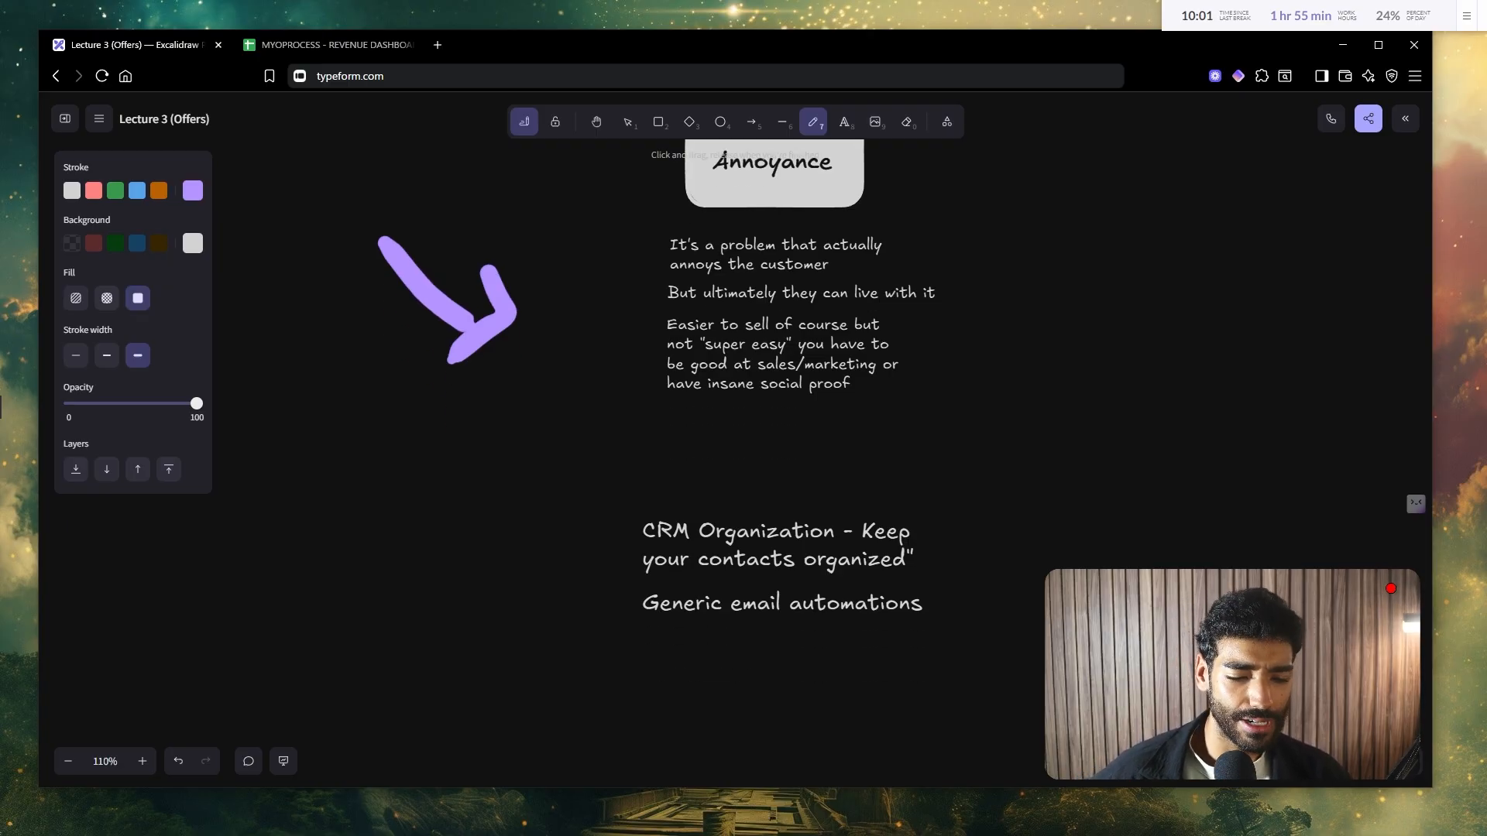
{"action": "left_click_drag", "start_coordinate": [483, 403], "coordinate": [546, 512]}
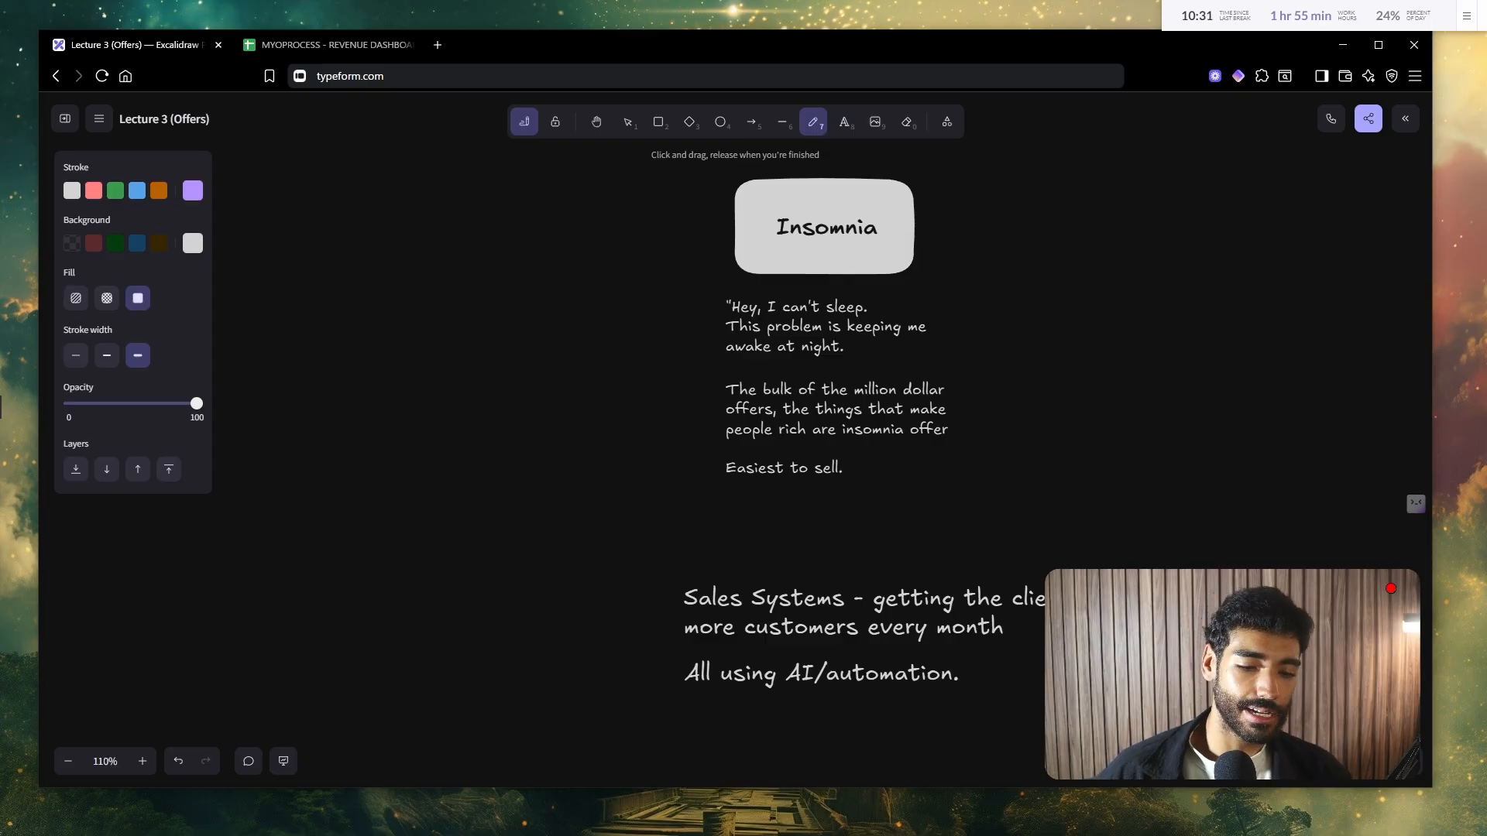
Step: Arrow the Insomnia notes, circle 'Sales Systems', and scroll to the upselling notes
{"action": "left_click_drag", "start_coordinate": [479, 327], "coordinate": [573, 412]}
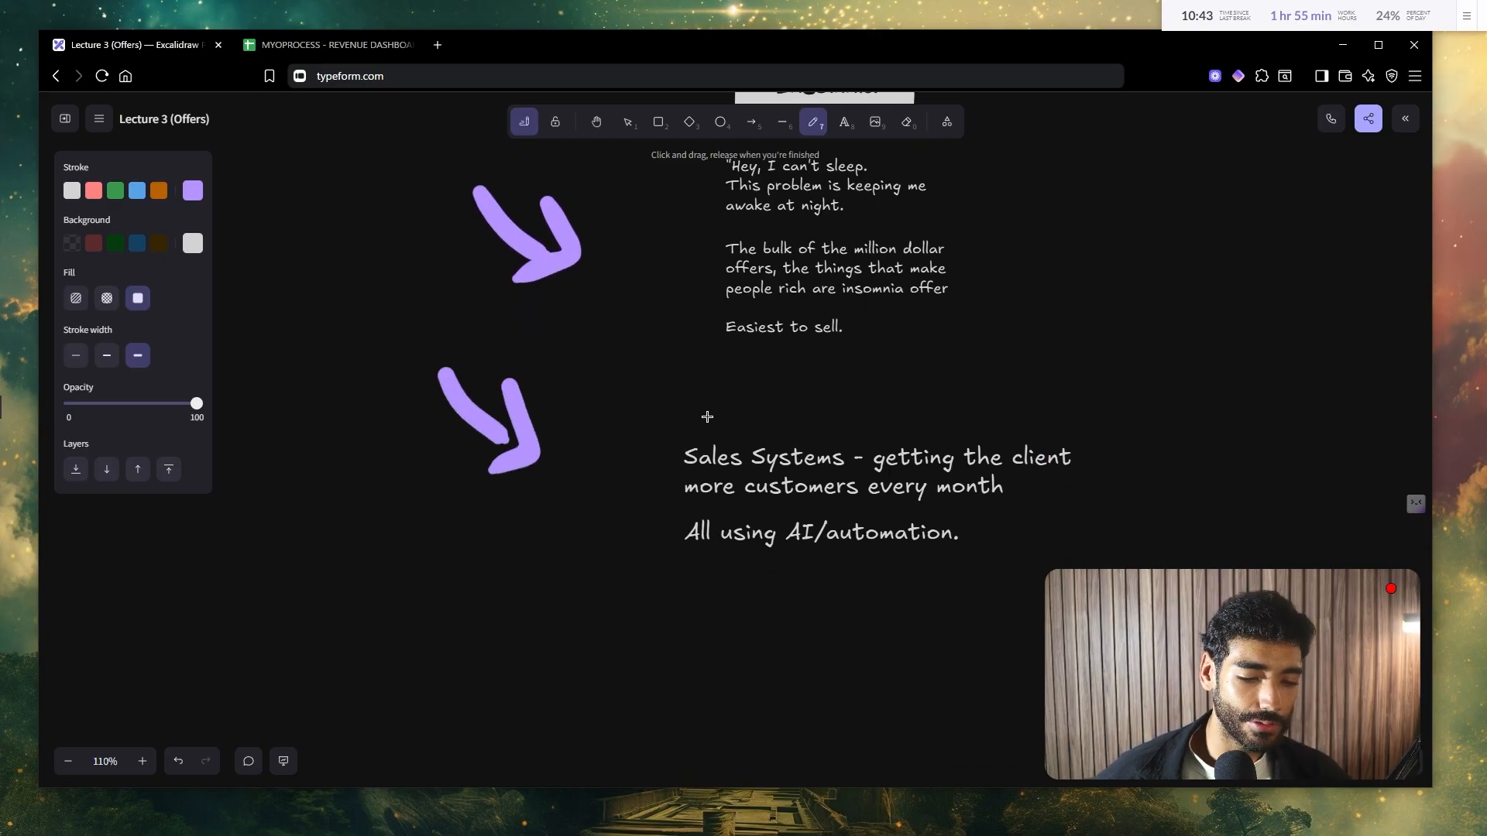
{"action": "left_click_drag", "start_coordinate": [692, 425], "coordinate": [773, 427]}
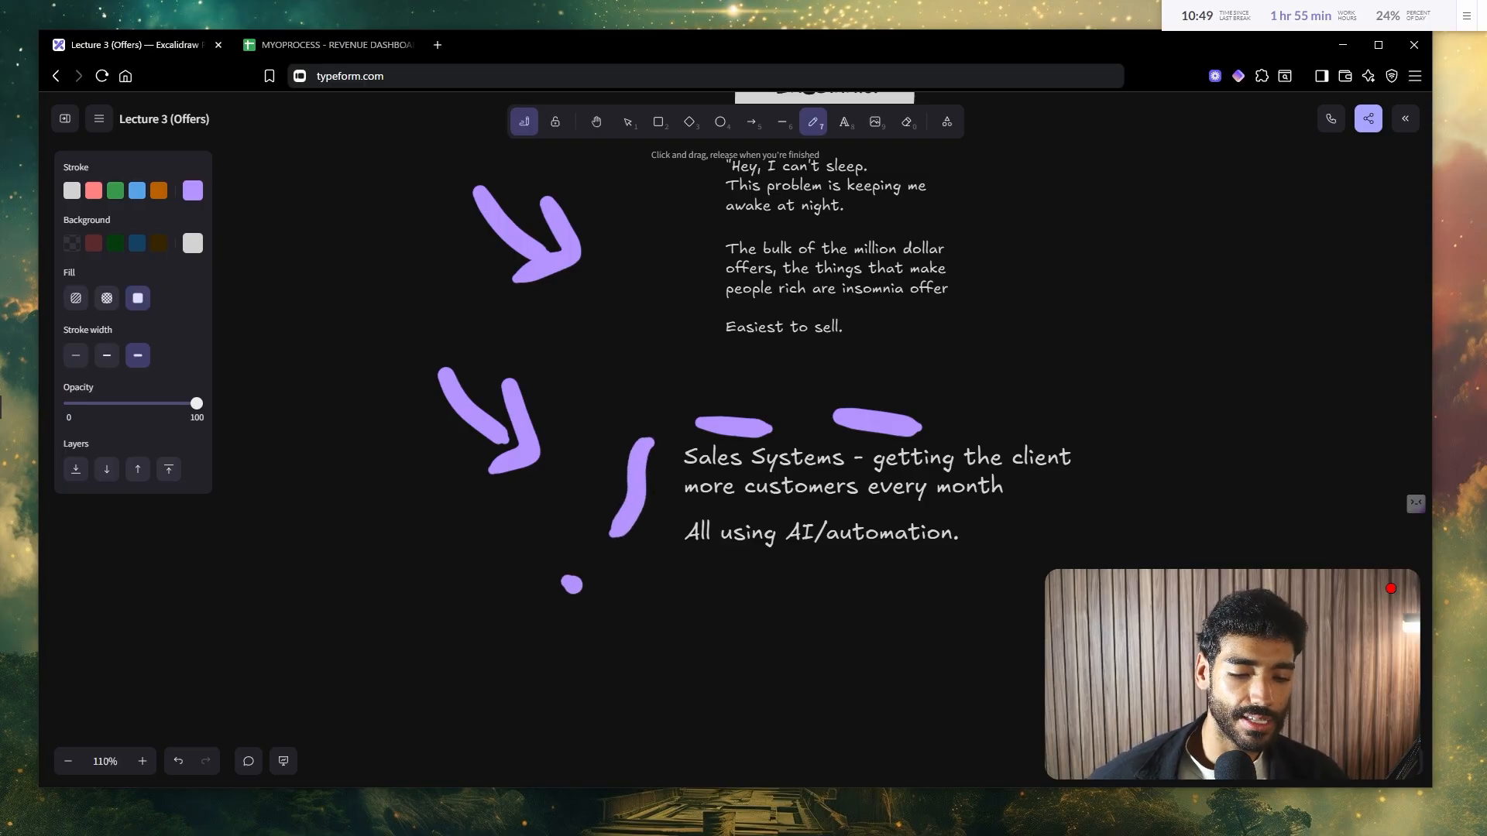
{"action": "left_click_drag", "start_coordinate": [569, 583], "coordinate": [735, 583]}
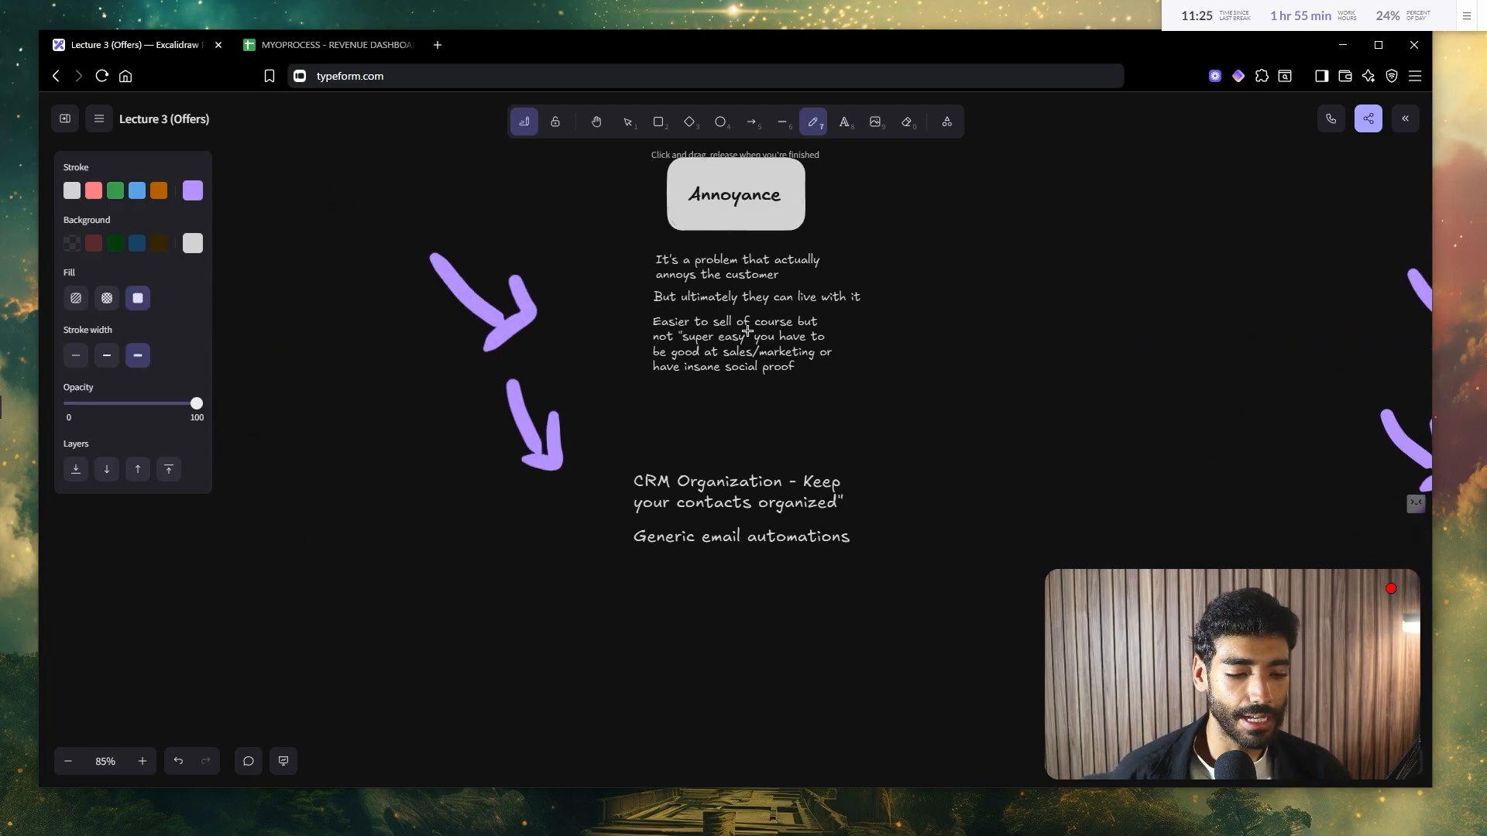
{"action": "scroll", "scroll_direction": "down", "scroll_amount": 3}
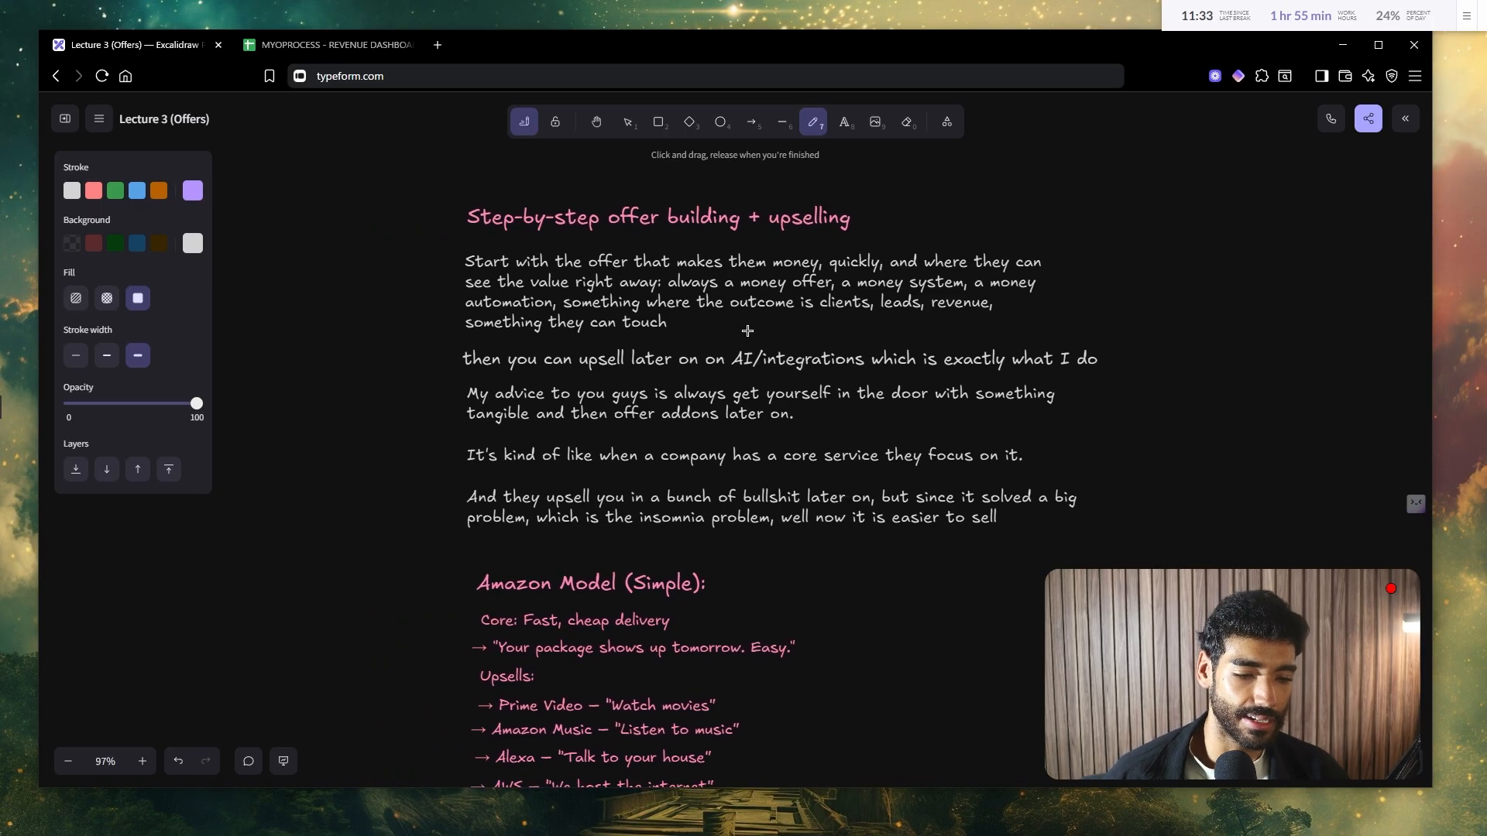
{"action": "left_click_drag", "start_coordinate": [389, 227], "coordinate": [370, 289]}
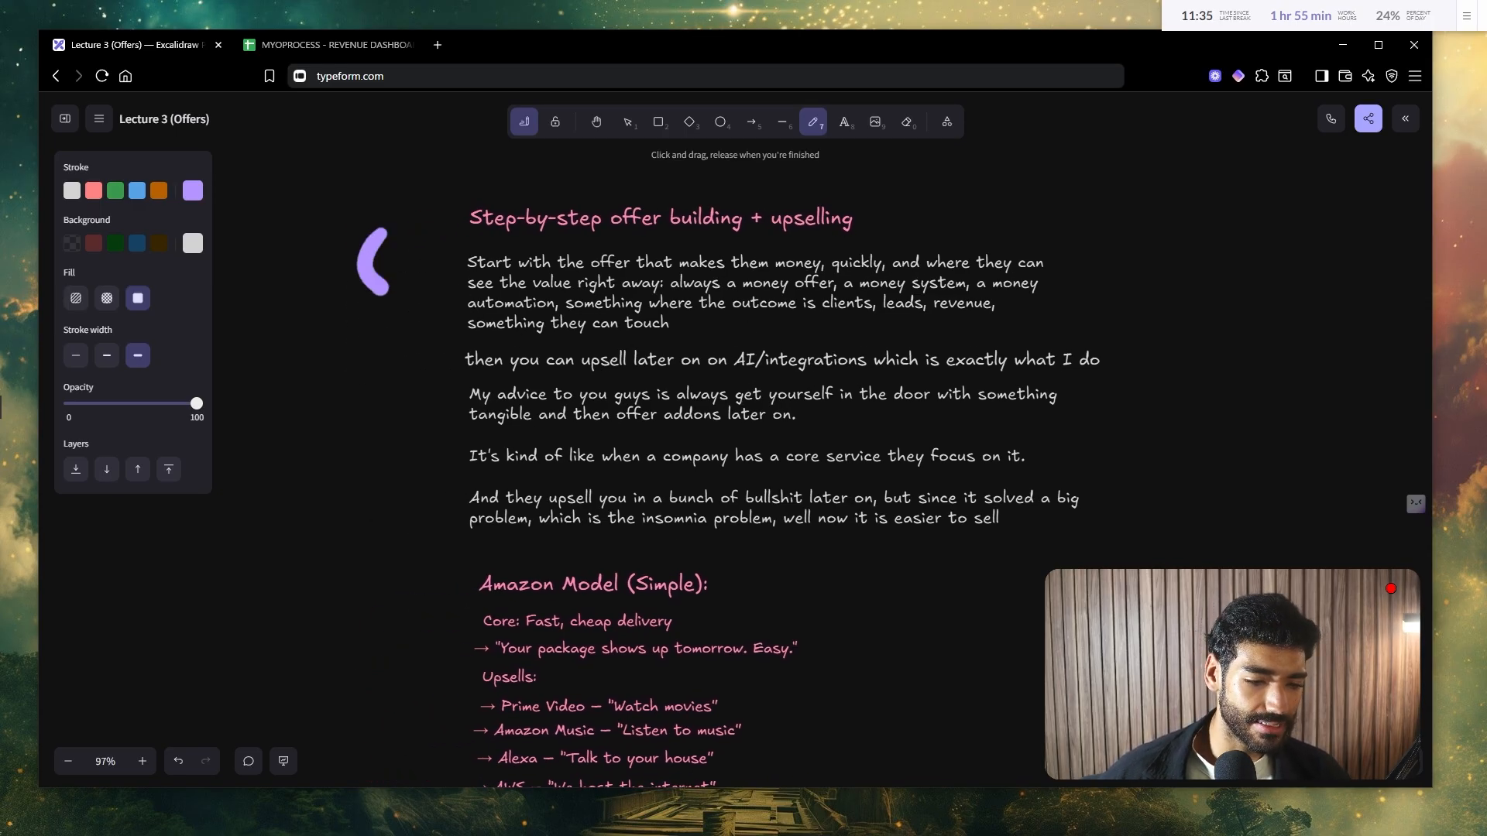
{"action": "left_click_drag", "start_coordinate": [379, 237], "coordinate": [370, 408]}
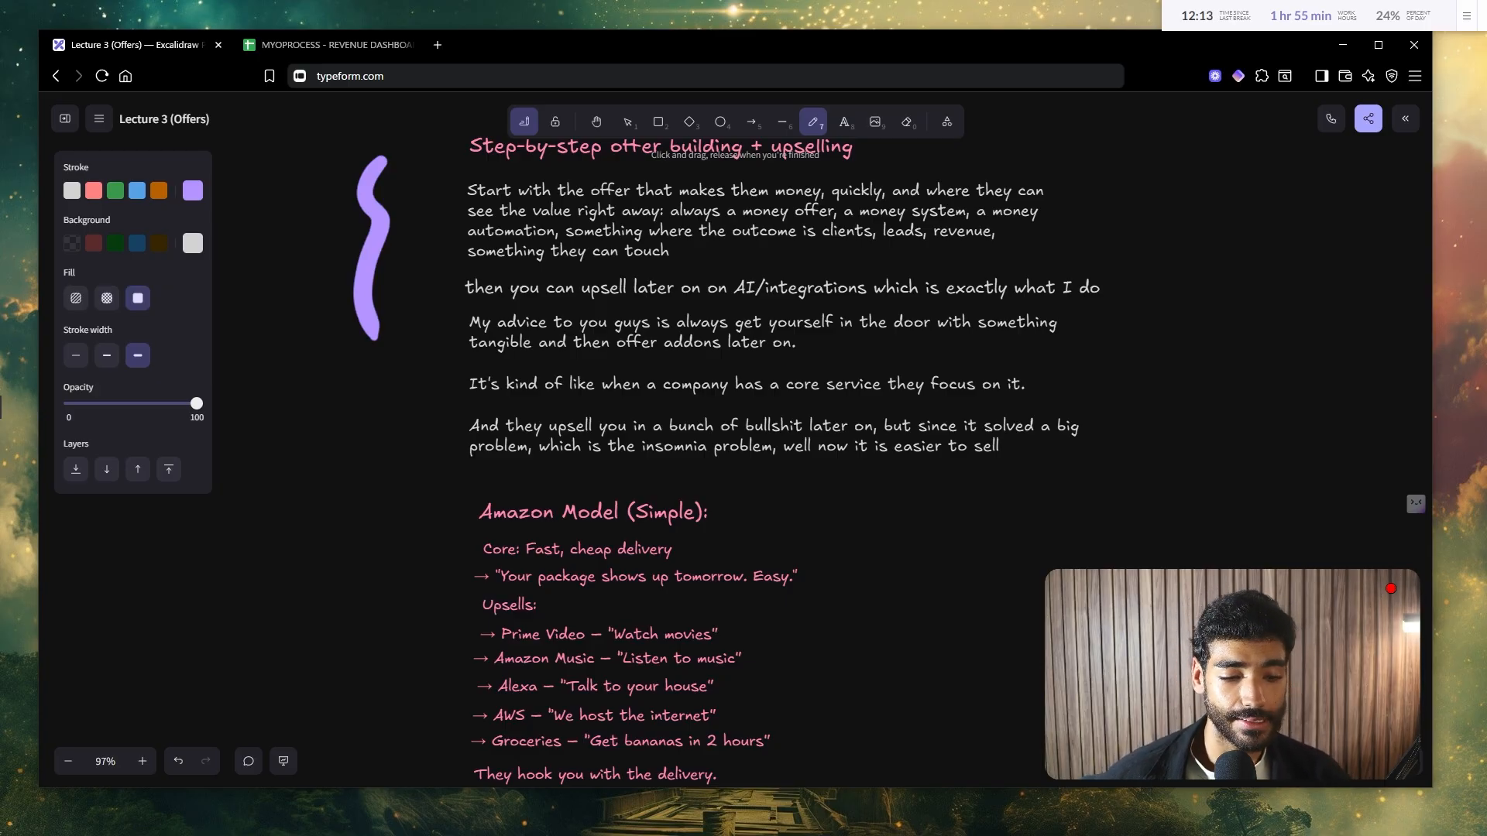
{"action": "scroll", "scroll_direction": "down", "scroll_amount": 3}
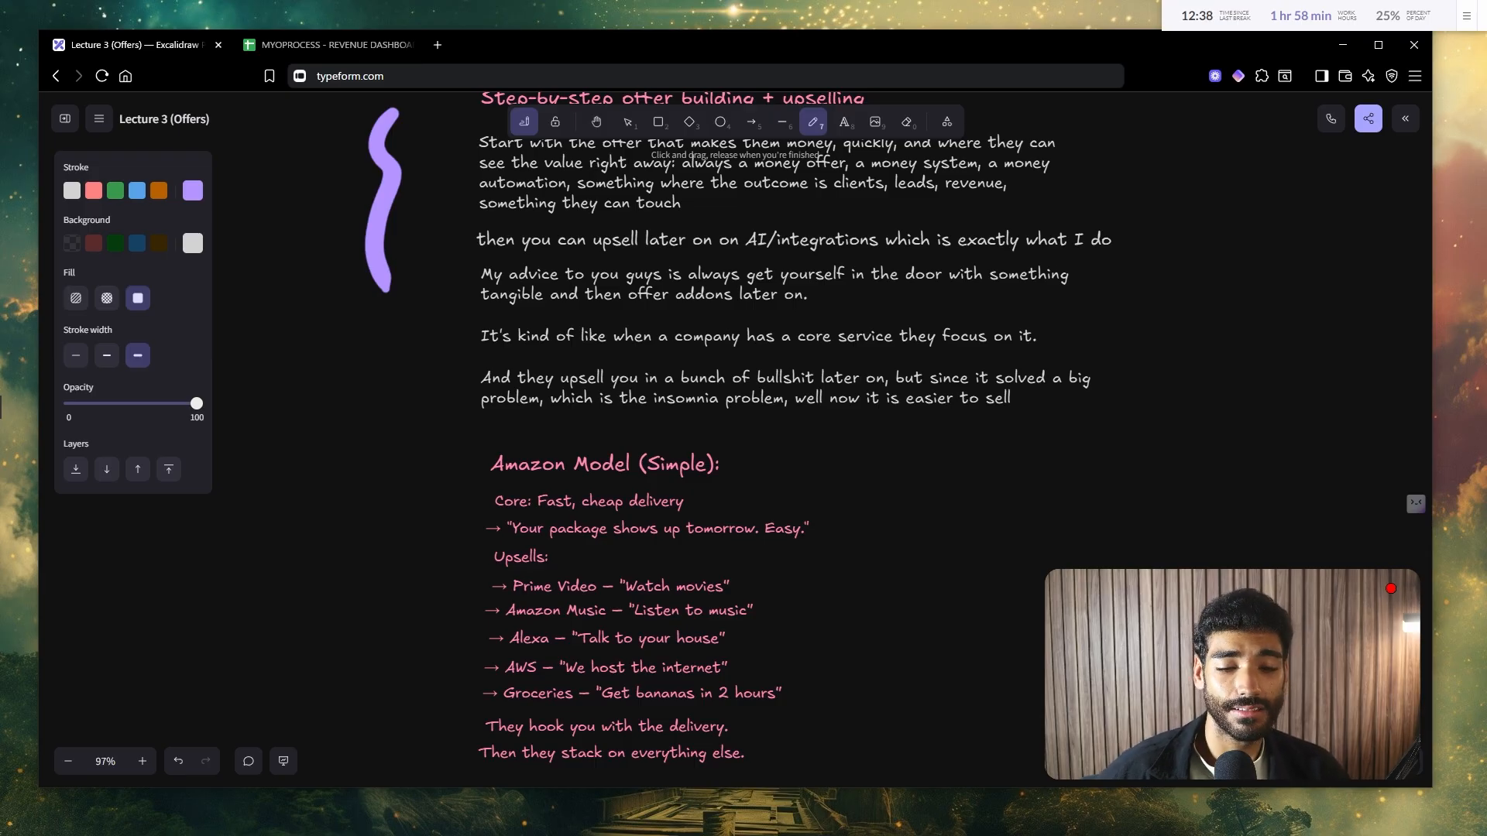
{"action": "left_click_drag", "start_coordinate": [341, 351], "coordinate": [427, 398]}
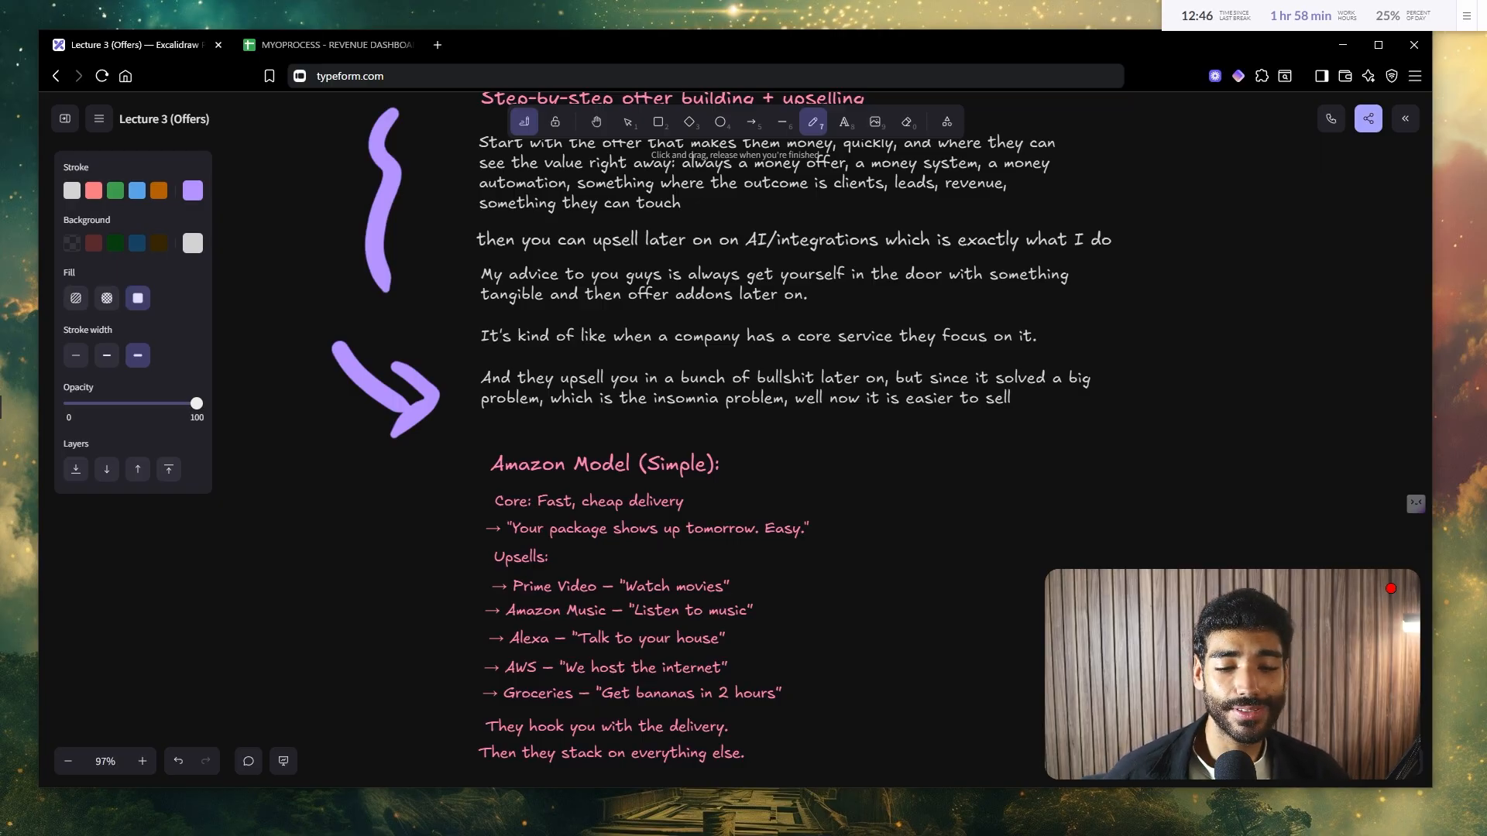
{"action": "scroll", "scroll_direction": "down", "scroll_amount": 3}
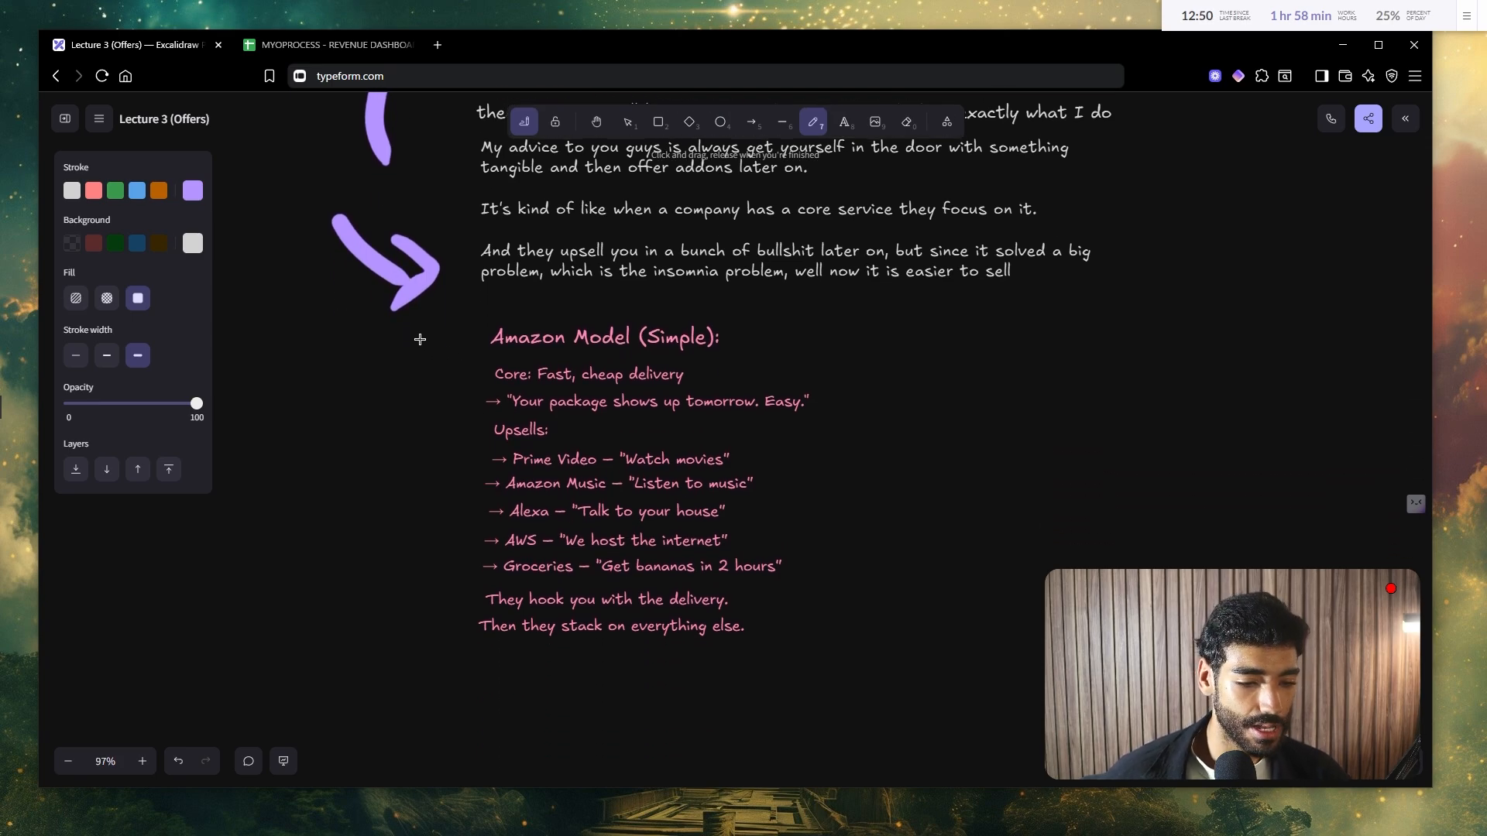
{"action": "left_click_drag", "start_coordinate": [419, 339], "coordinate": [409, 450]}
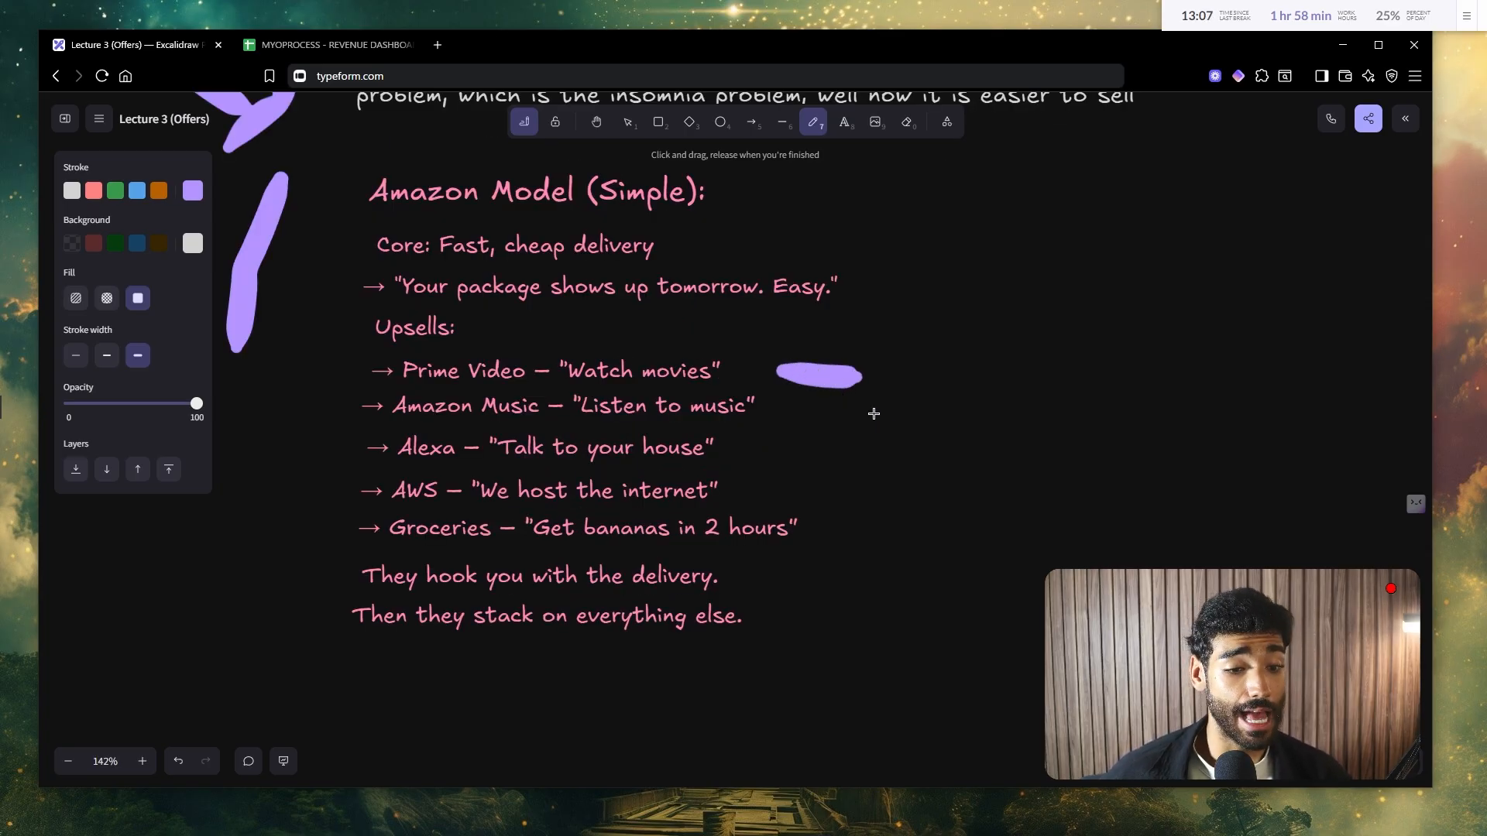
{"action": "left_click_drag", "start_coordinate": [825, 398], "coordinate": [900, 412]}
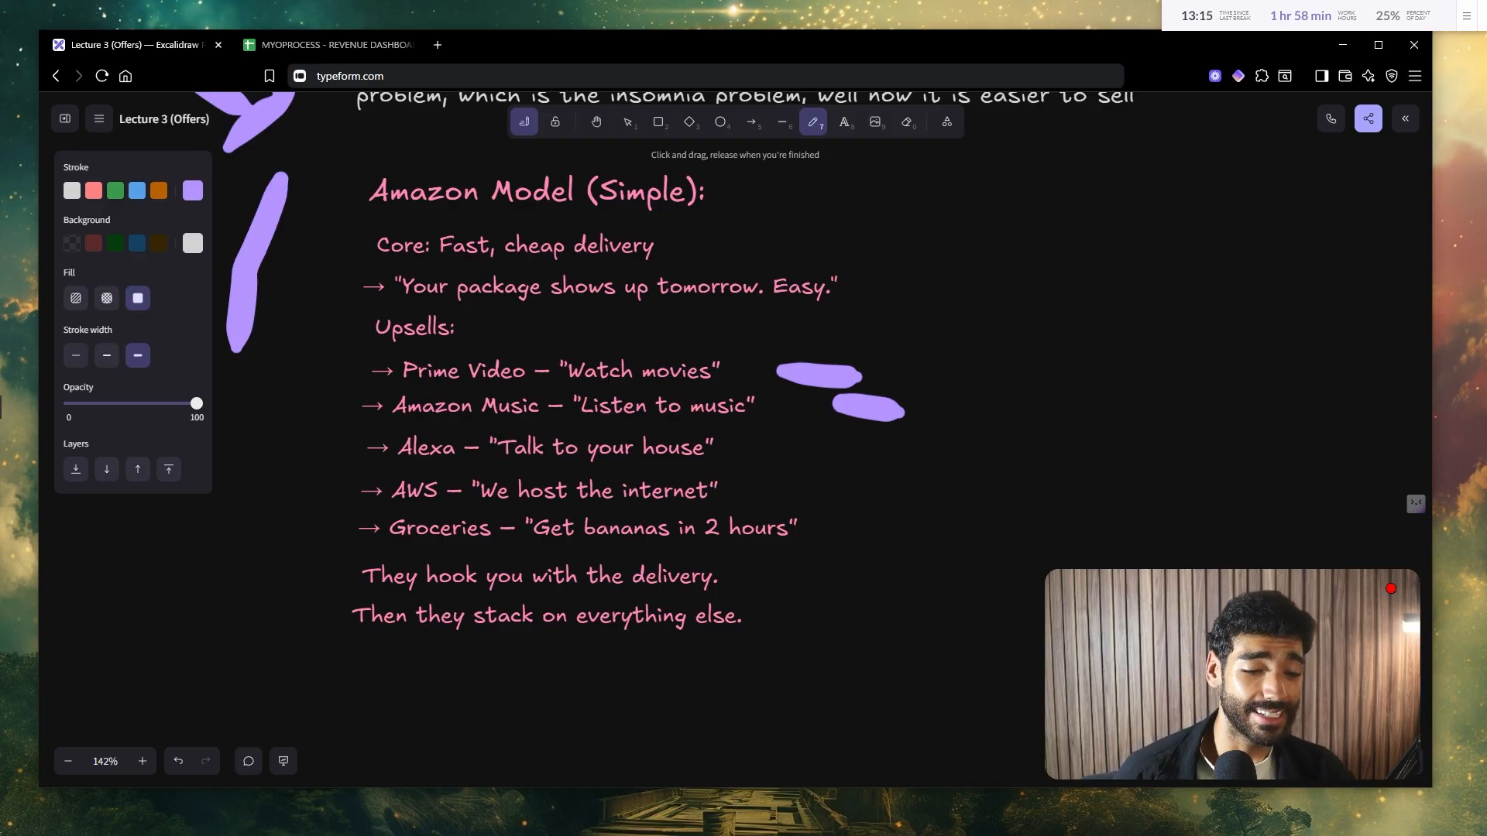
{"action": "scroll", "scroll_direction": "down", "scroll_amount": 3}
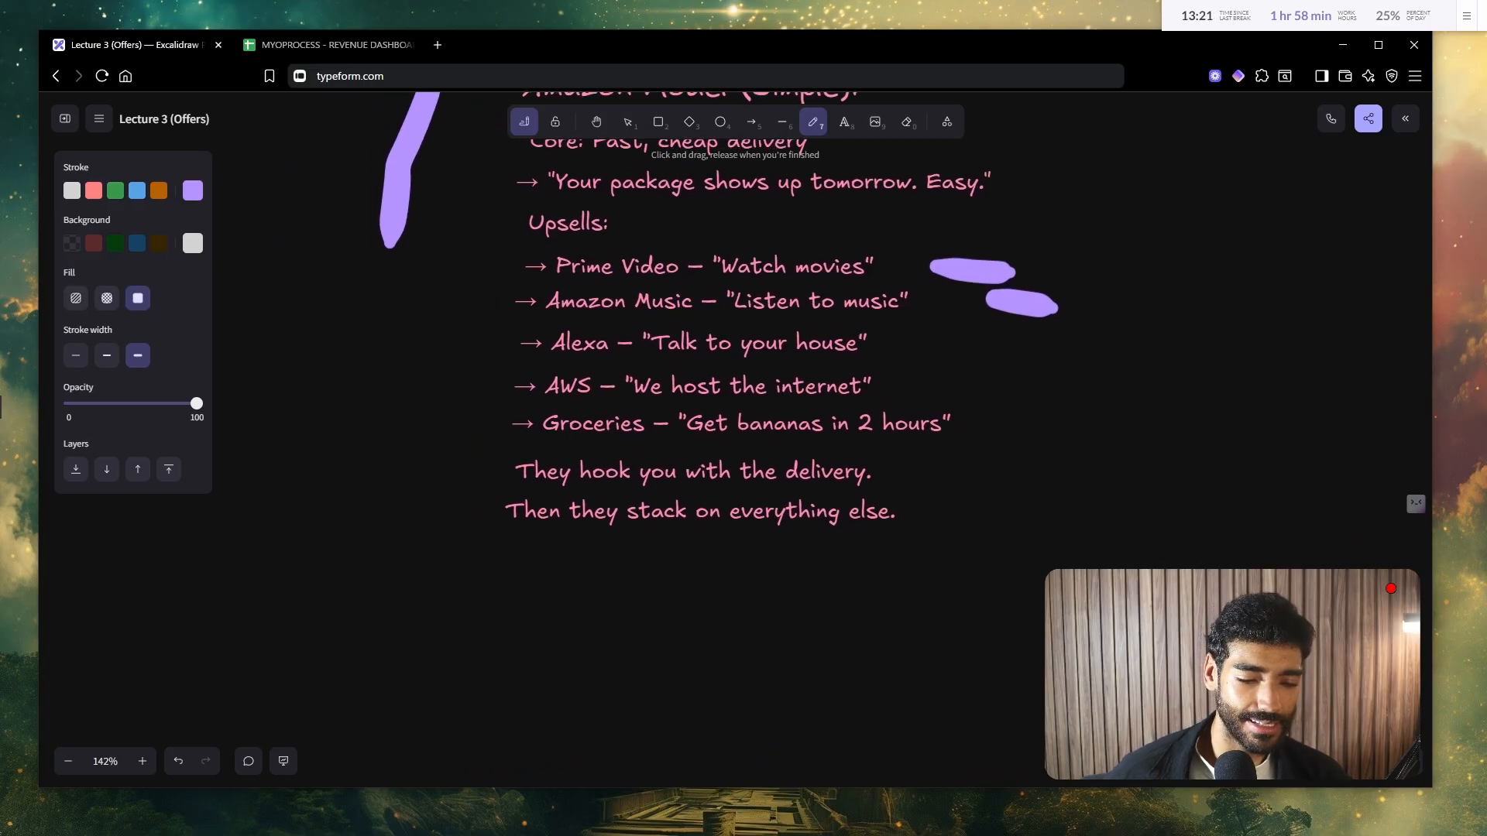
{"action": "scroll", "scroll_direction": "down", "scroll_amount": 3}
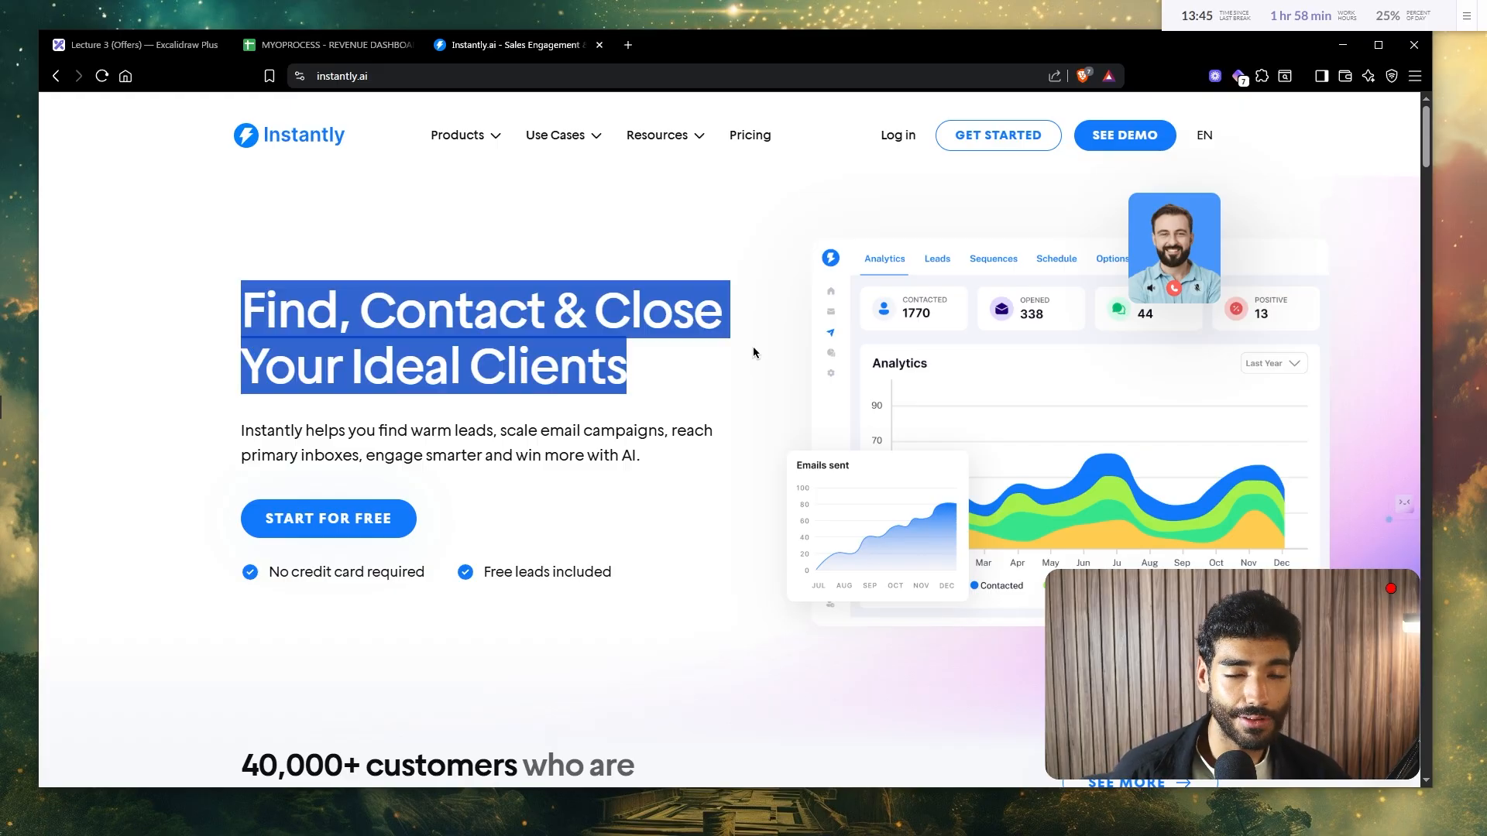
Step: Open the Instantly Products menu listing Outreach, Lead Database, CRM and AI Copilot
{"action": "left_click", "coordinate": [457, 135]}
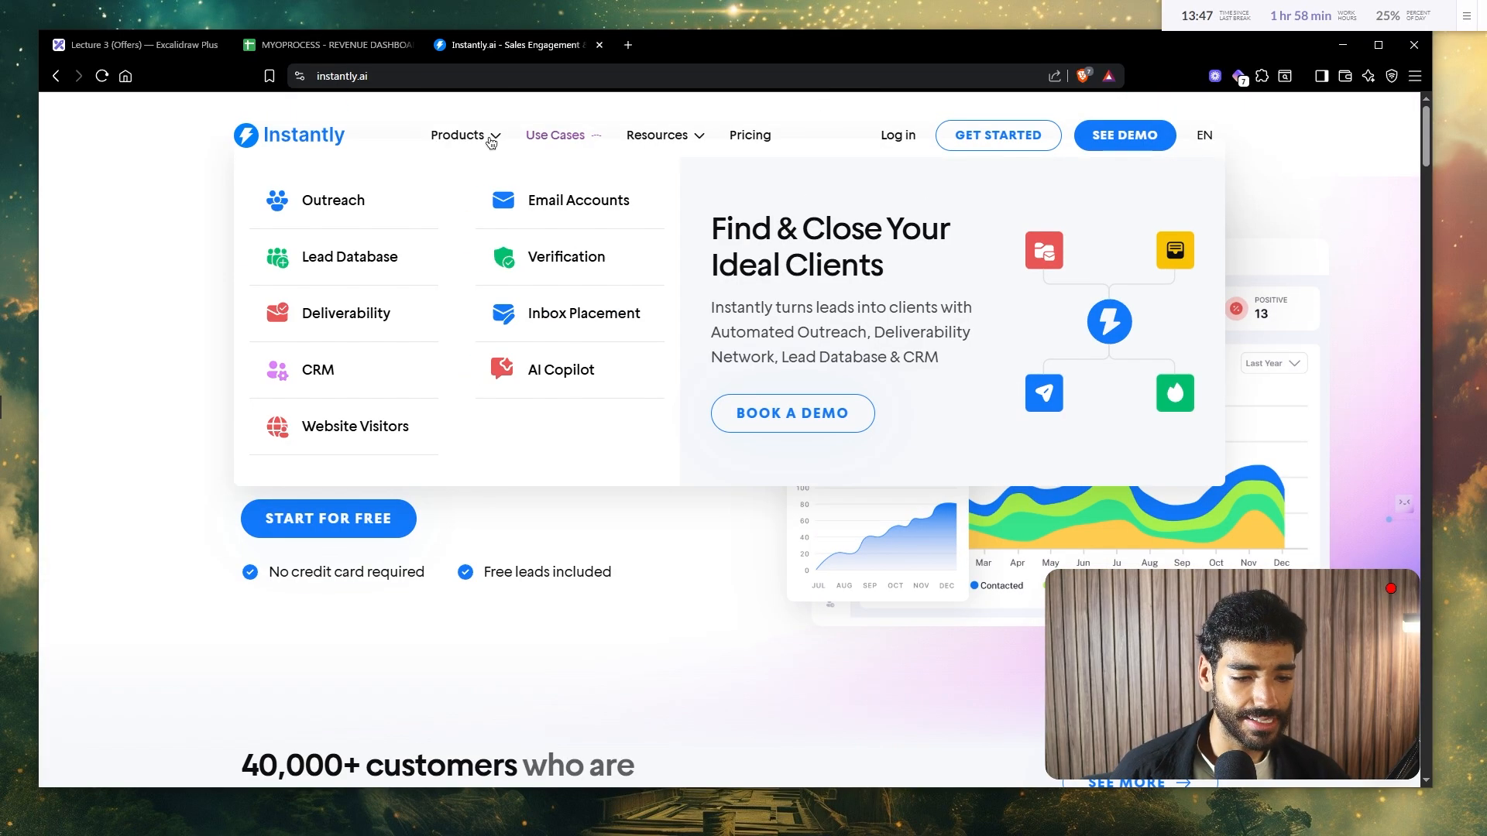
{"action": "mouse_move", "coordinate": [393, 240]}
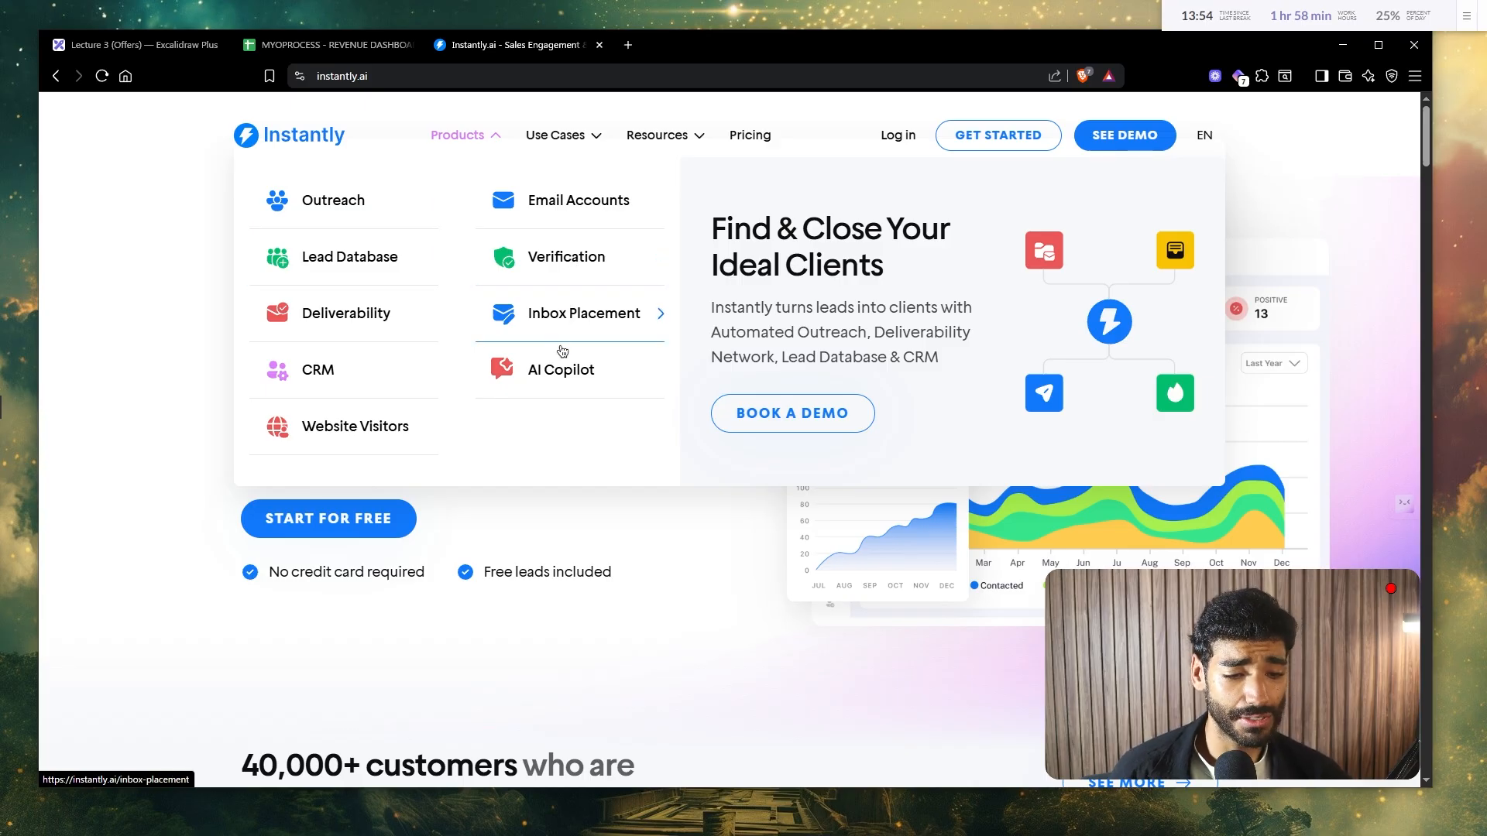
{"action": "mouse_move", "coordinate": [387, 369]}
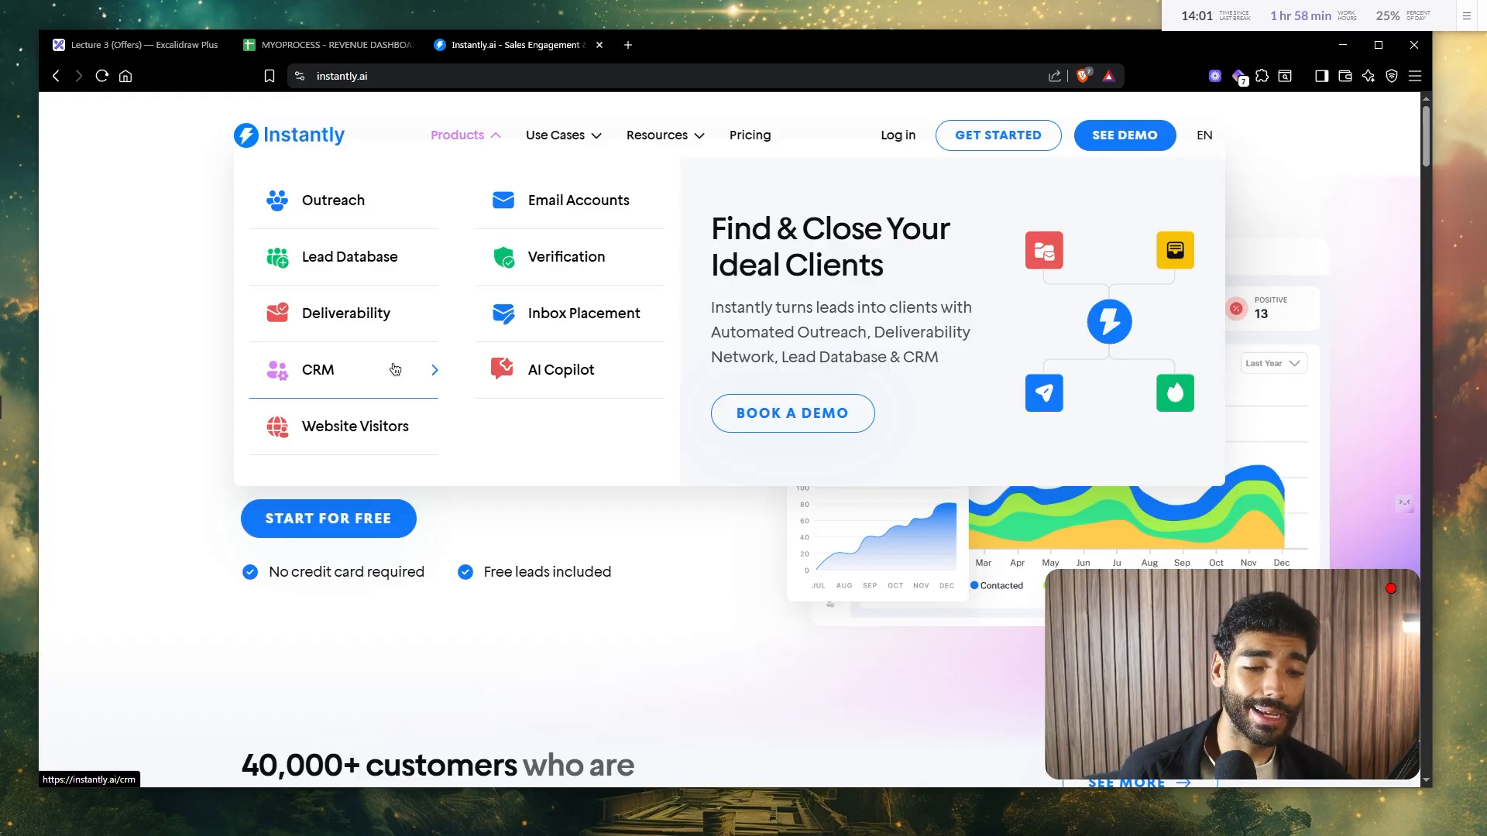
{"action": "left_click", "coordinate": [561, 370]}
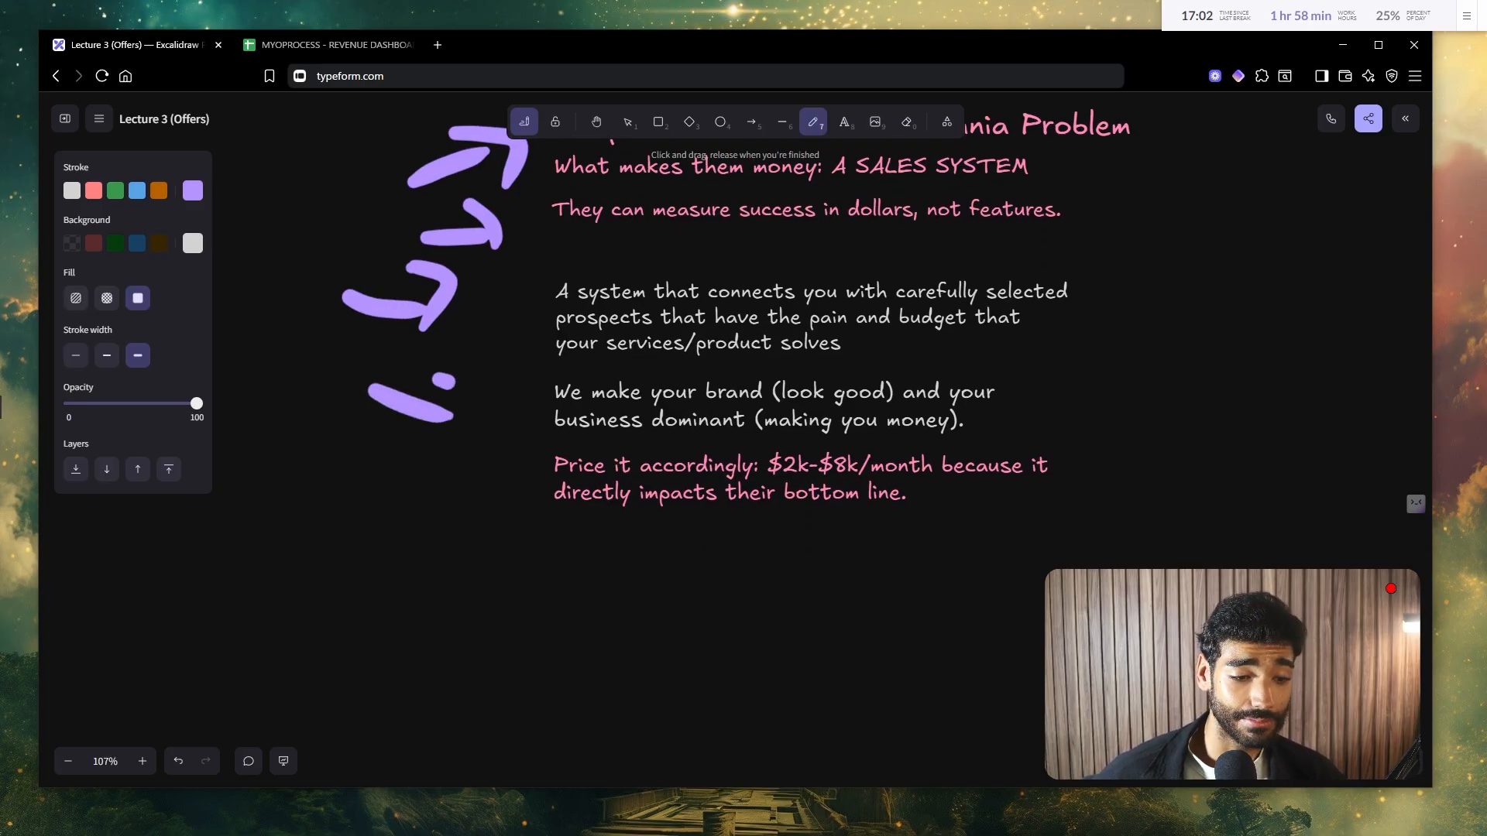
Step: Sketch a purple arrow pointing at the Step 1 brand-dominance paragraph
{"action": "left_click_drag", "start_coordinate": [370, 388], "coordinate": [478, 431]}
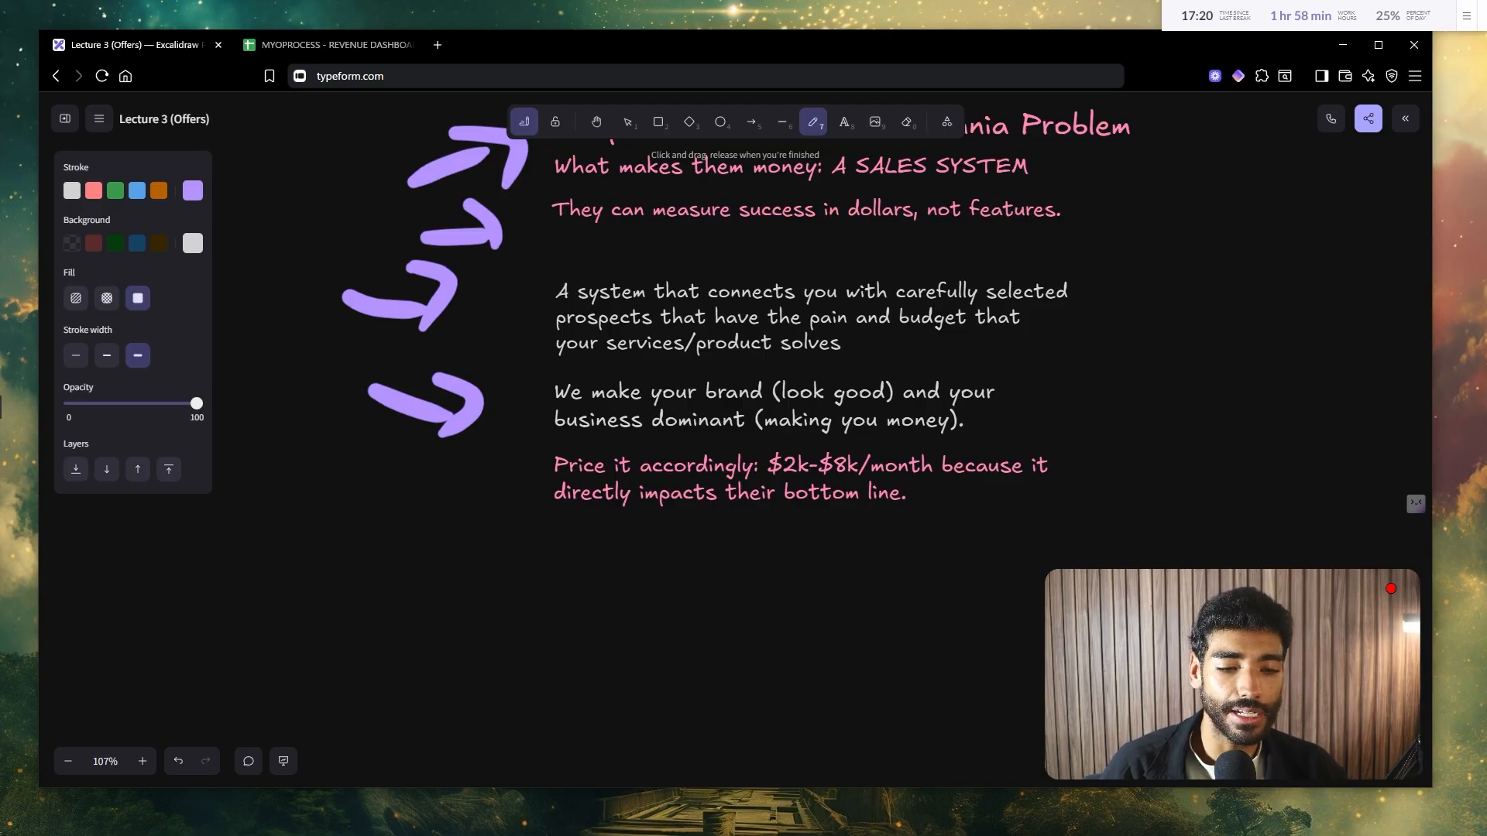
Step: Scroll down and draw an upward purple arrow under the $2k–$8k/month pricing line
{"action": "scroll", "scroll_direction": "down", "scroll_amount": 3}
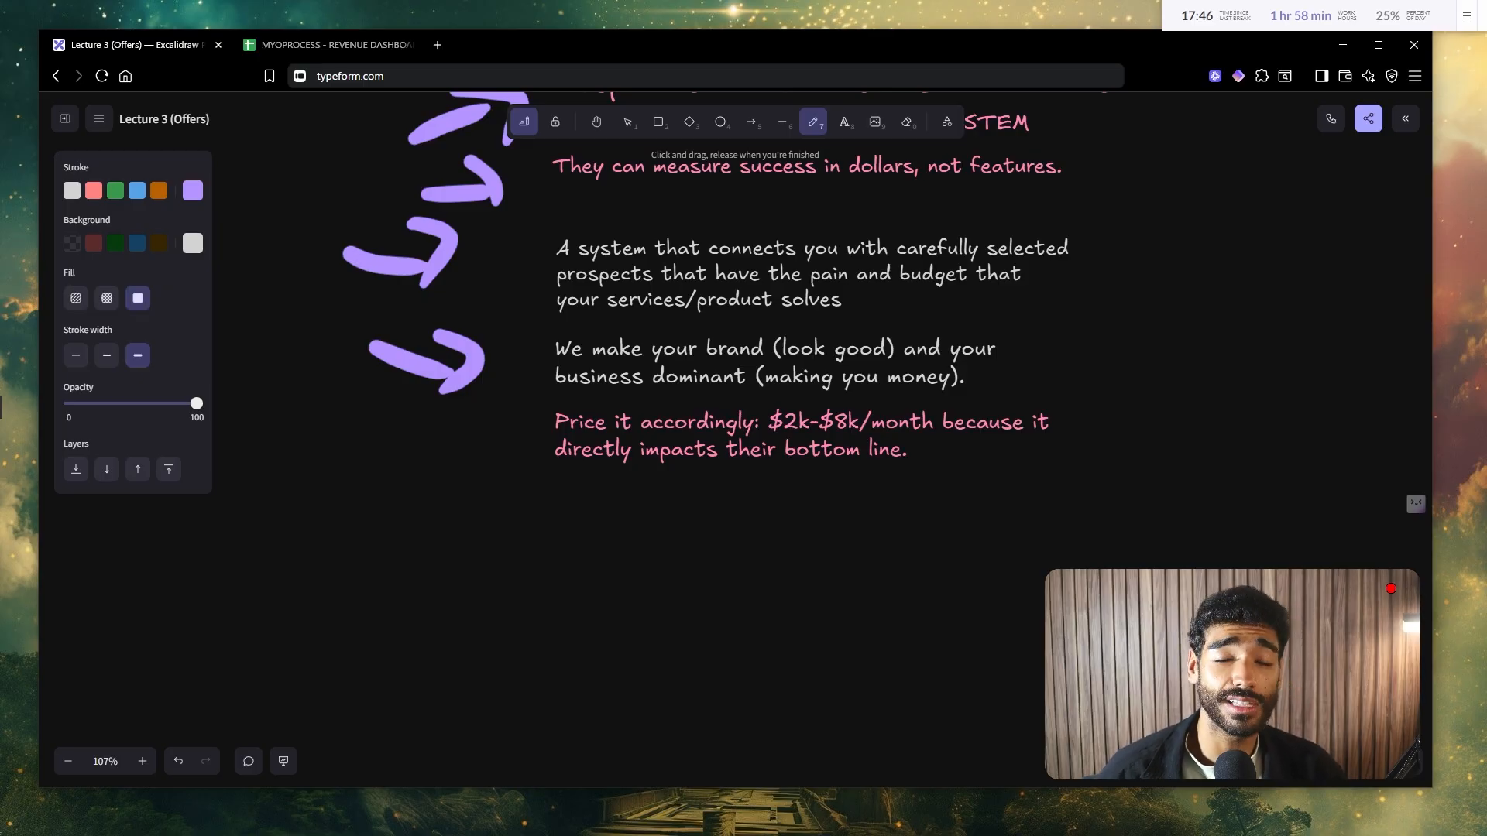
{"action": "scroll", "scroll_direction": "down", "scroll_amount": 3}
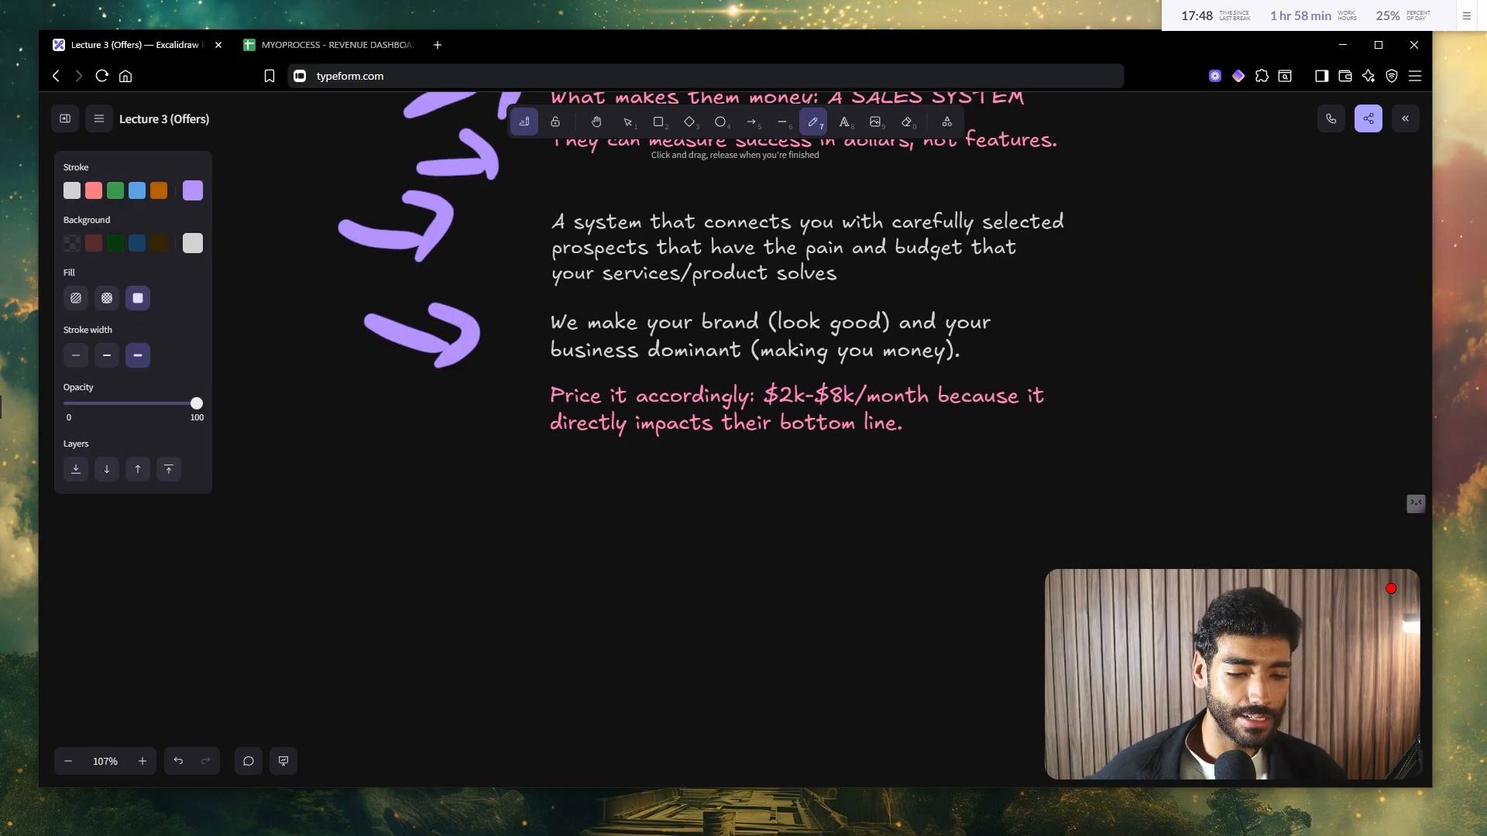
{"action": "left_click_drag", "start_coordinate": [443, 553], "coordinate": [516, 536]}
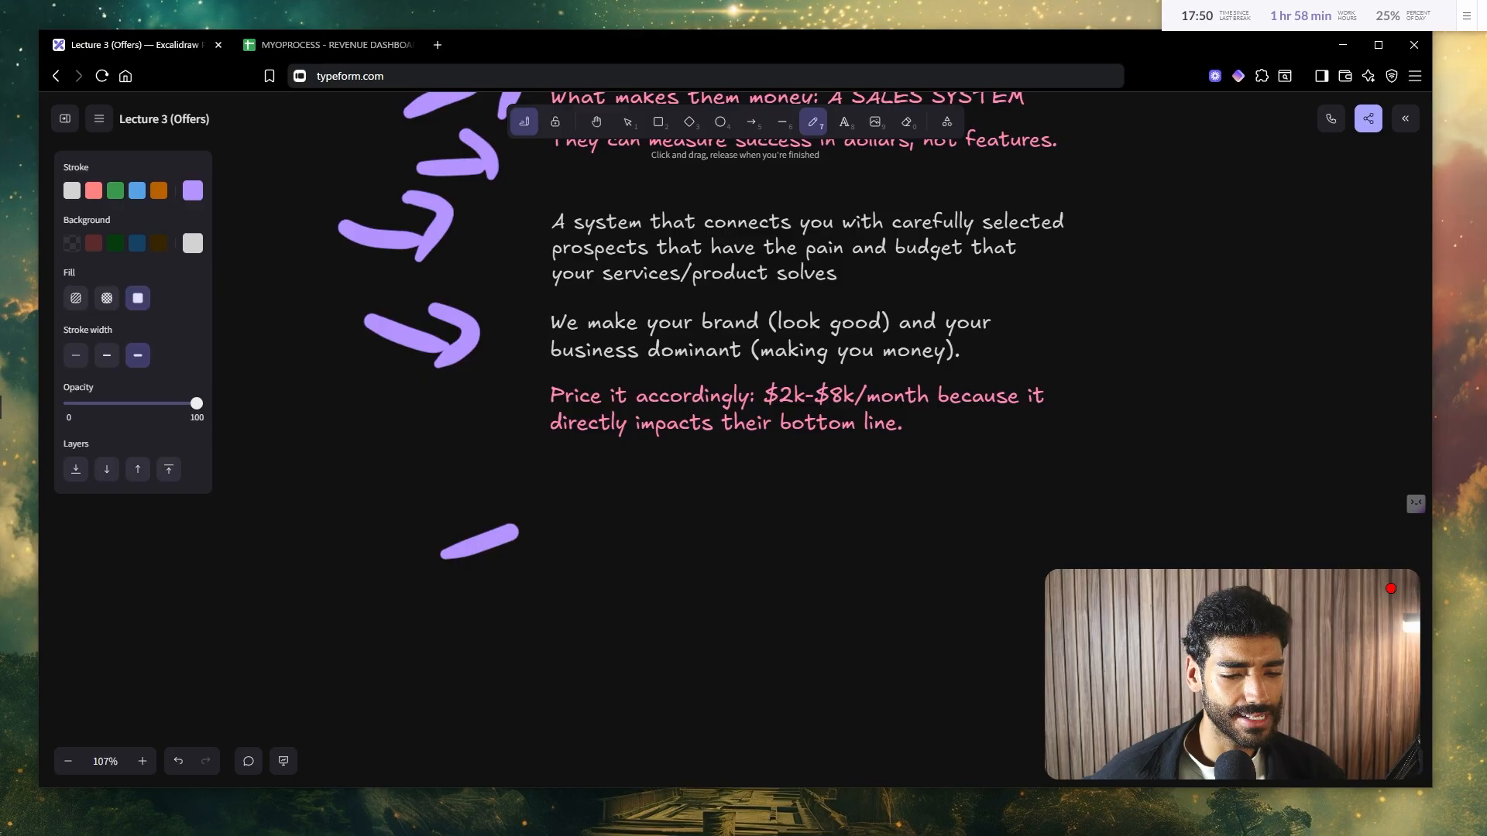
{"action": "left_click_drag", "start_coordinate": [441, 555], "coordinate": [559, 516]}
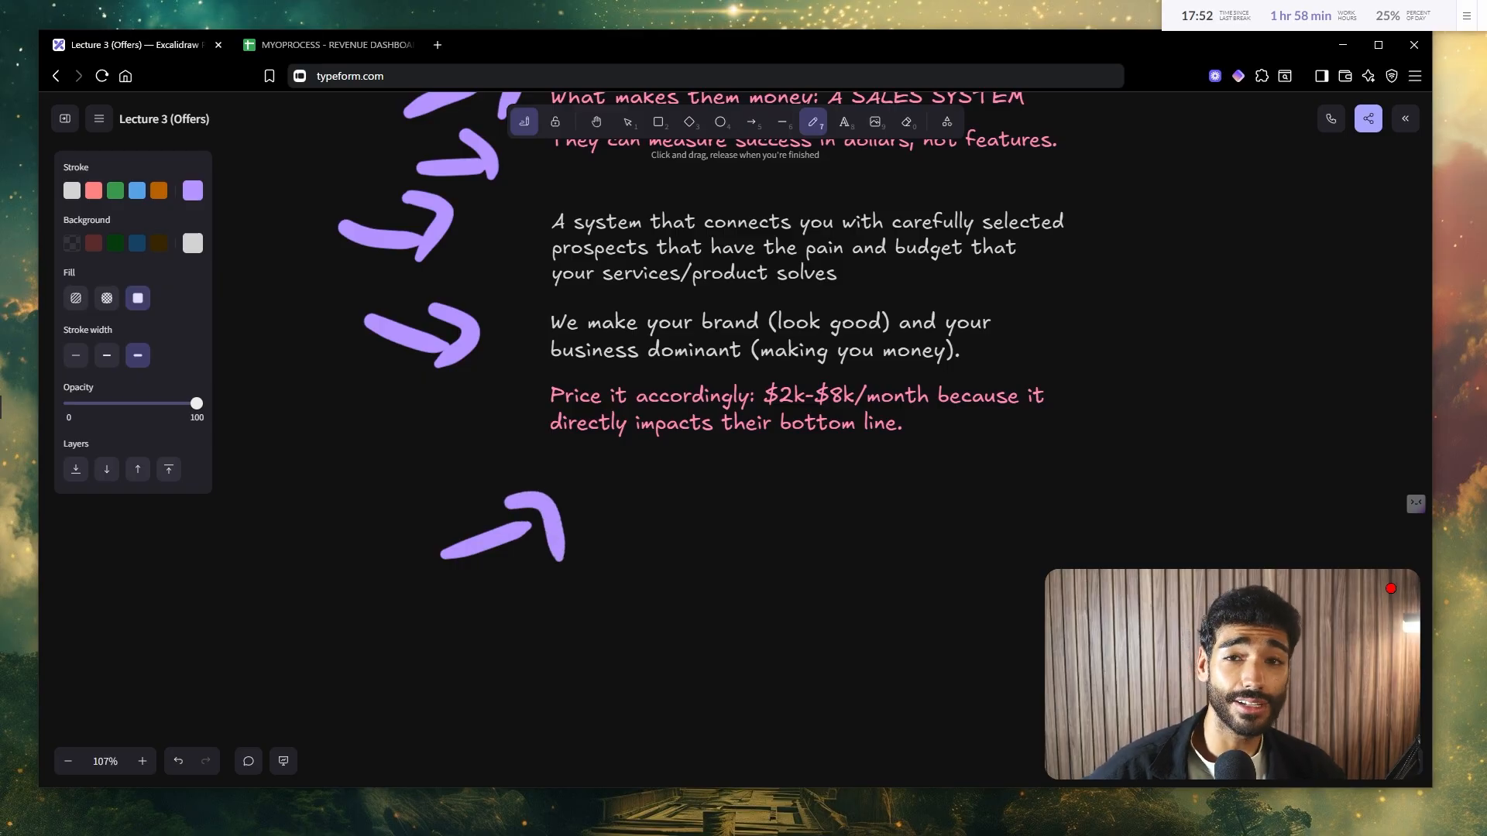
{"action": "mouse_move", "coordinate": [798, 478]}
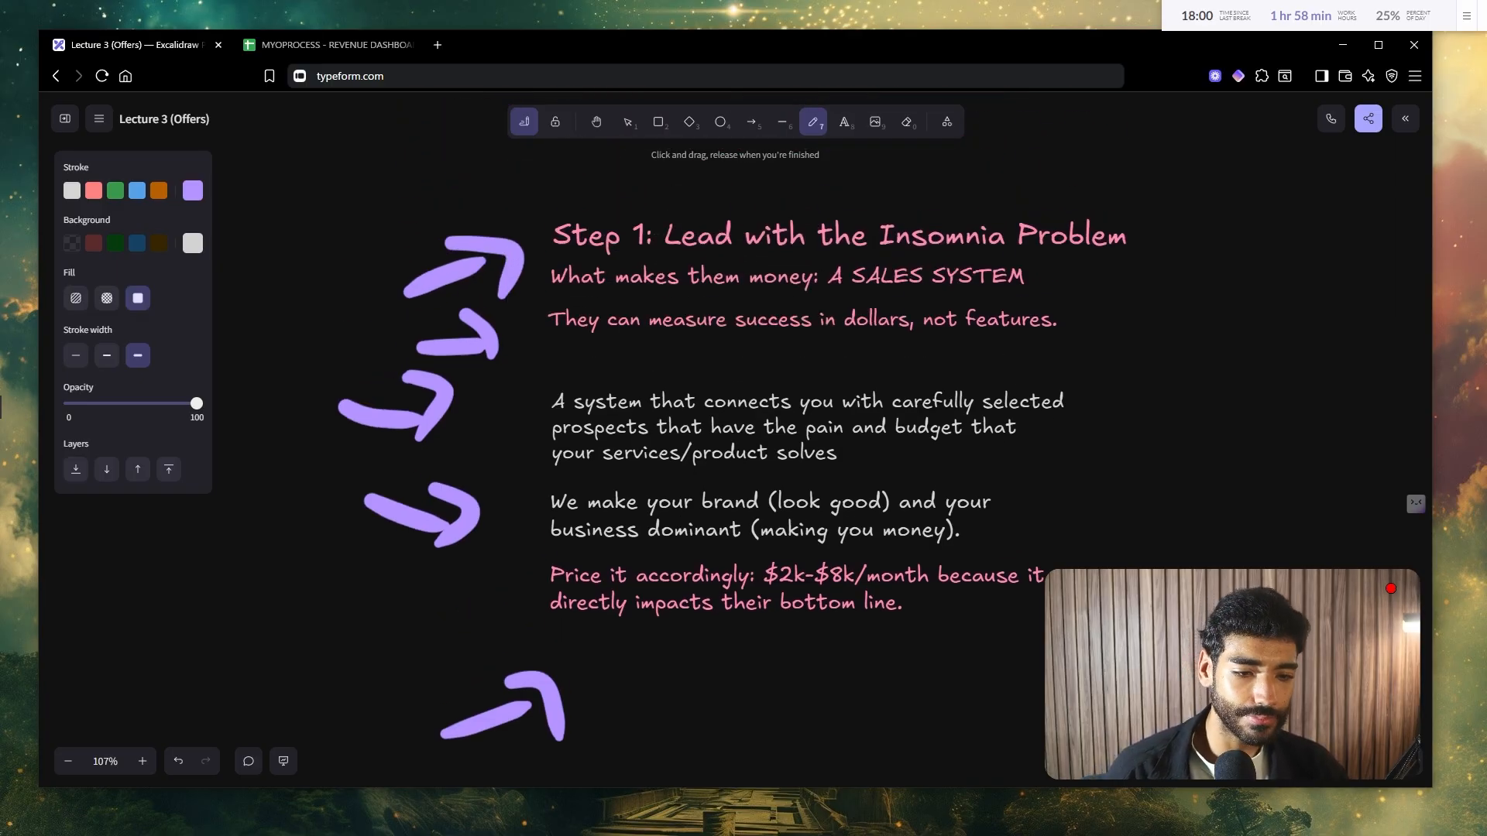
Step: Scroll to the Step 2 upsell notes, then switch to the revenue dashboard spreadsheet
{"action": "scroll", "scroll_direction": "down", "scroll_amount": 3}
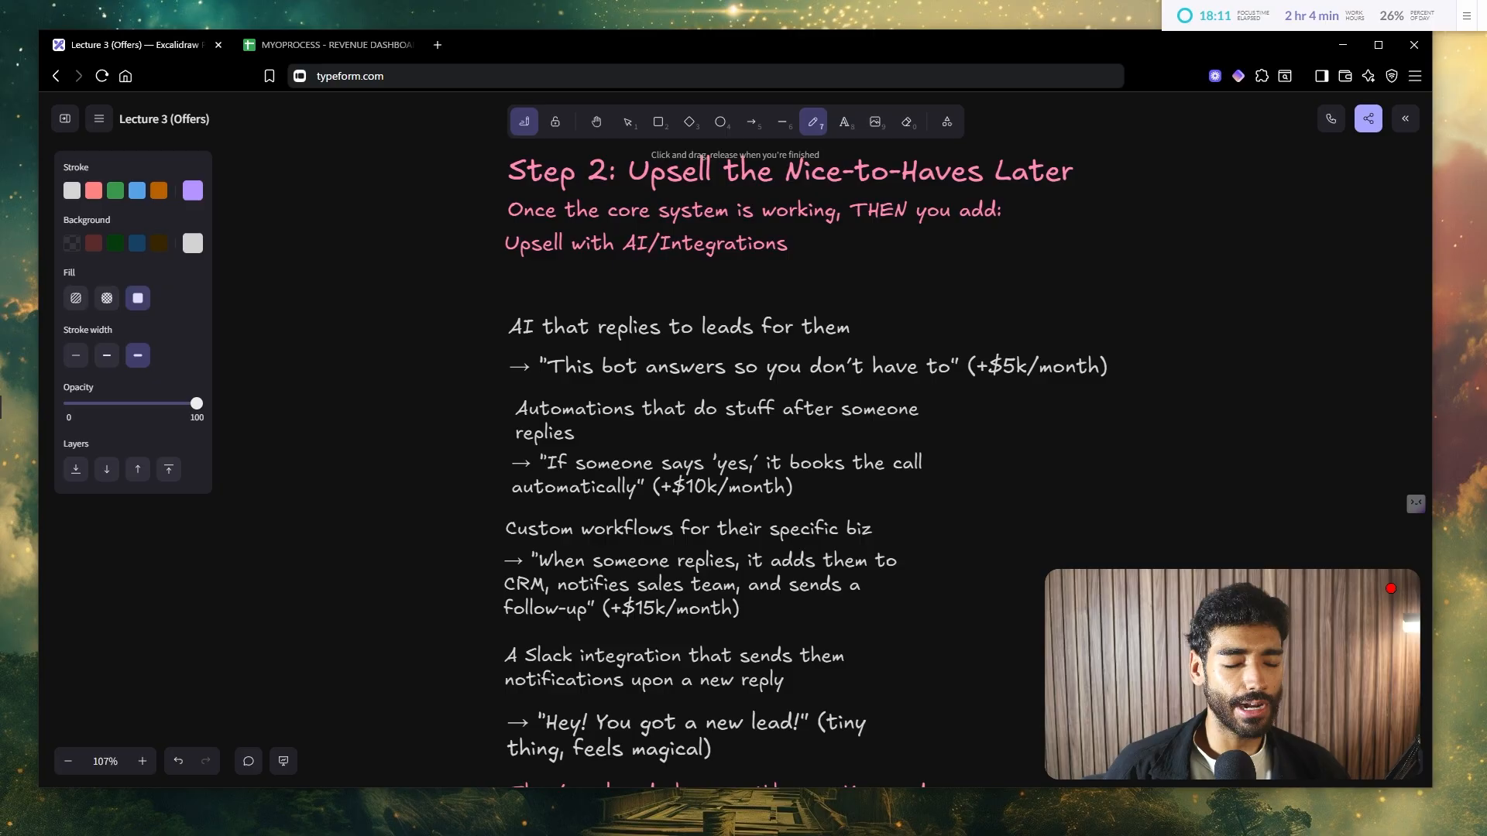
{"action": "left_click", "coordinate": [327, 44]}
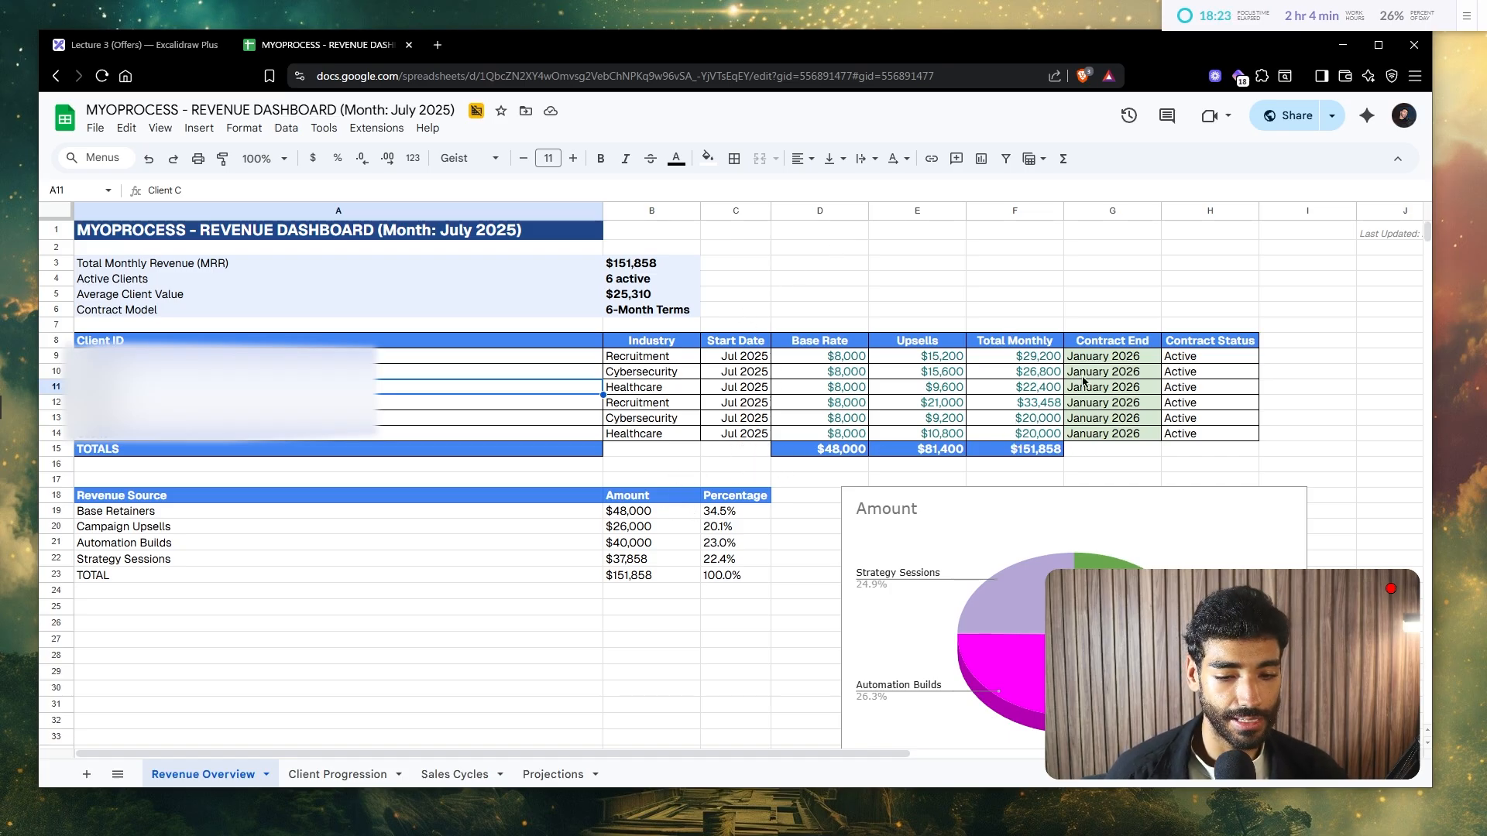
{"action": "mouse_move", "coordinate": [1124, 356]}
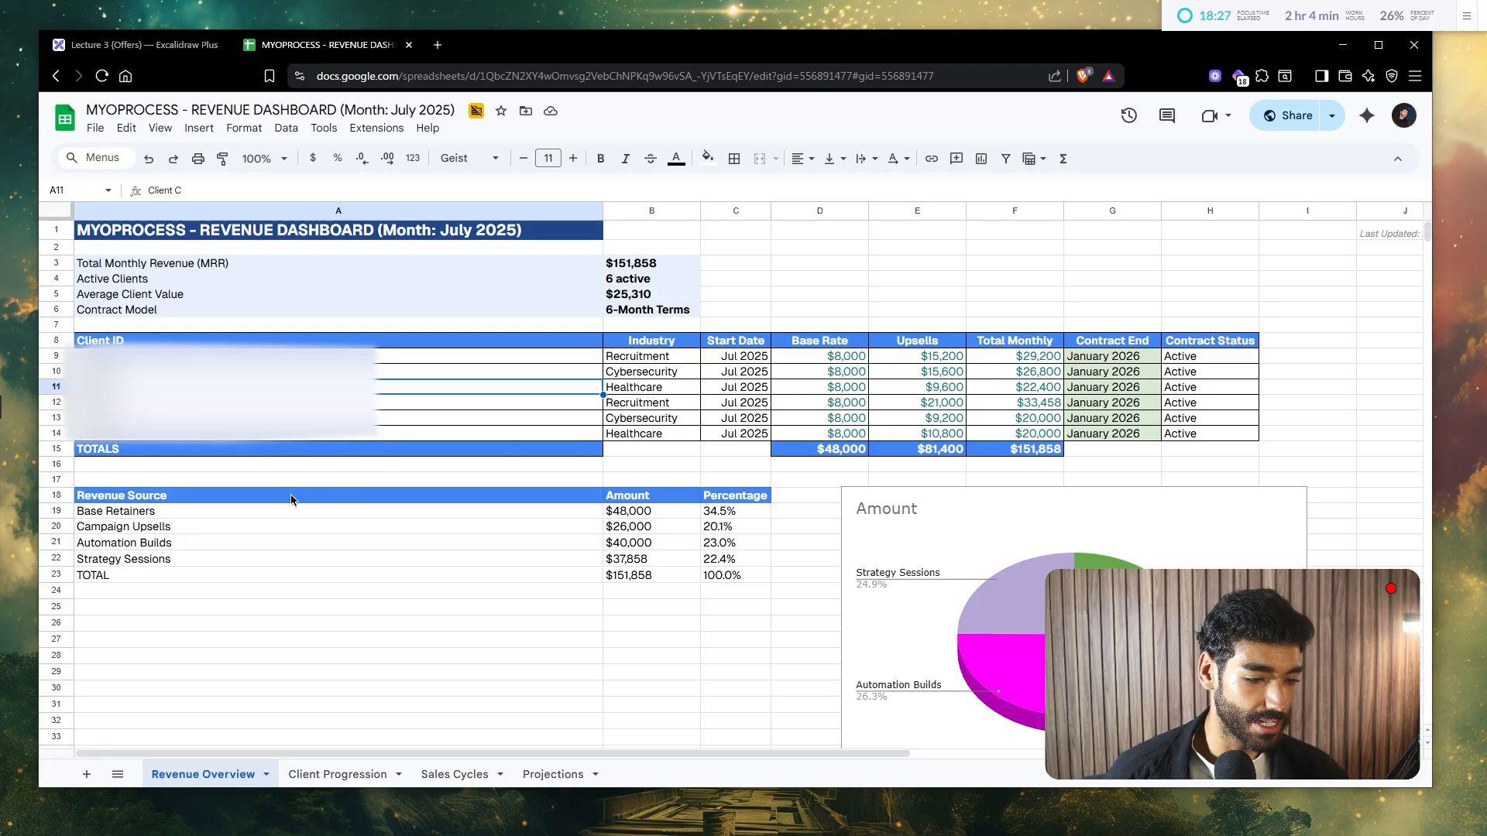
Step: Point out Automation Builds revenue and the $8,000 base rate, then return to the whiteboard
{"action": "left_click", "coordinate": [123, 542]}
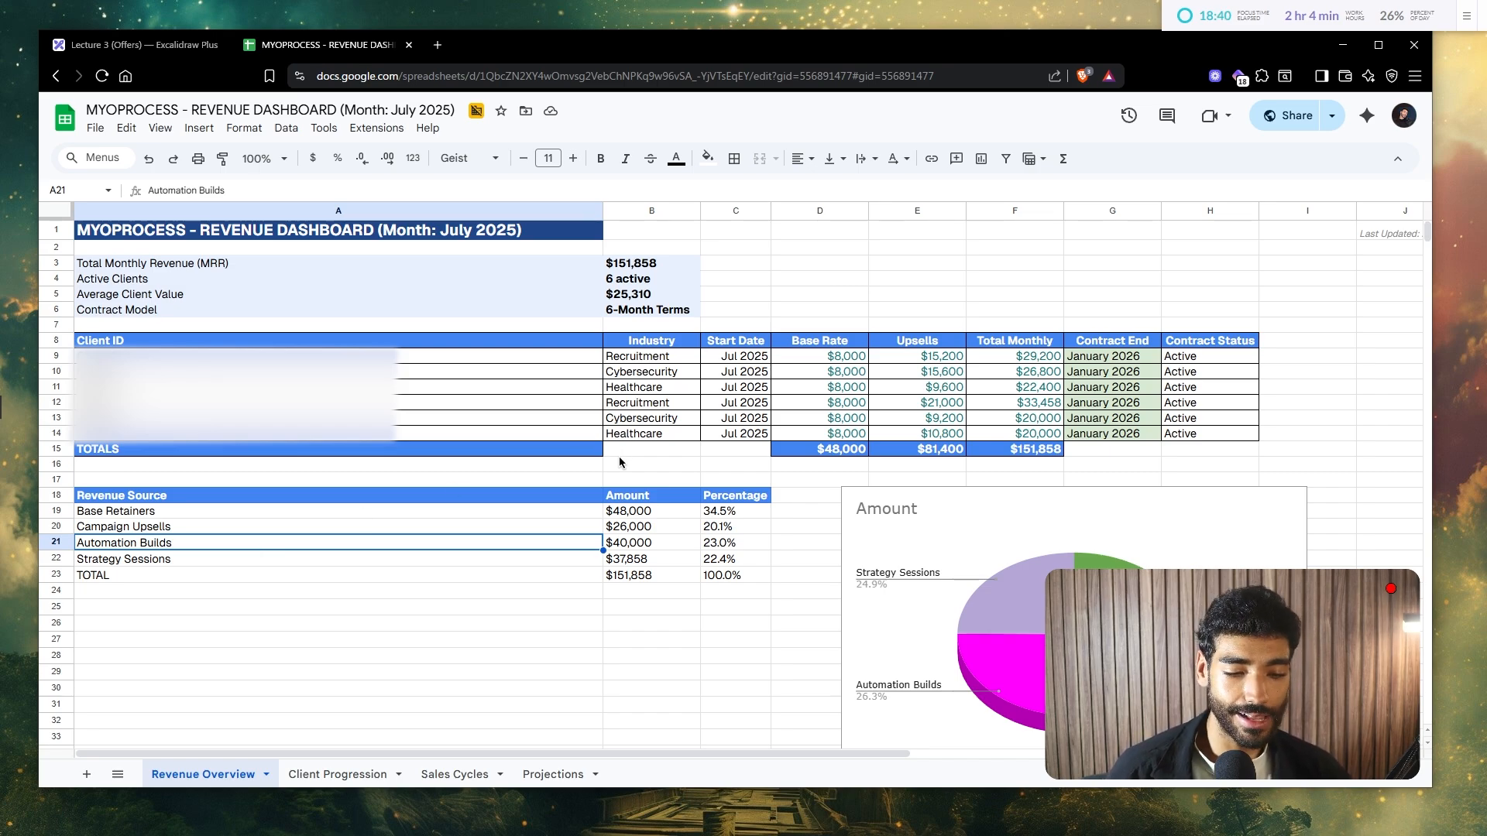
{"action": "left_click", "coordinate": [819, 357]}
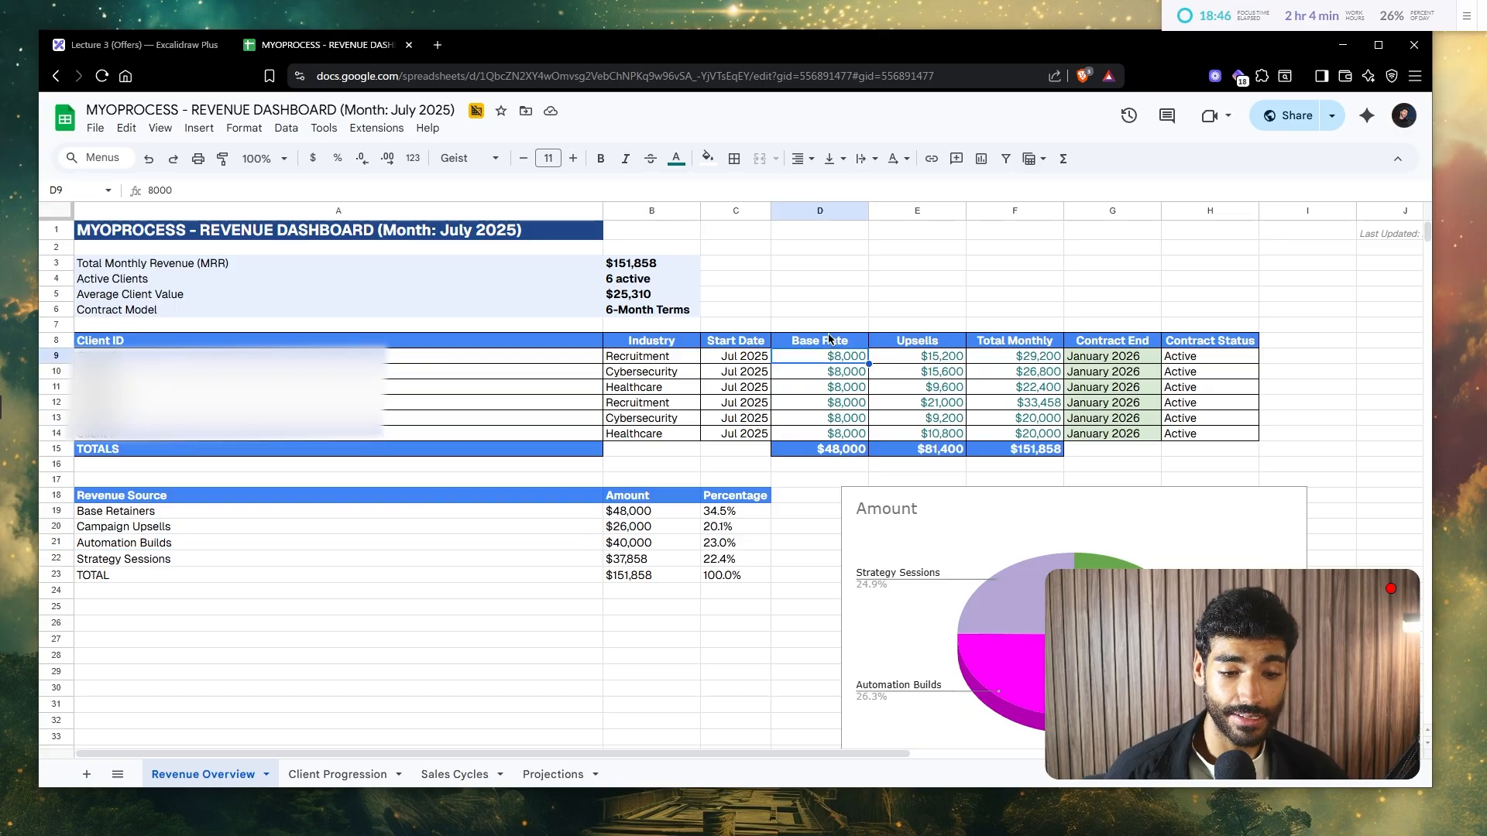
{"action": "mouse_move", "coordinate": [868, 385]}
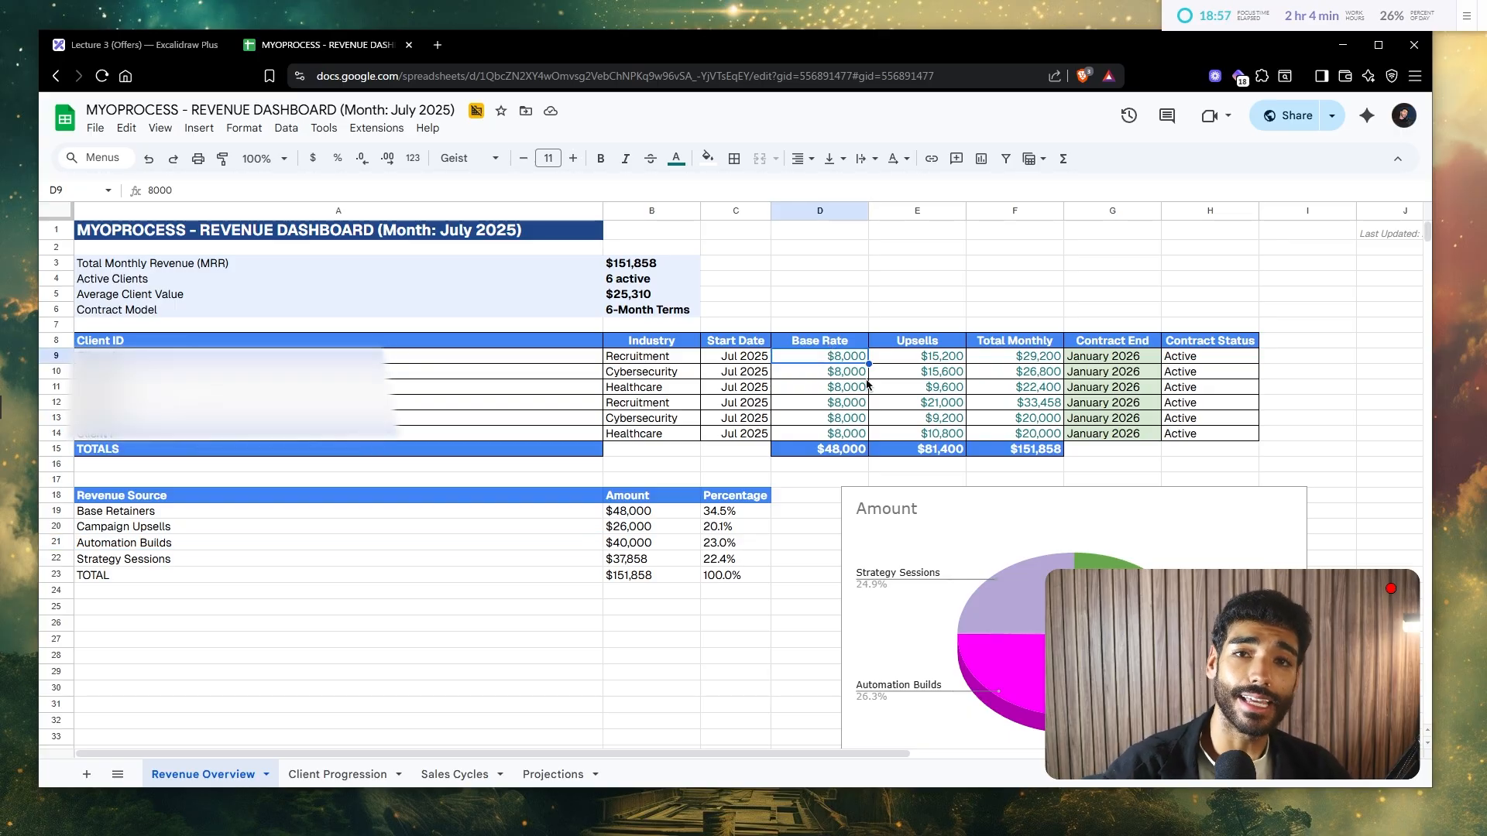
{"action": "left_click", "coordinate": [131, 44]}
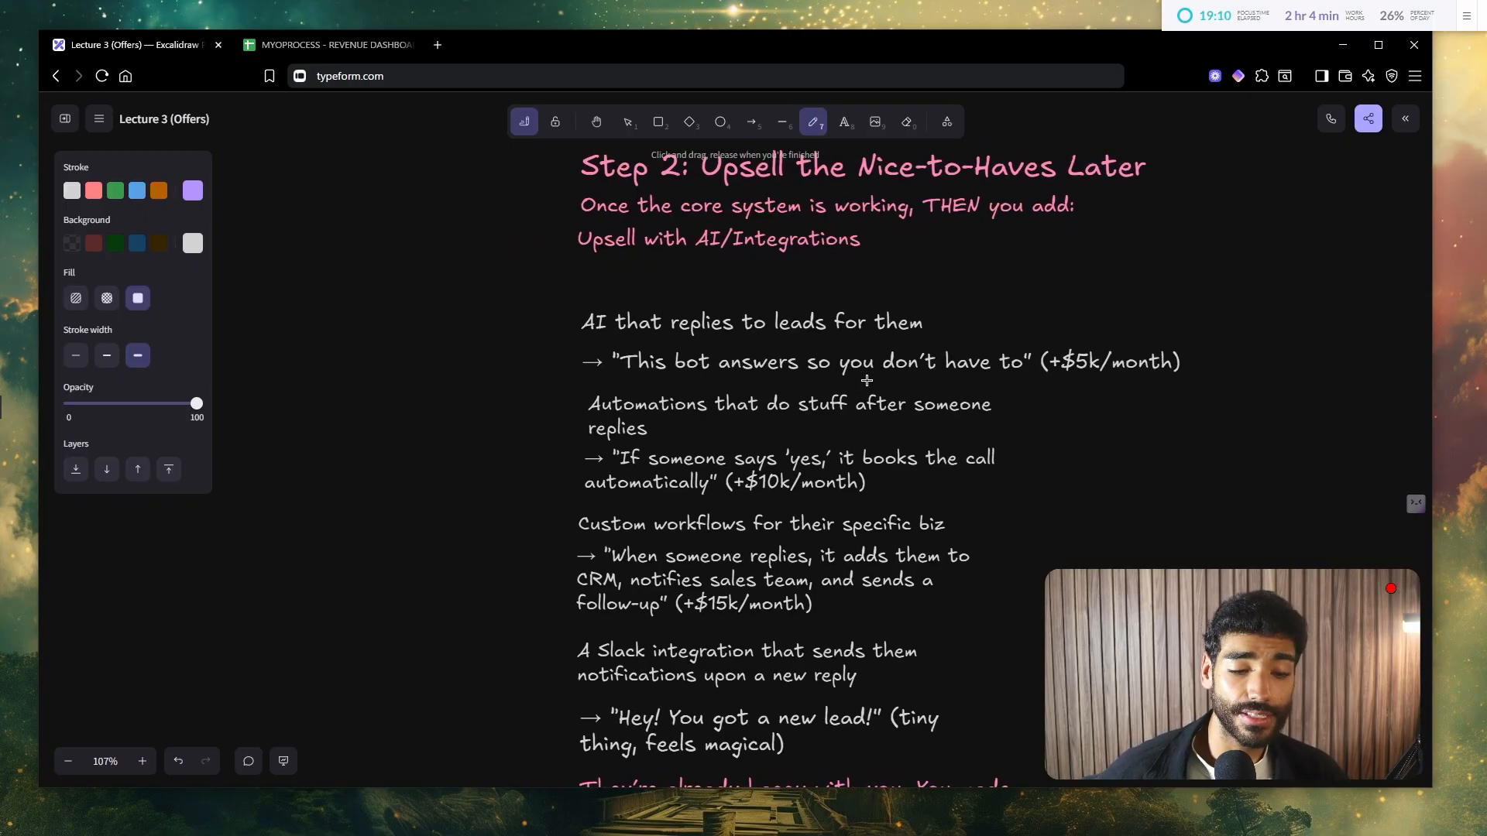
Step: Draw purple strokes beside the Step 2 upsell examples, including custom workflows
{"action": "left_click_drag", "start_coordinate": [484, 284], "coordinate": [422, 474]}
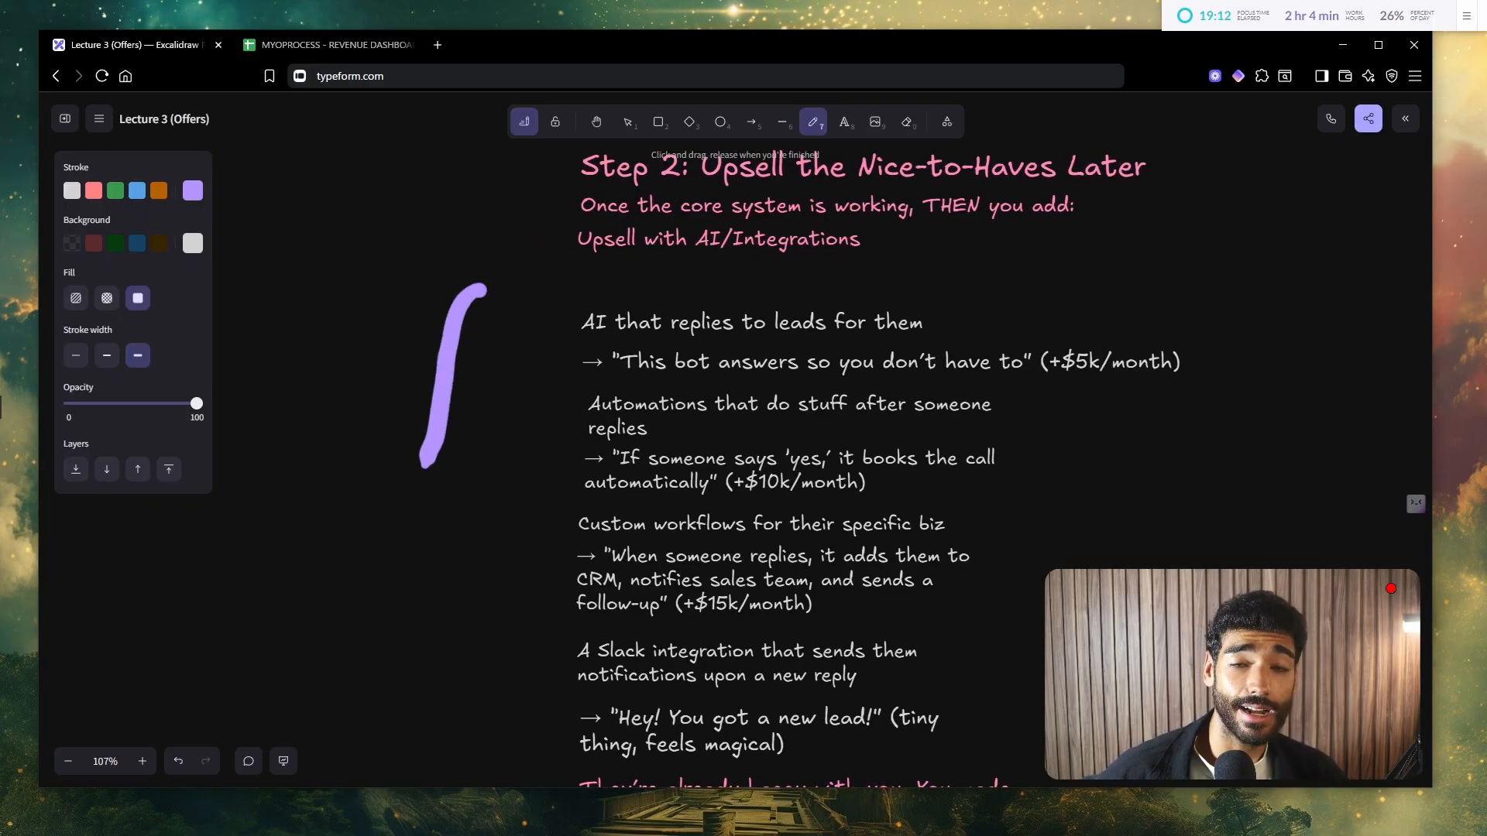
{"action": "scroll", "scroll_direction": "down", "scroll_amount": 3}
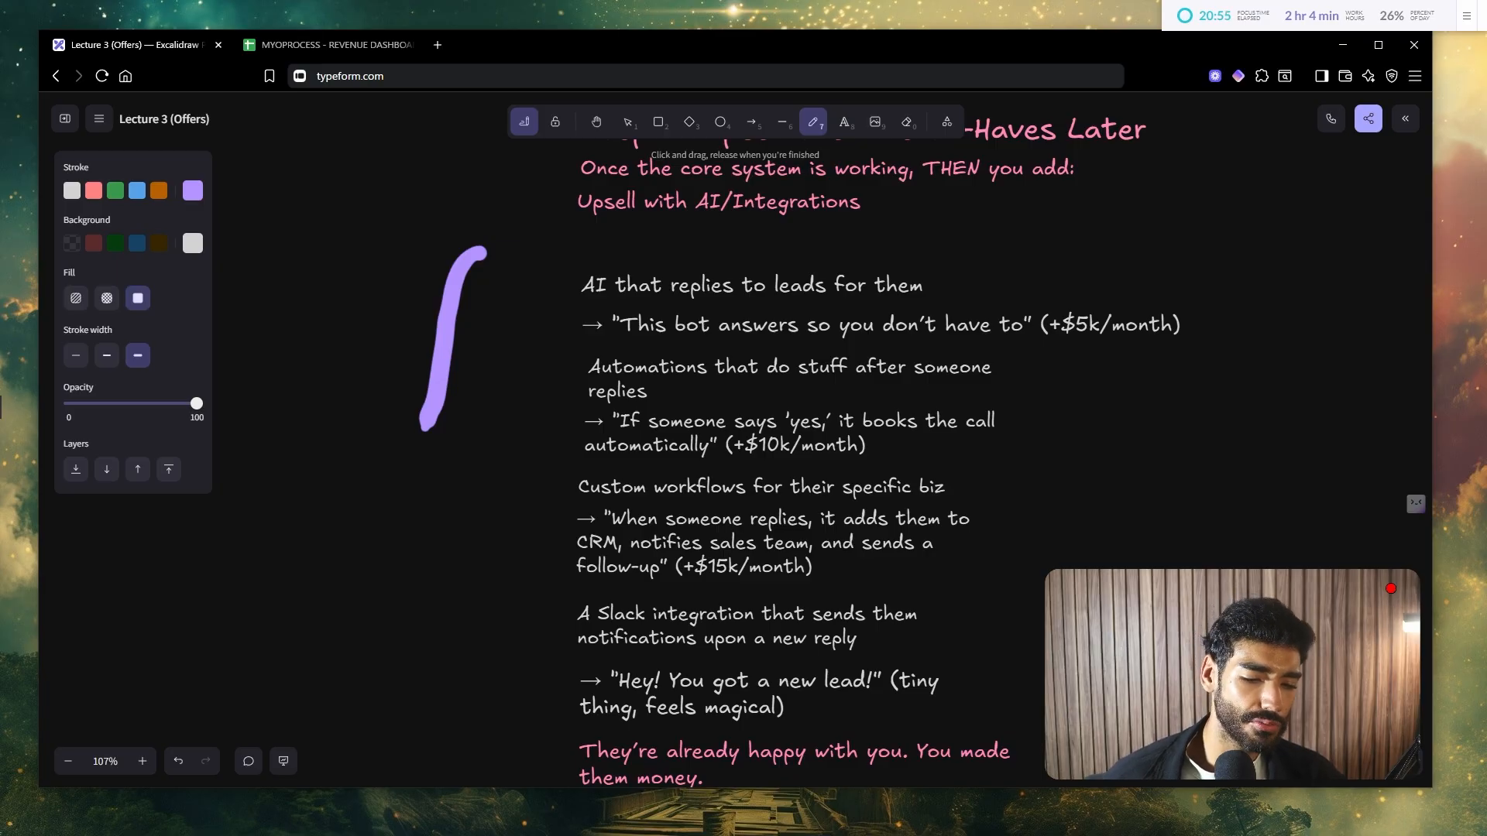
{"action": "left_click_drag", "start_coordinate": [440, 465], "coordinate": [521, 516]}
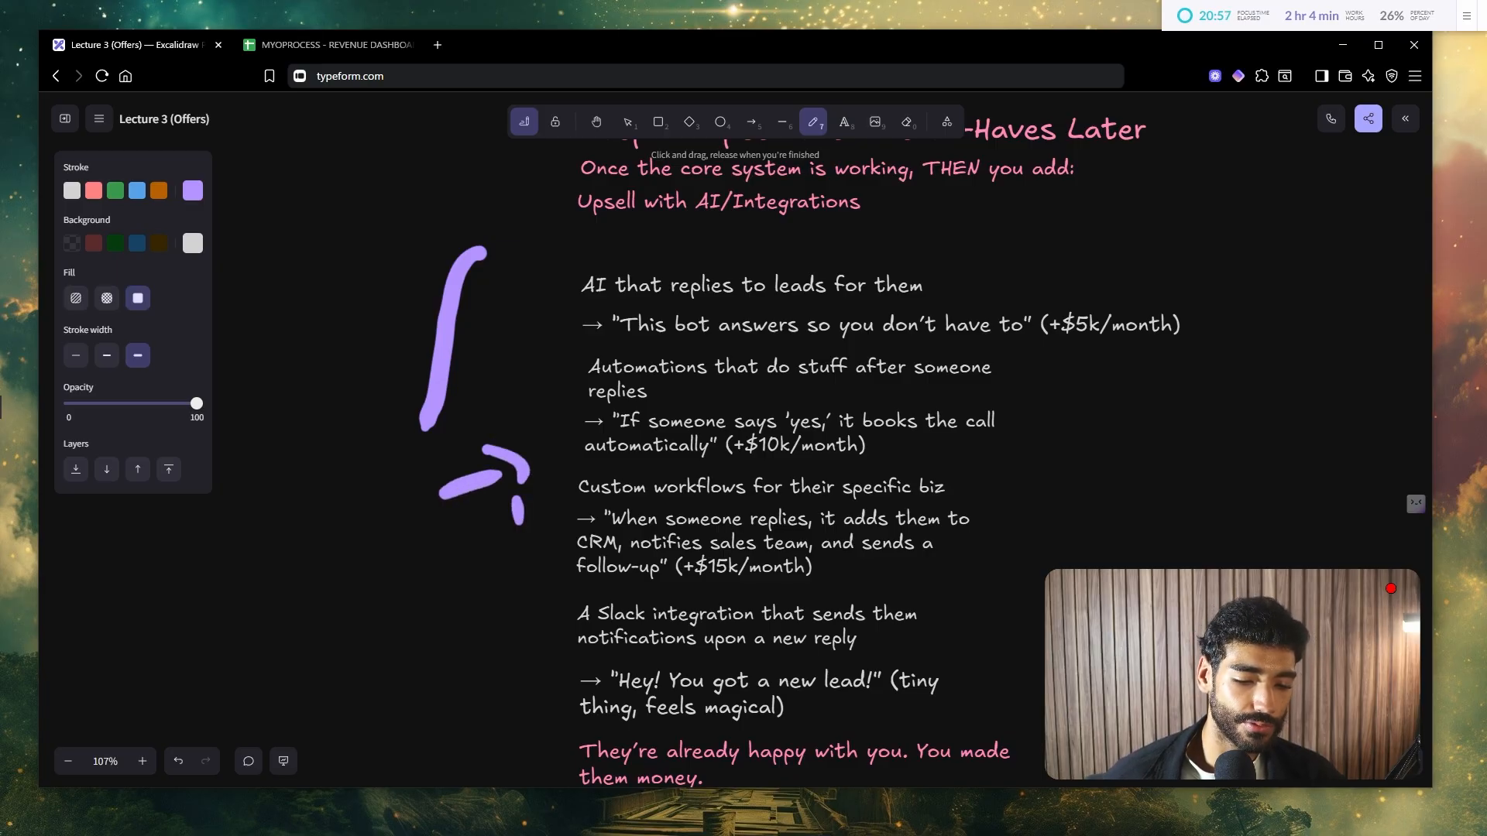
Step: Add purple freehand arrows beside the Amazon Model (Simple) upsell notes
{"action": "scroll", "scroll_direction": "down", "scroll_amount": 3}
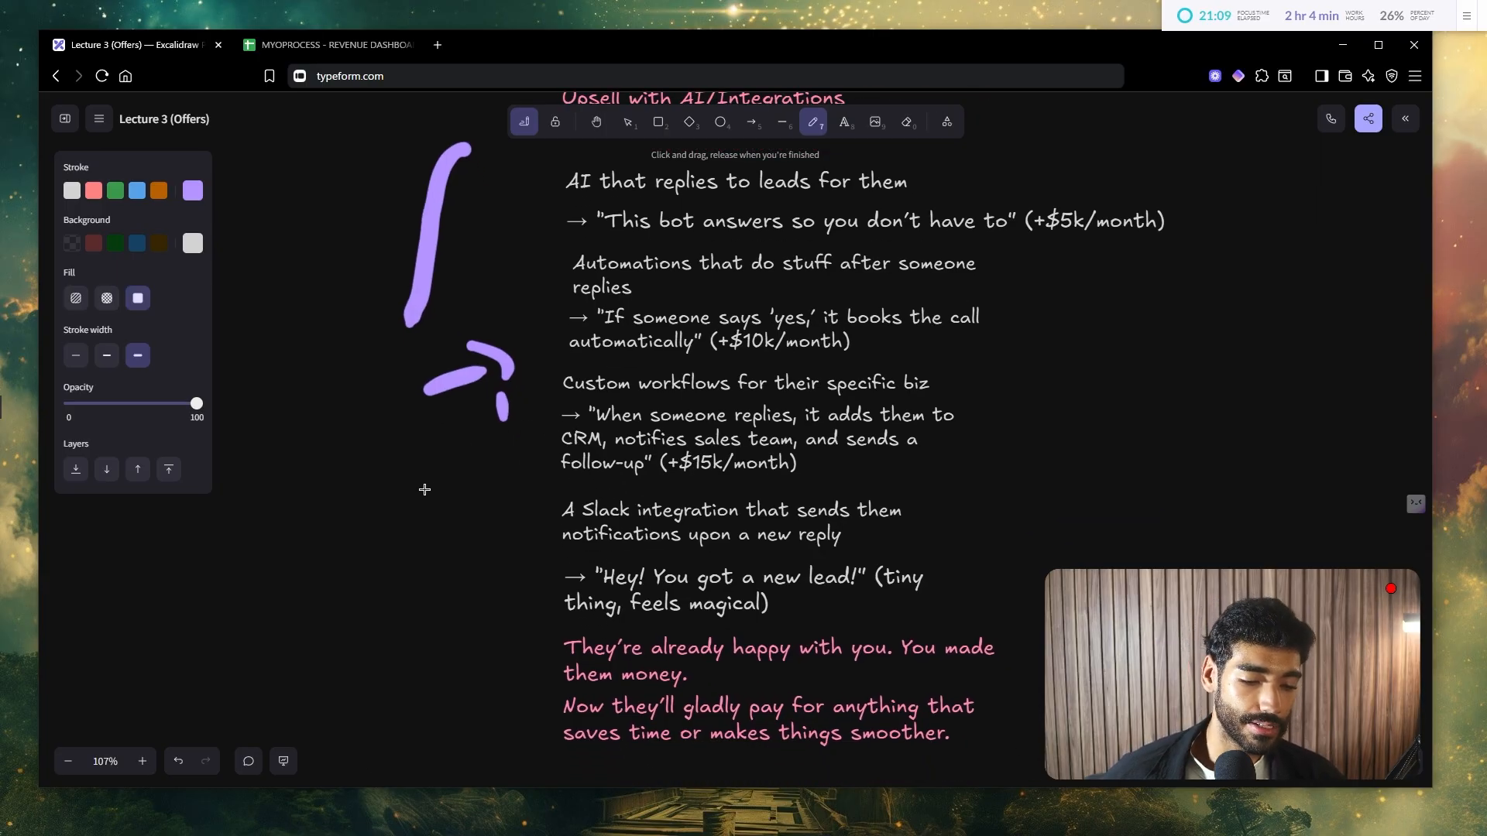
{"action": "left_click_drag", "start_coordinate": [398, 502], "coordinate": [512, 559]}
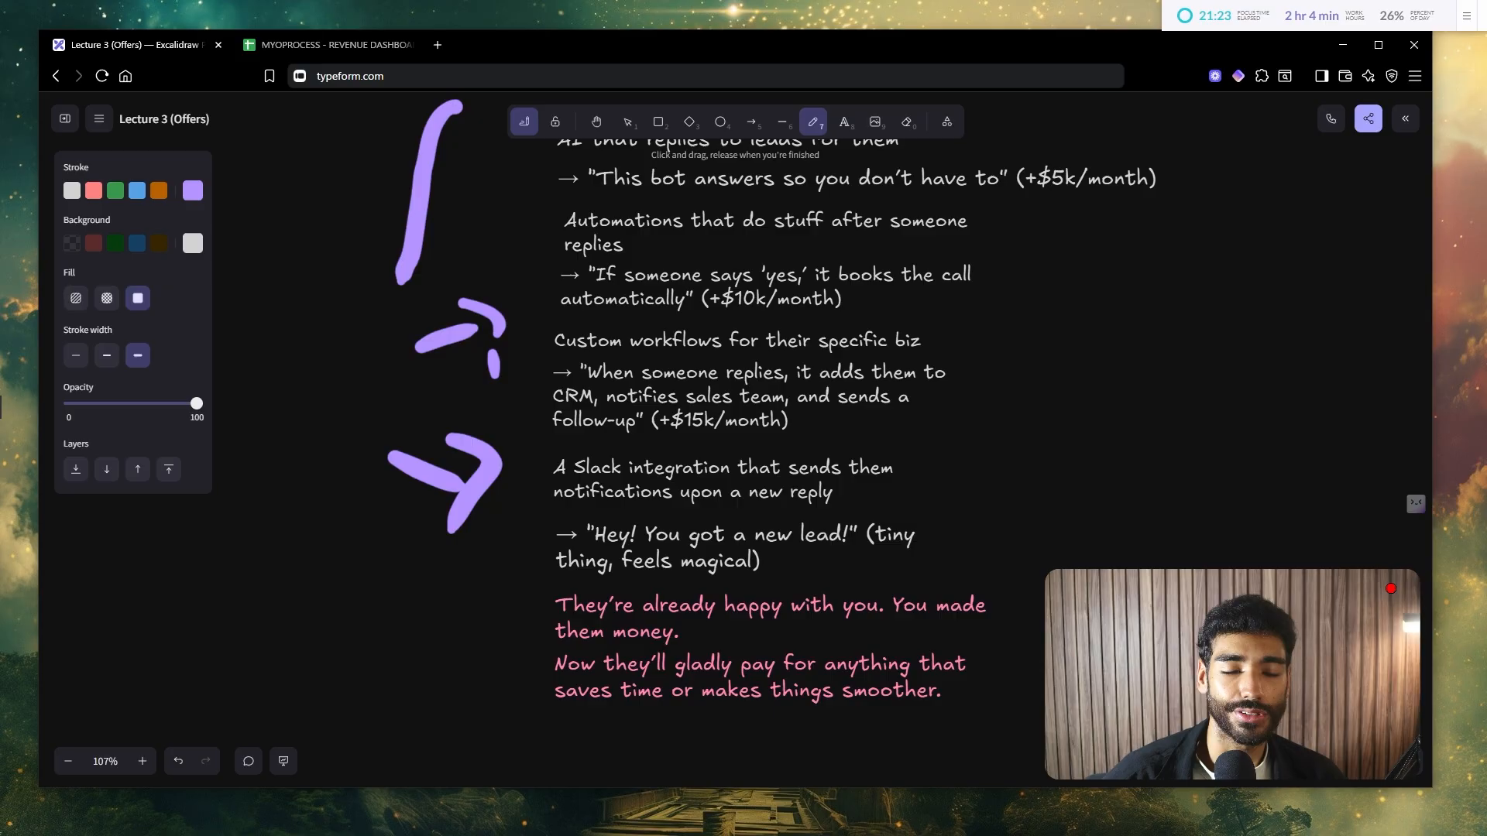
{"action": "scroll", "scroll_direction": "down", "scroll_amount": 3}
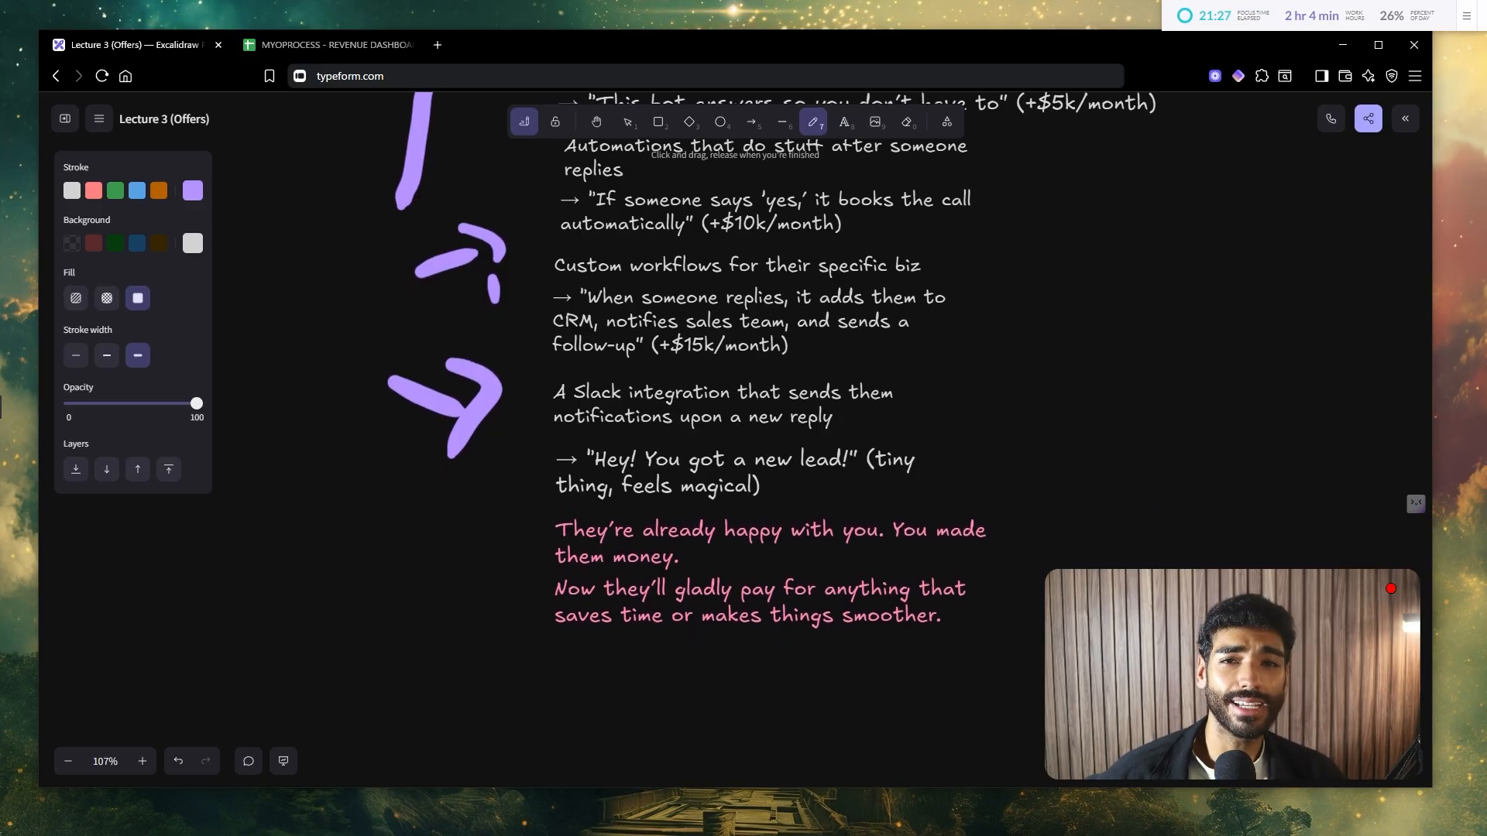
{"action": "left_click_drag", "start_coordinate": [426, 464], "coordinate": [483, 516]}
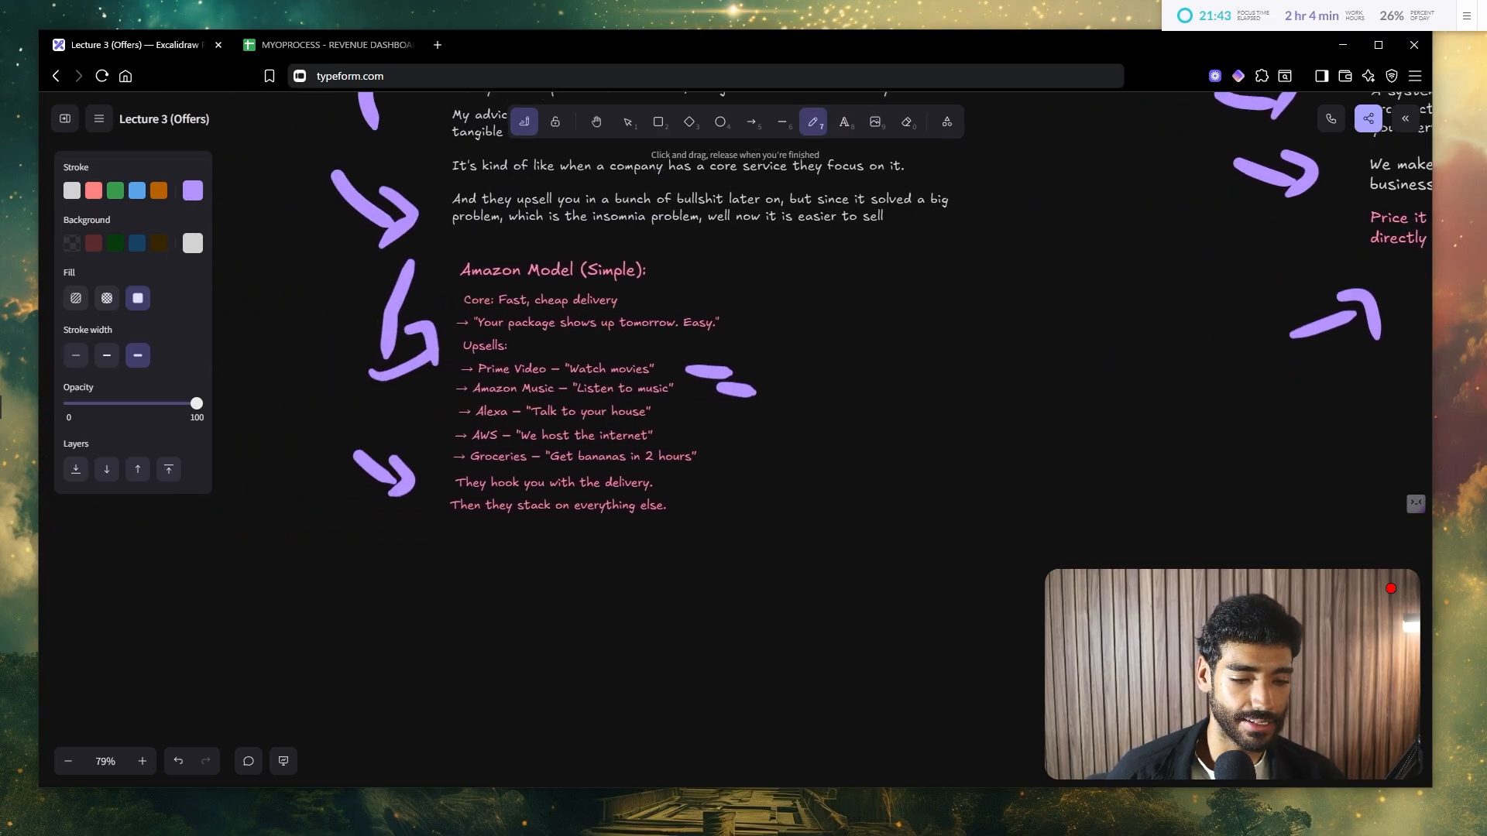
Step: Draw purple freehand arrows pointing at the Month 1-2 and Month 2-3 sections
{"action": "scroll", "scroll_direction": "down", "scroll_amount": 3}
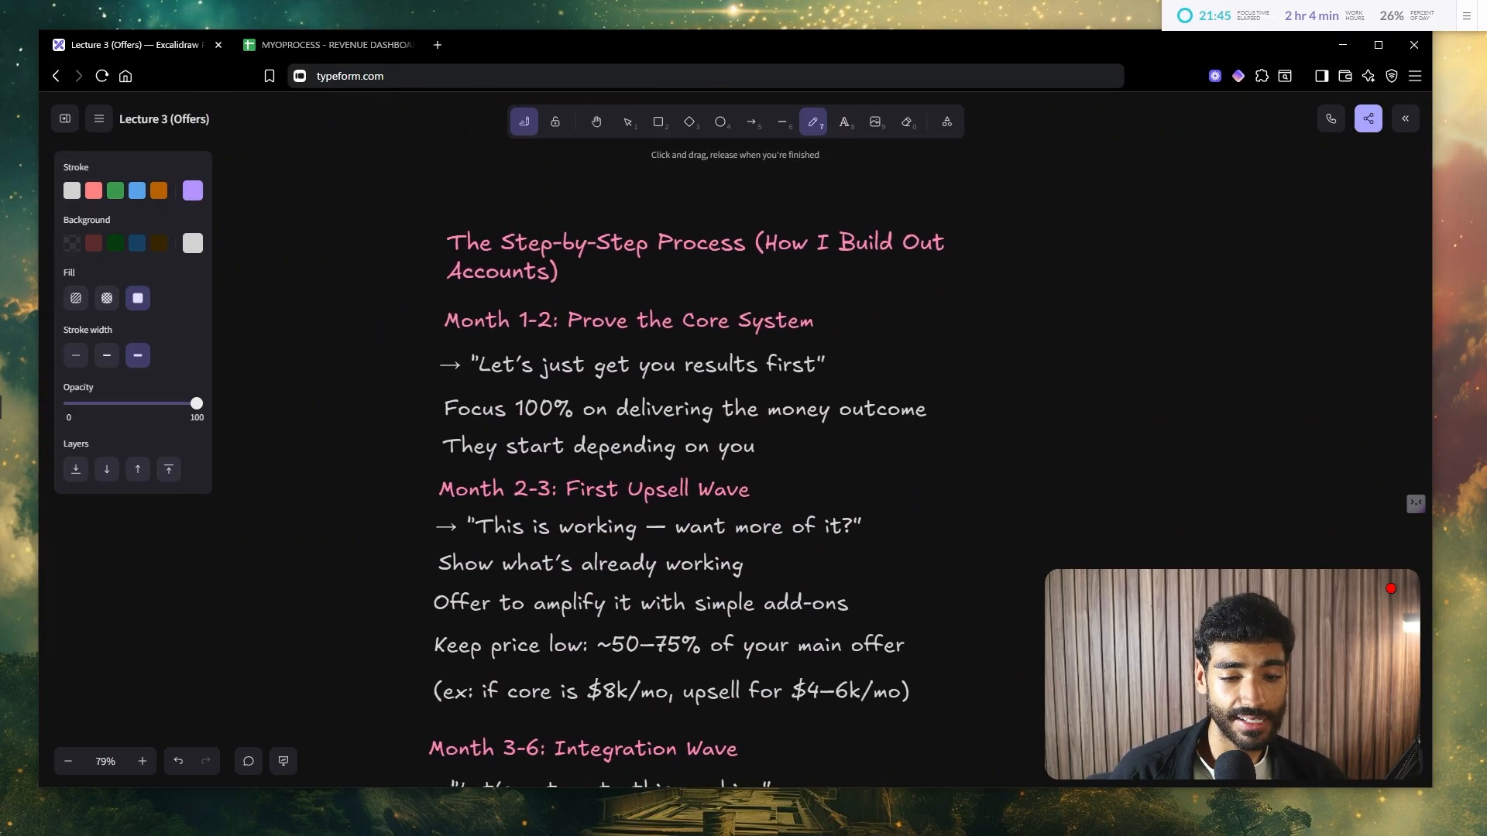
{"action": "scroll", "scroll_direction": "down", "scroll_amount": 3}
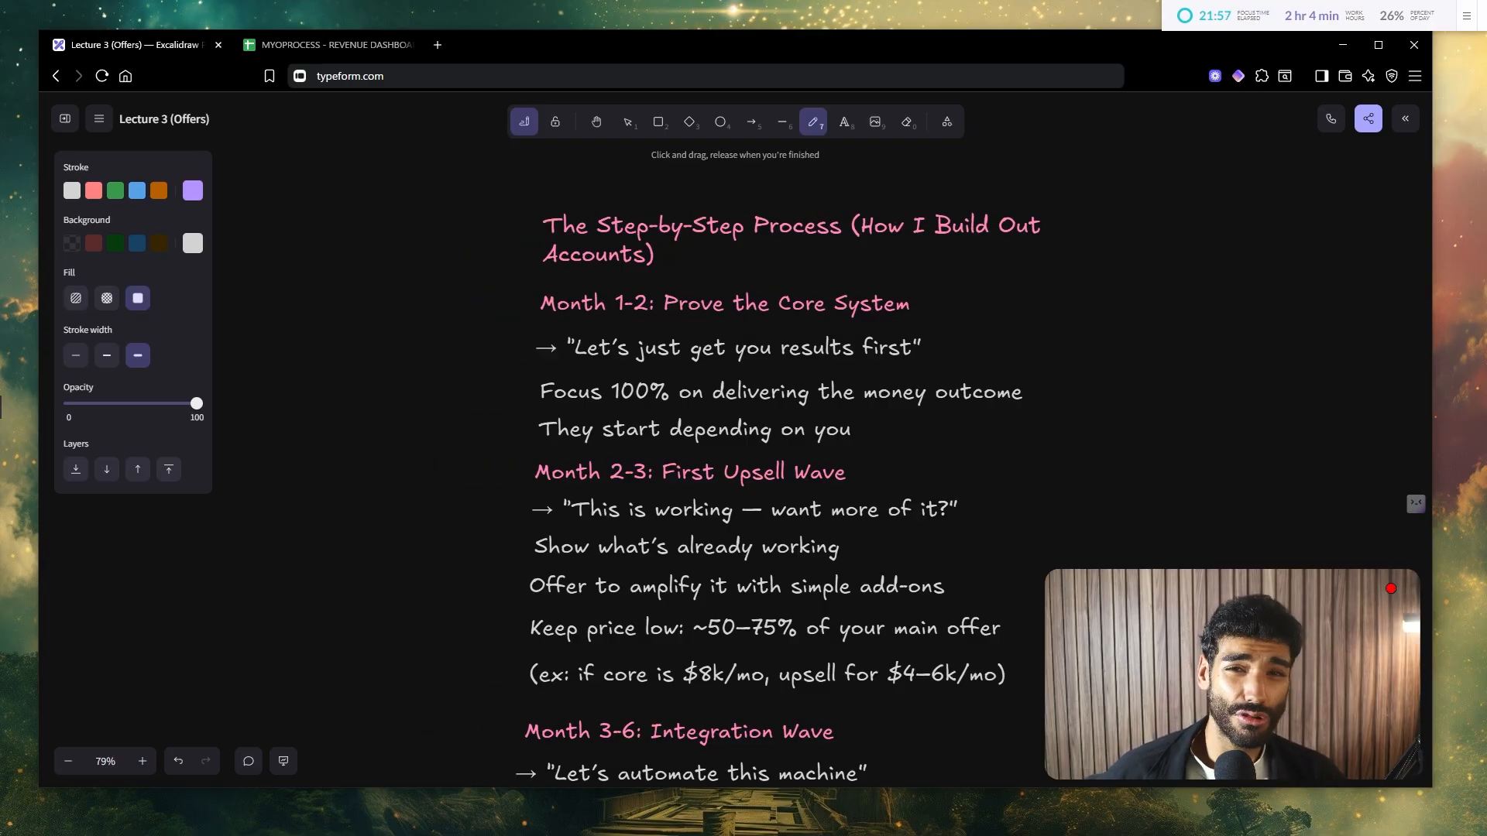
{"action": "left_click_drag", "start_coordinate": [389, 297], "coordinate": [488, 297]}
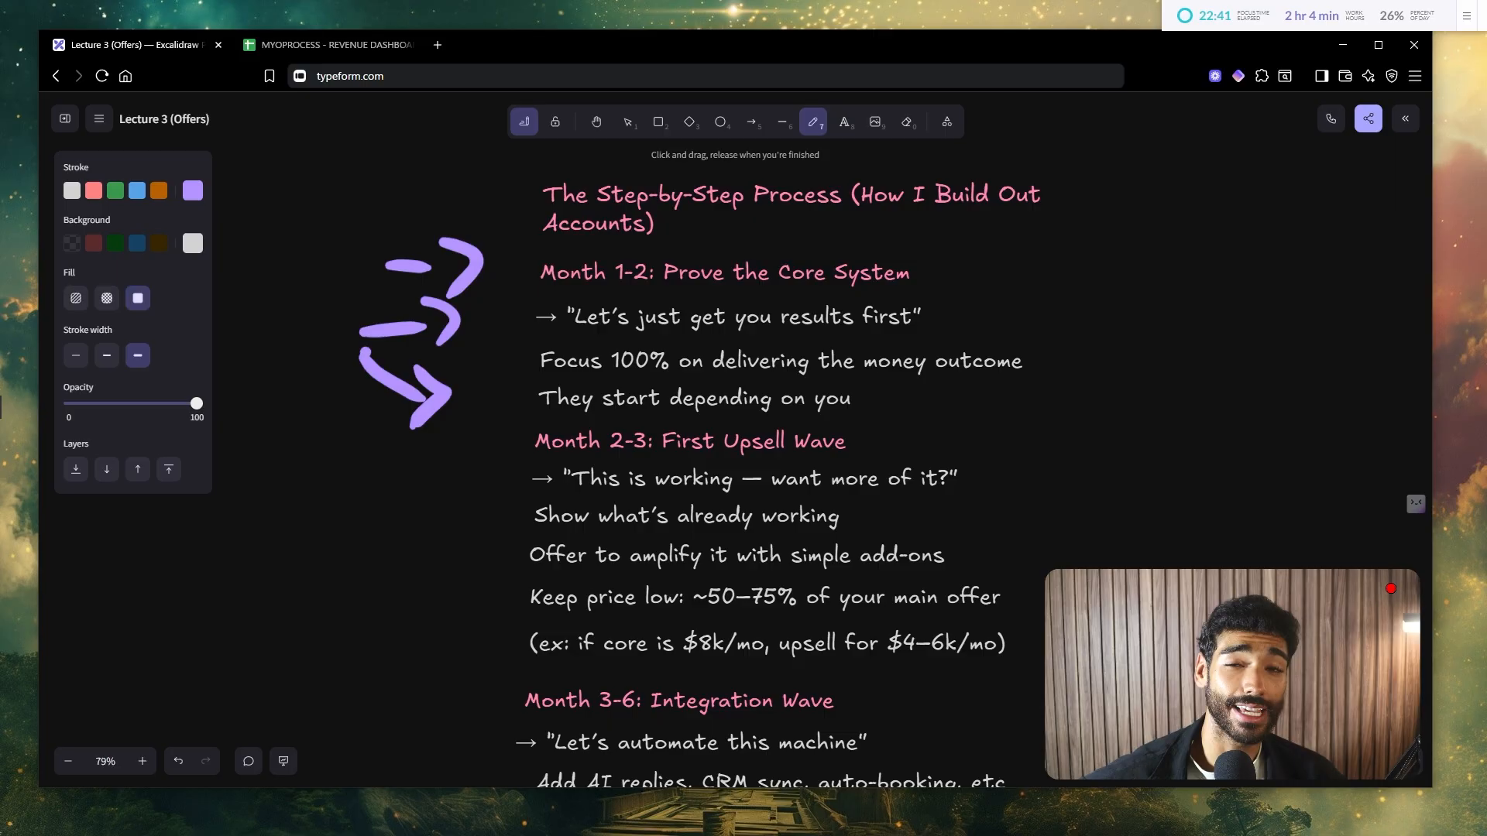
{"action": "scroll", "scroll_direction": "down", "scroll_amount": 3}
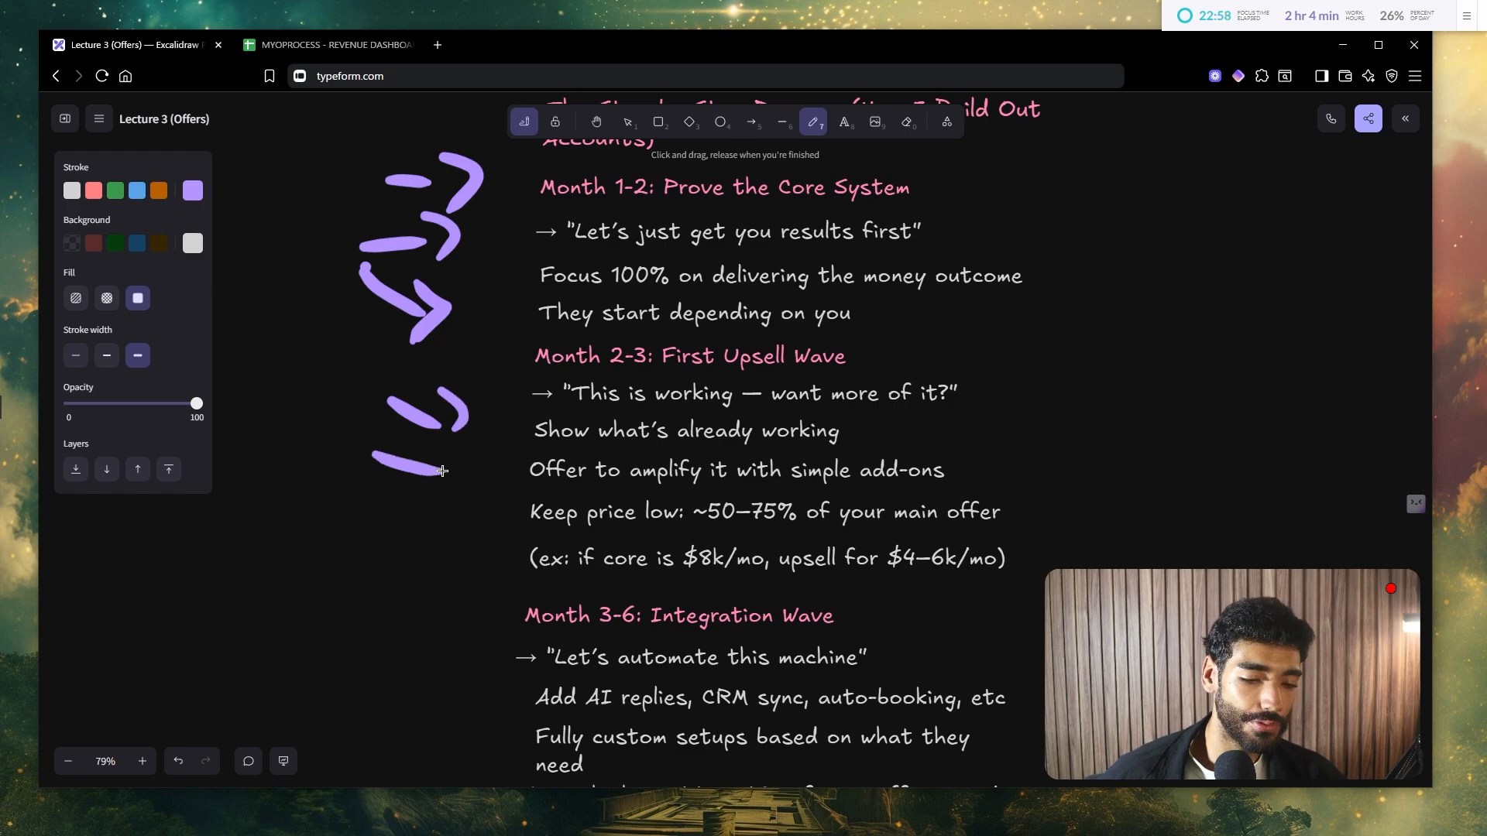
{"action": "left_click_drag", "start_coordinate": [398, 417], "coordinate": [474, 474]}
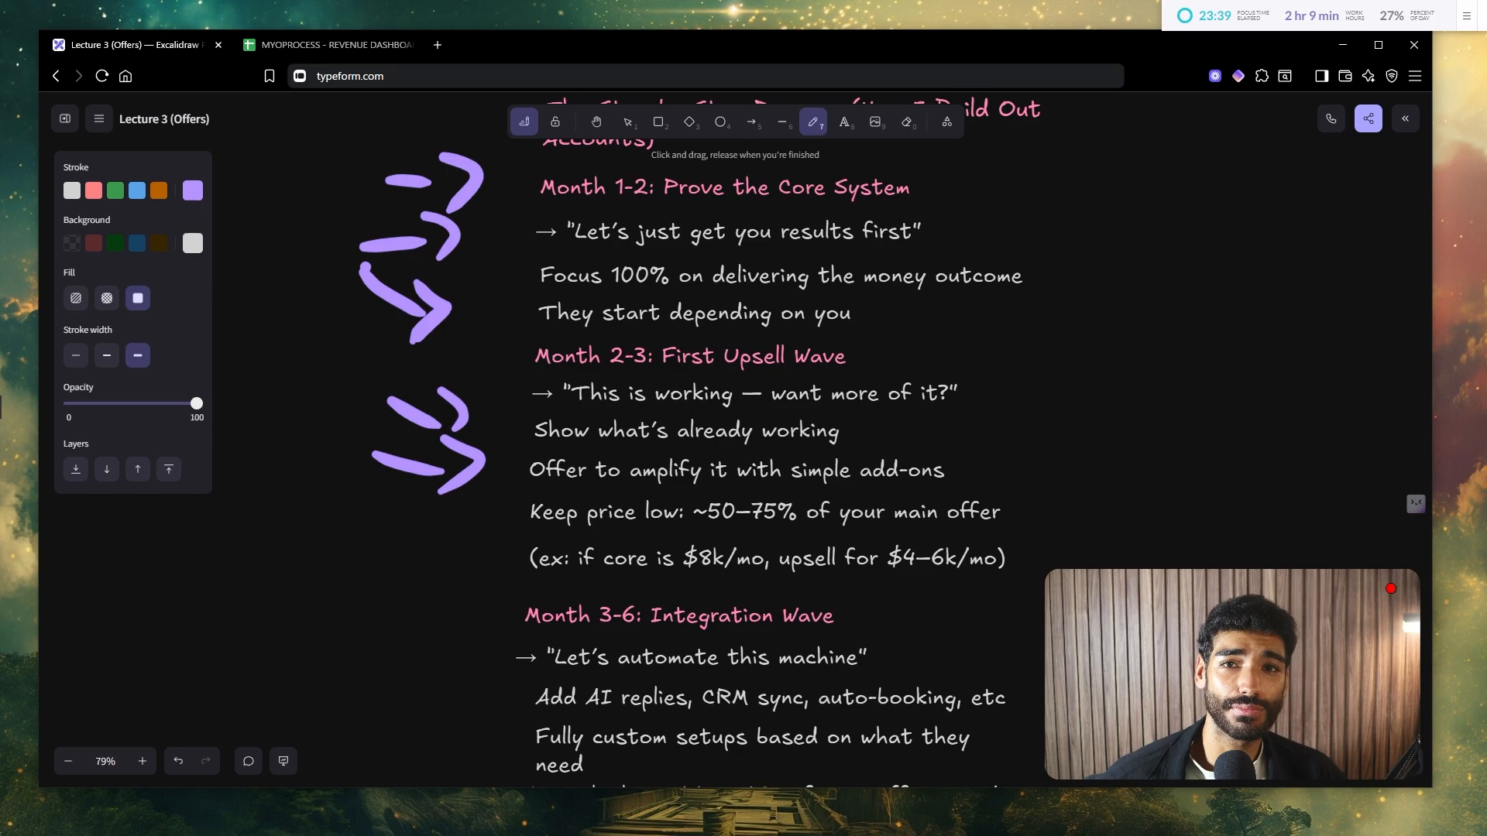
Step: Draw purple arrows at the Month 3-6 and Month 7+ wave headings, then switch to the revenue spreadsheet
{"action": "scroll", "scroll_direction": "down", "scroll_amount": 3}
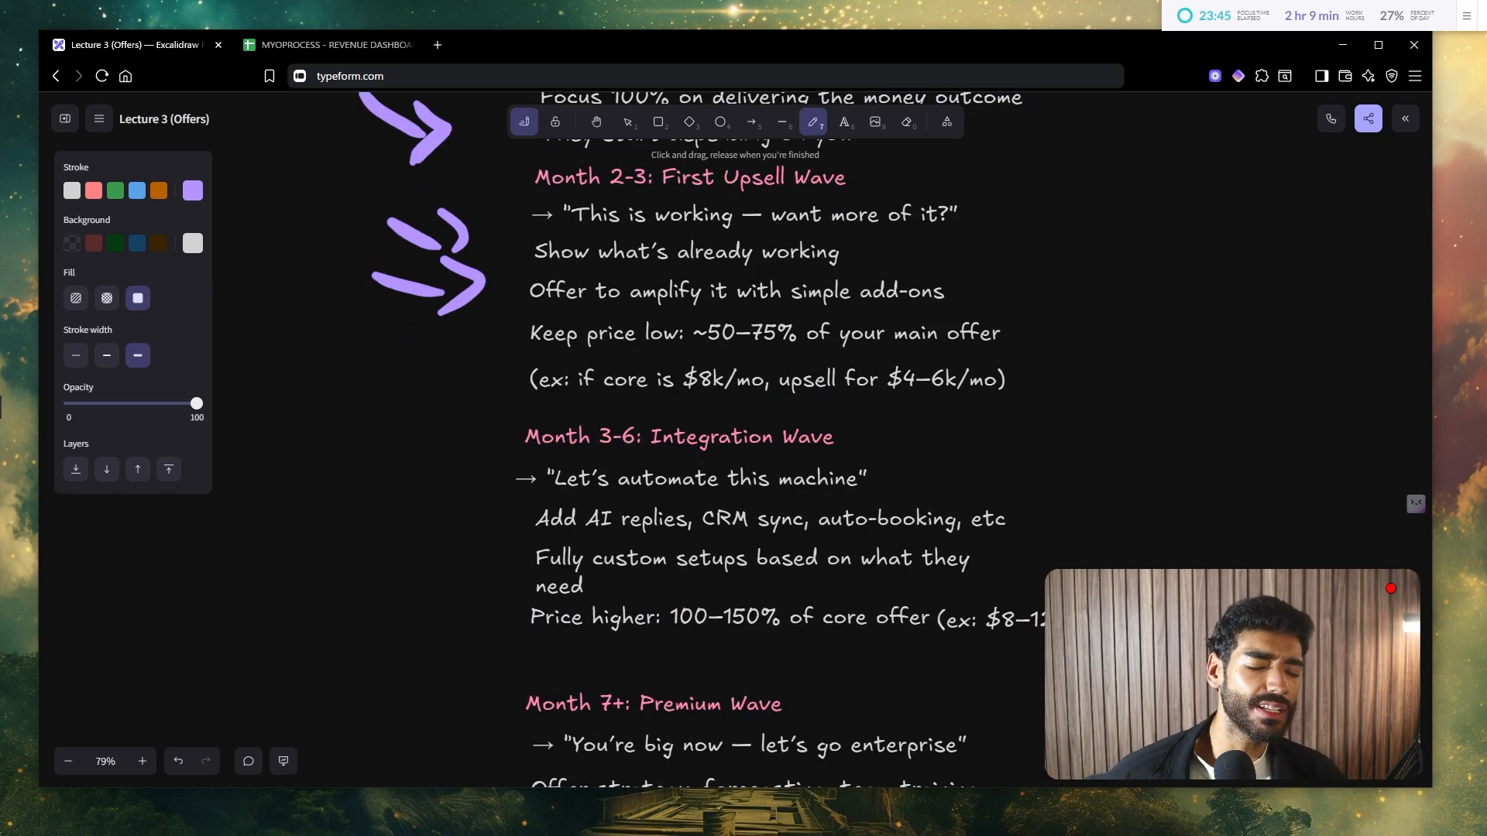
{"action": "left_click_drag", "start_coordinate": [370, 389], "coordinate": [455, 436]}
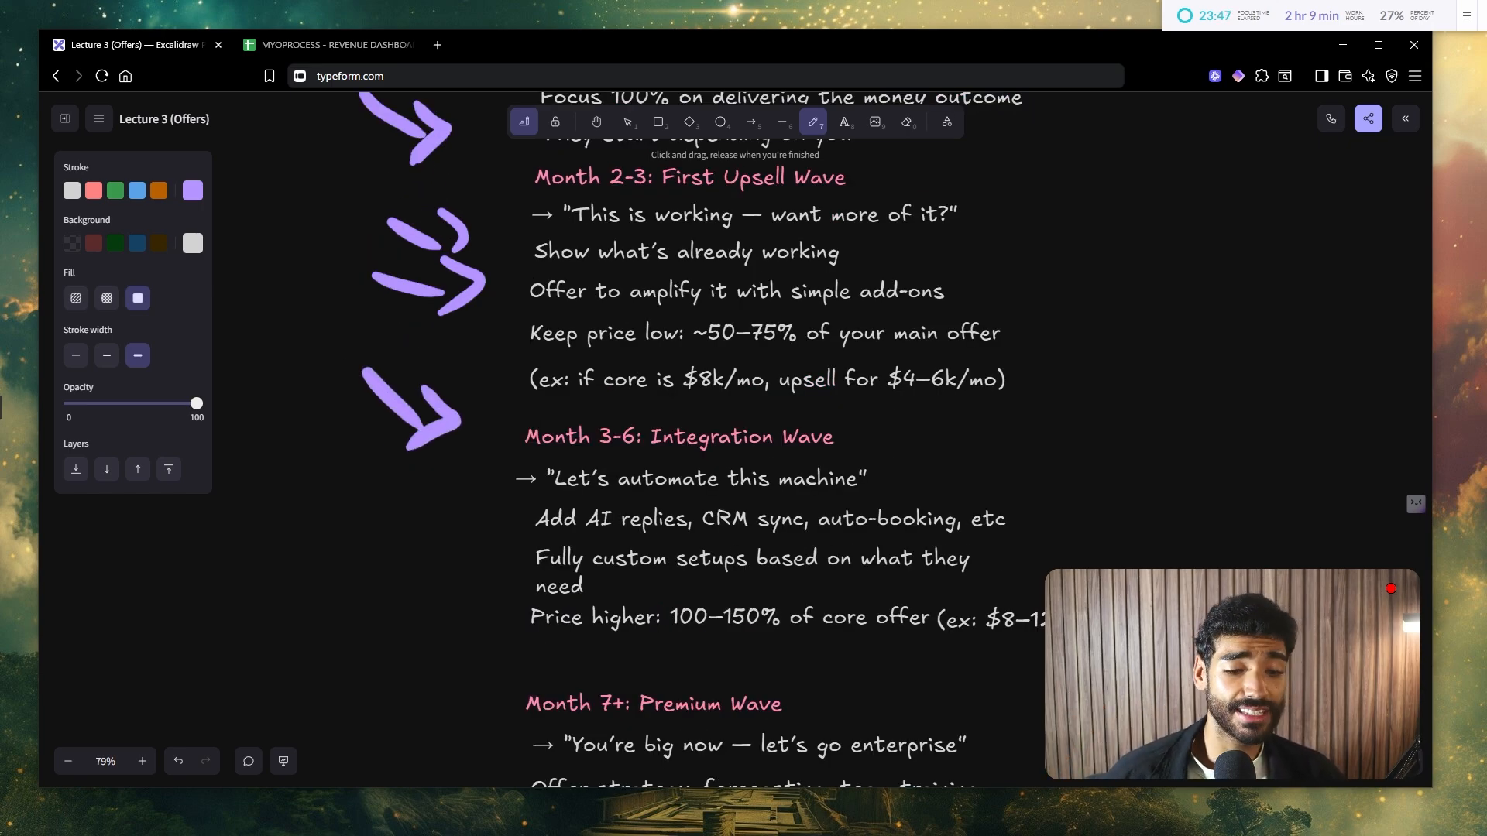
{"action": "scroll", "scroll_direction": "down", "scroll_amount": 3}
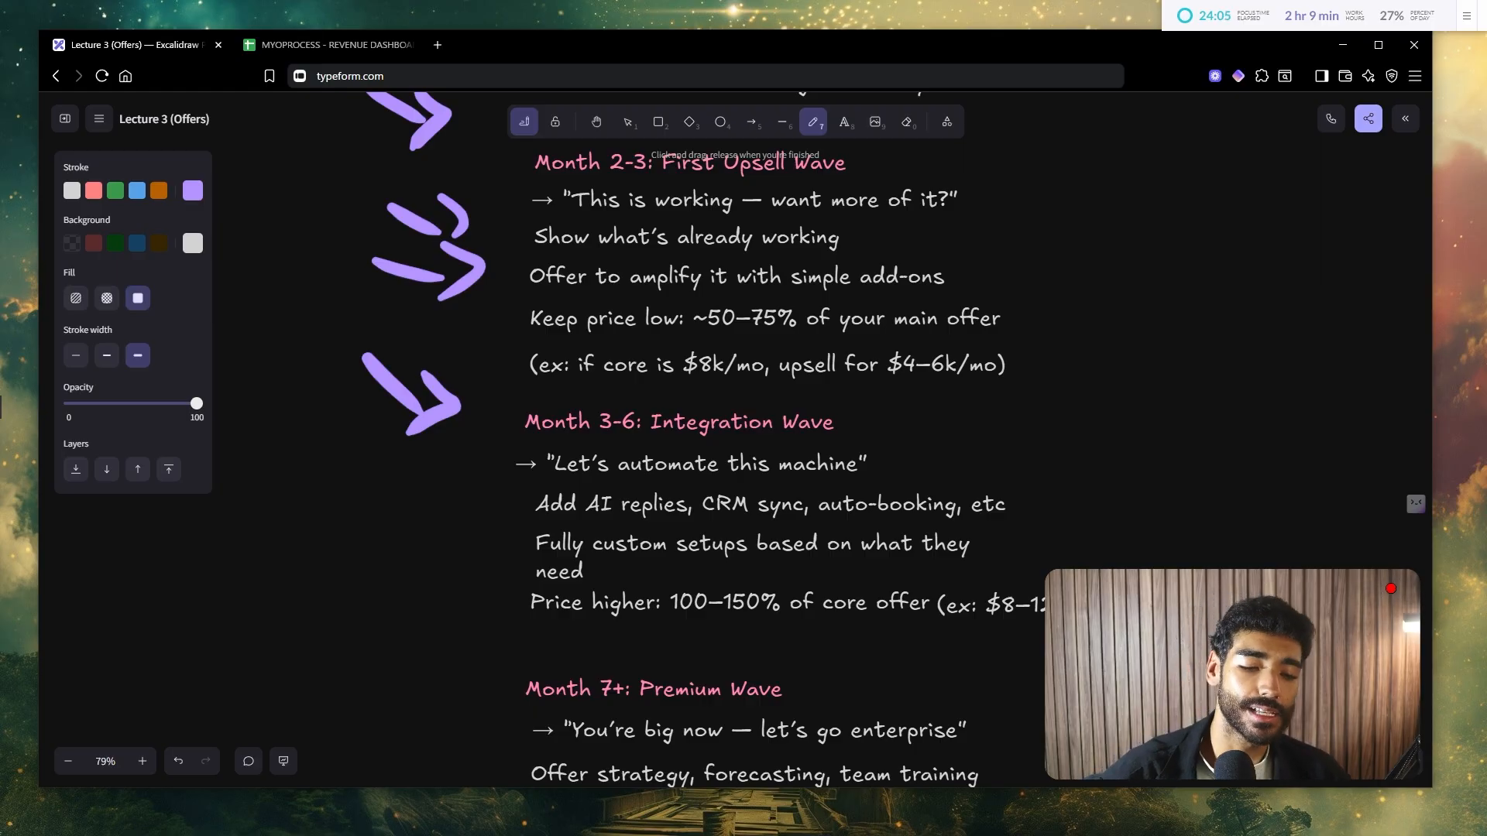
{"action": "scroll", "scroll_direction": "down", "scroll_amount": 3}
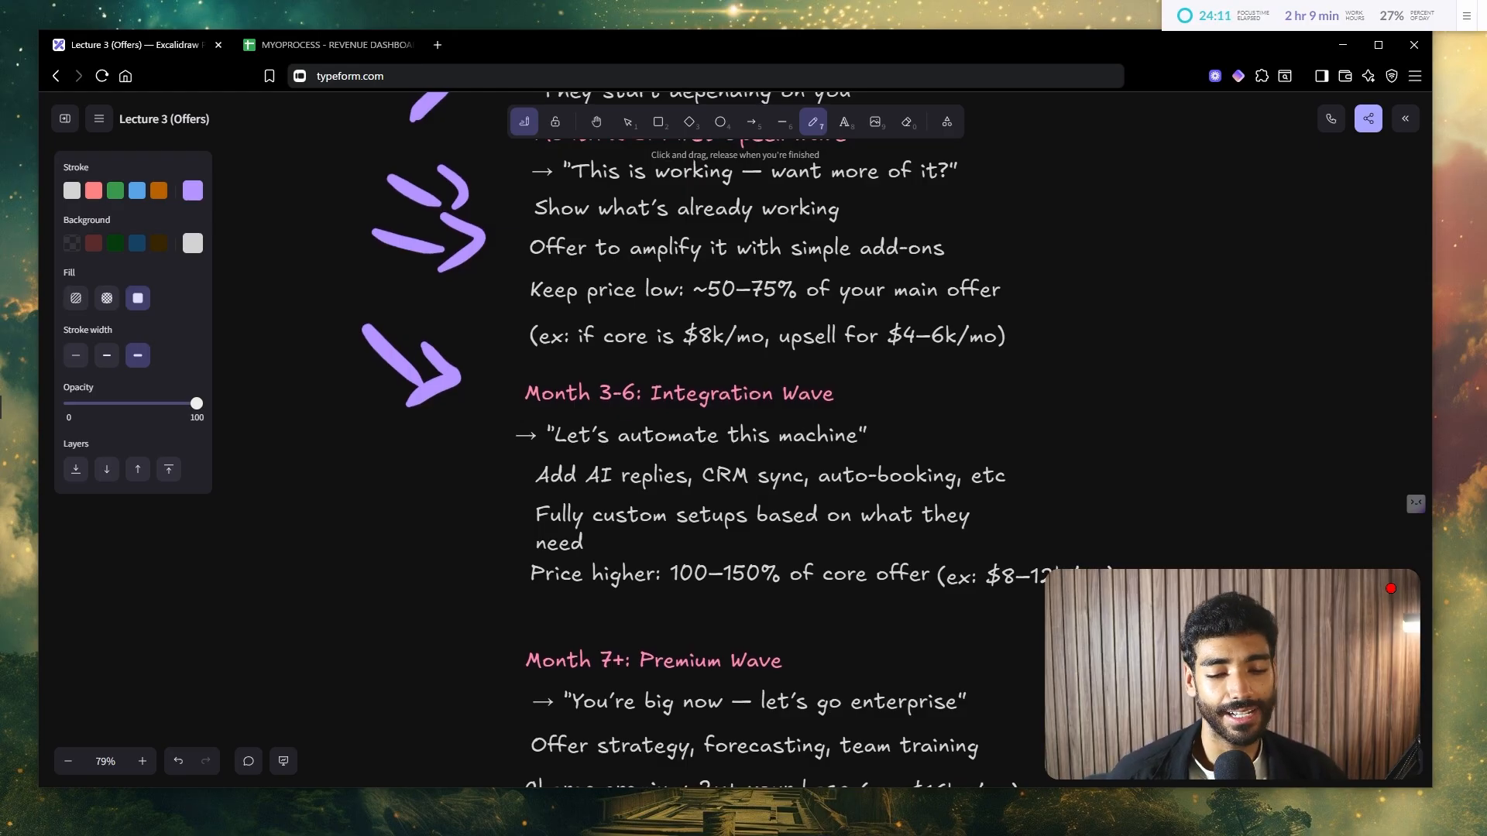
{"action": "scroll", "scroll_direction": "down", "scroll_amount": 3}
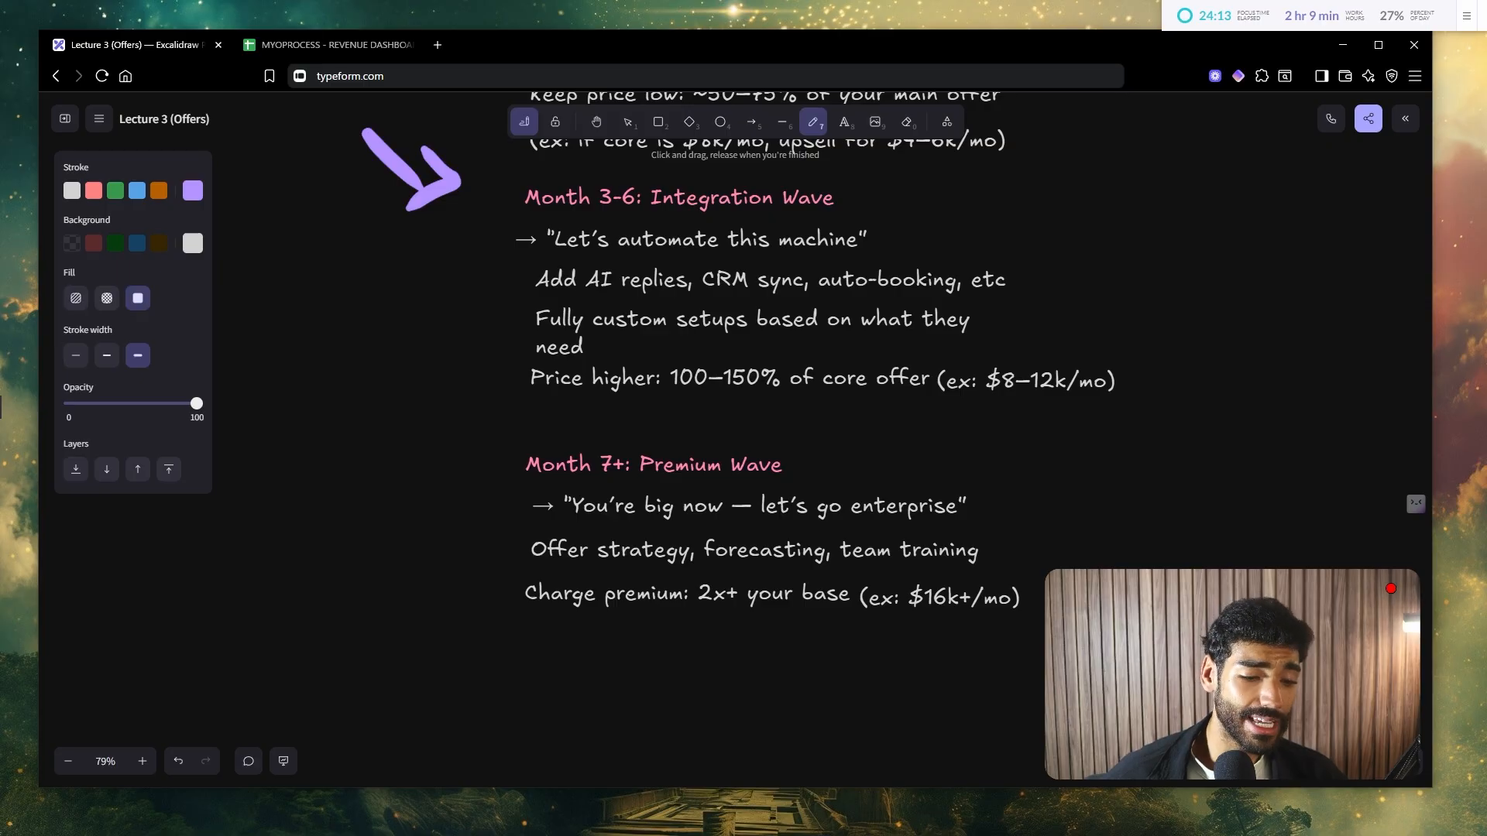
{"action": "left_click_drag", "start_coordinate": [365, 388], "coordinate": [464, 455]}
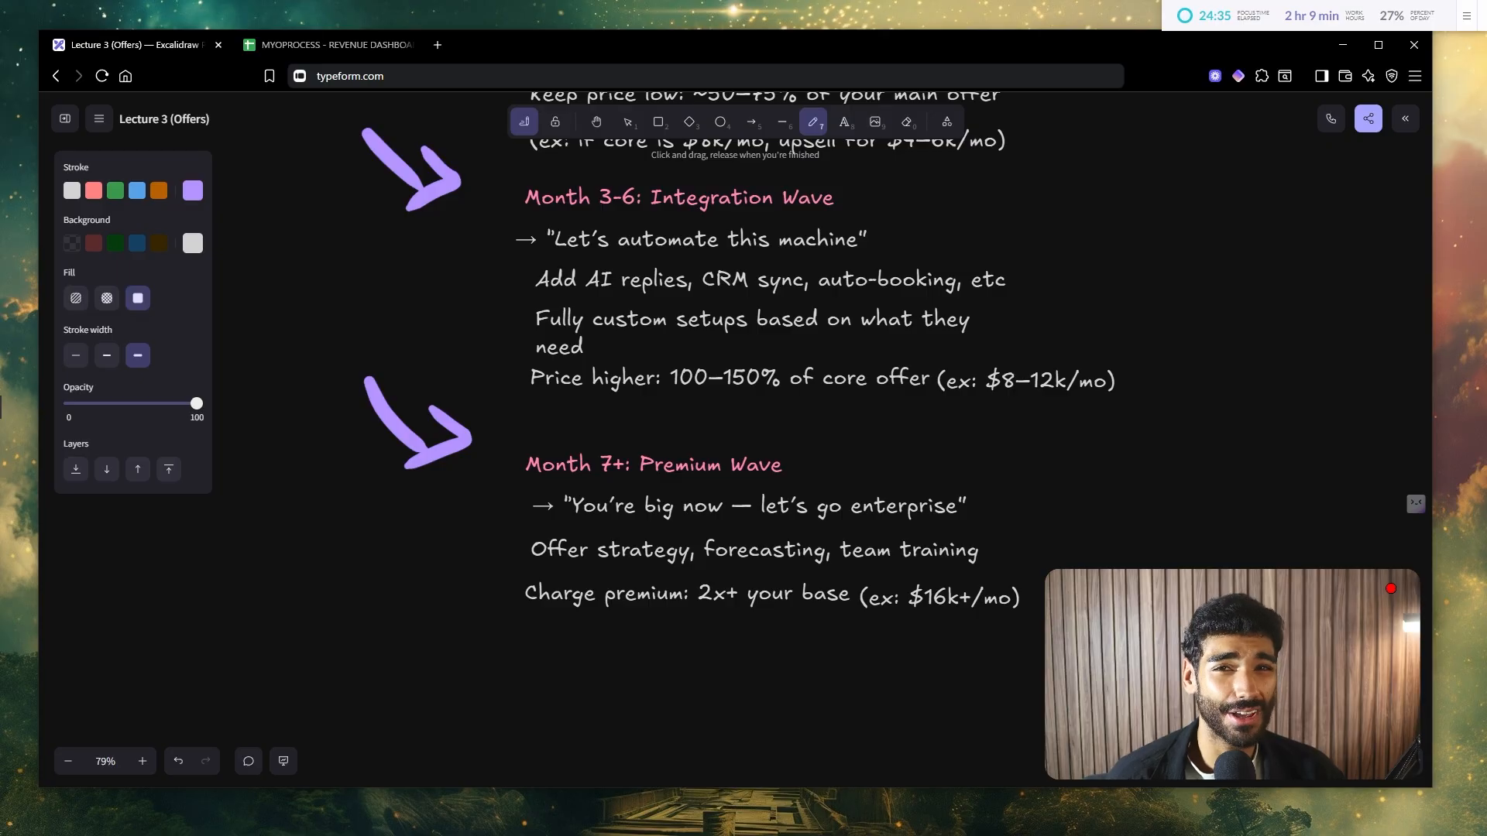
{"action": "left_click", "coordinate": [339, 44]}
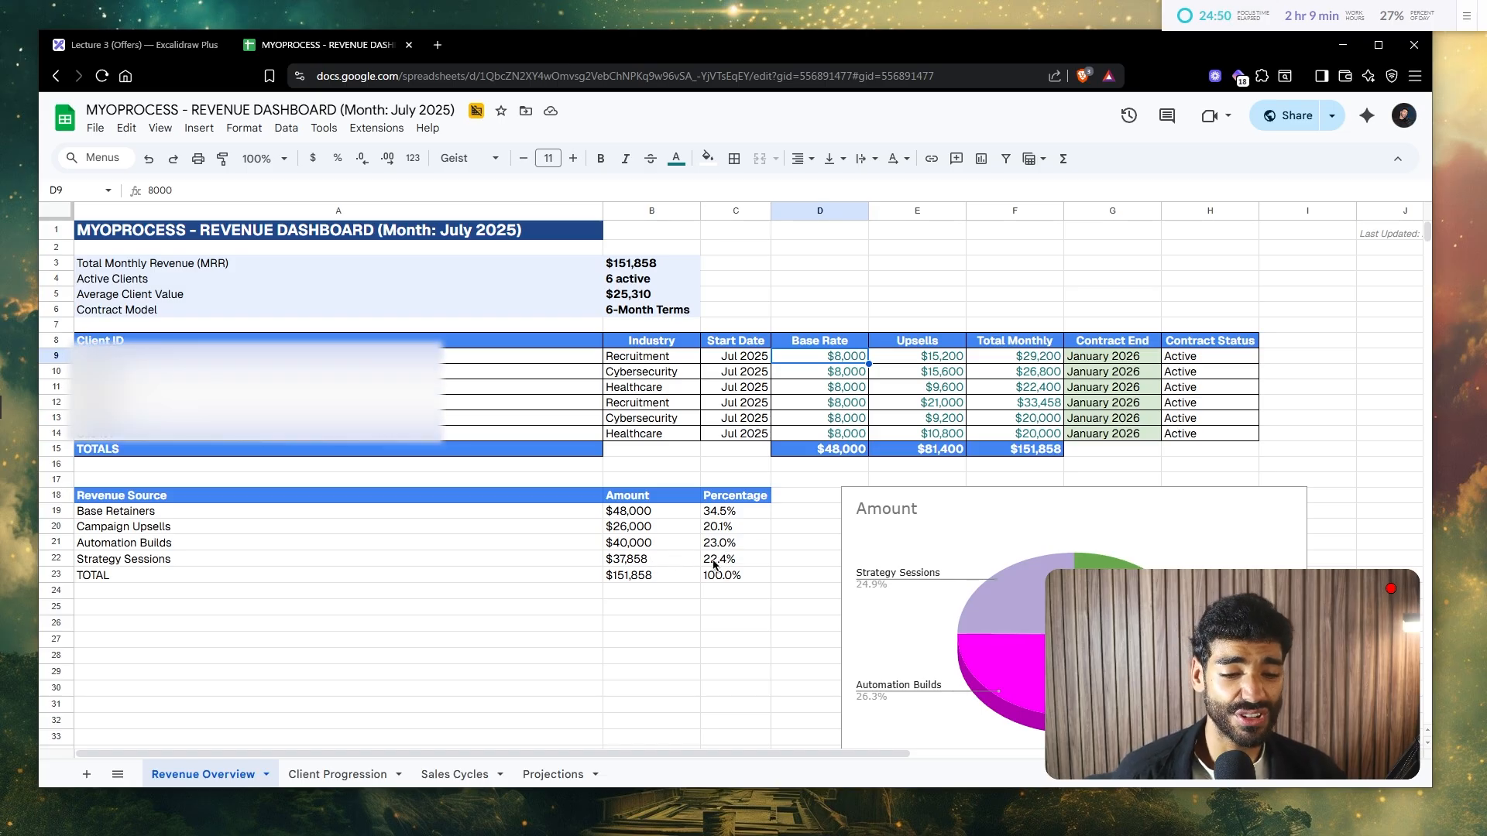
Step: Leave the July 2025 revenue dashboard and return to the Excalidraw whiteboard tab
{"action": "left_click", "coordinate": [139, 44]}
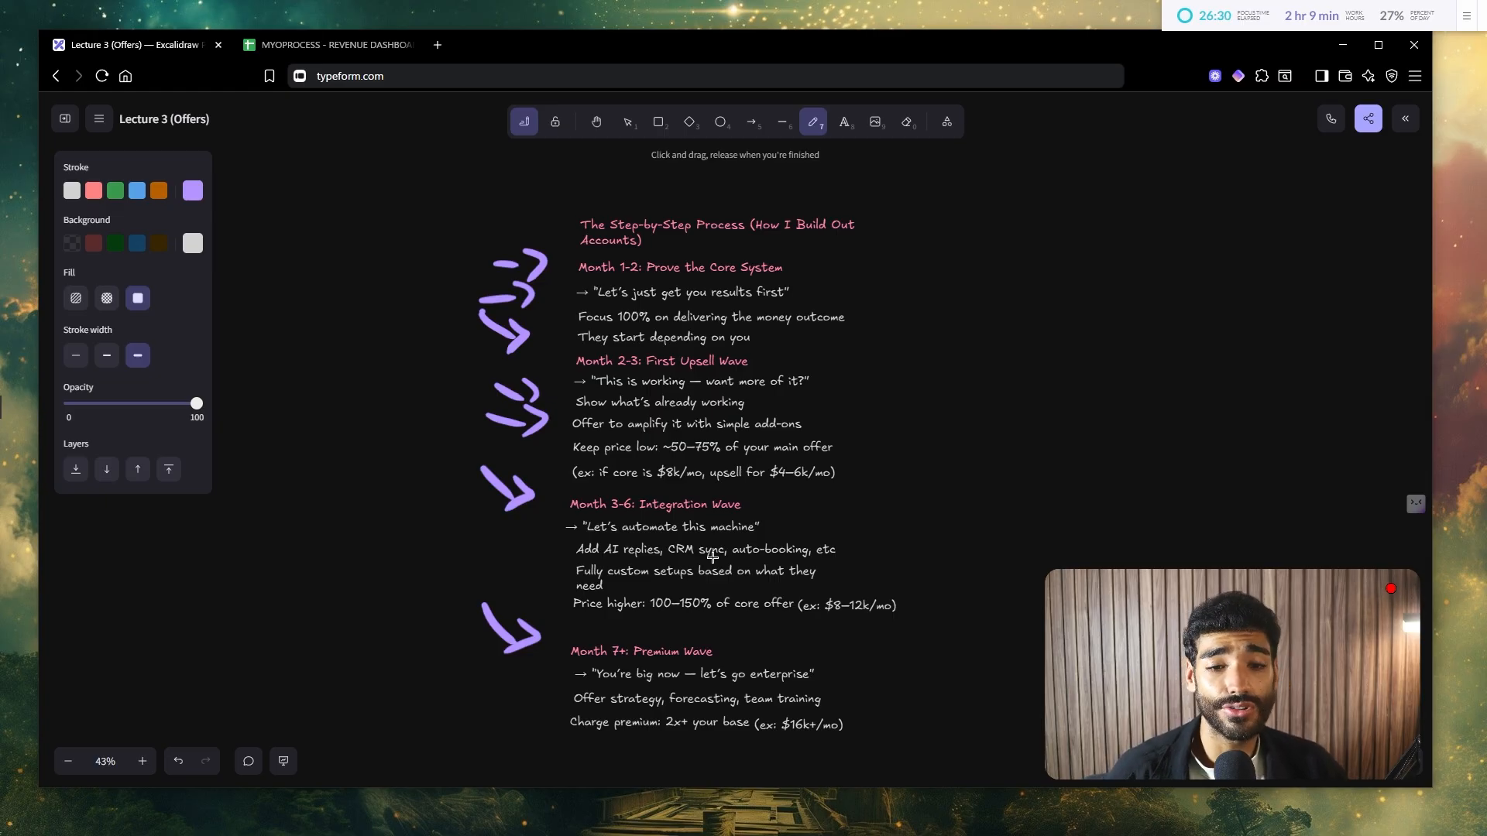
Step: Draw a purple freehand arrow beside the closing takeaway paragraphs on proving value first
{"action": "left_click_drag", "start_coordinate": [991, 426], "coordinate": [1100, 483]}
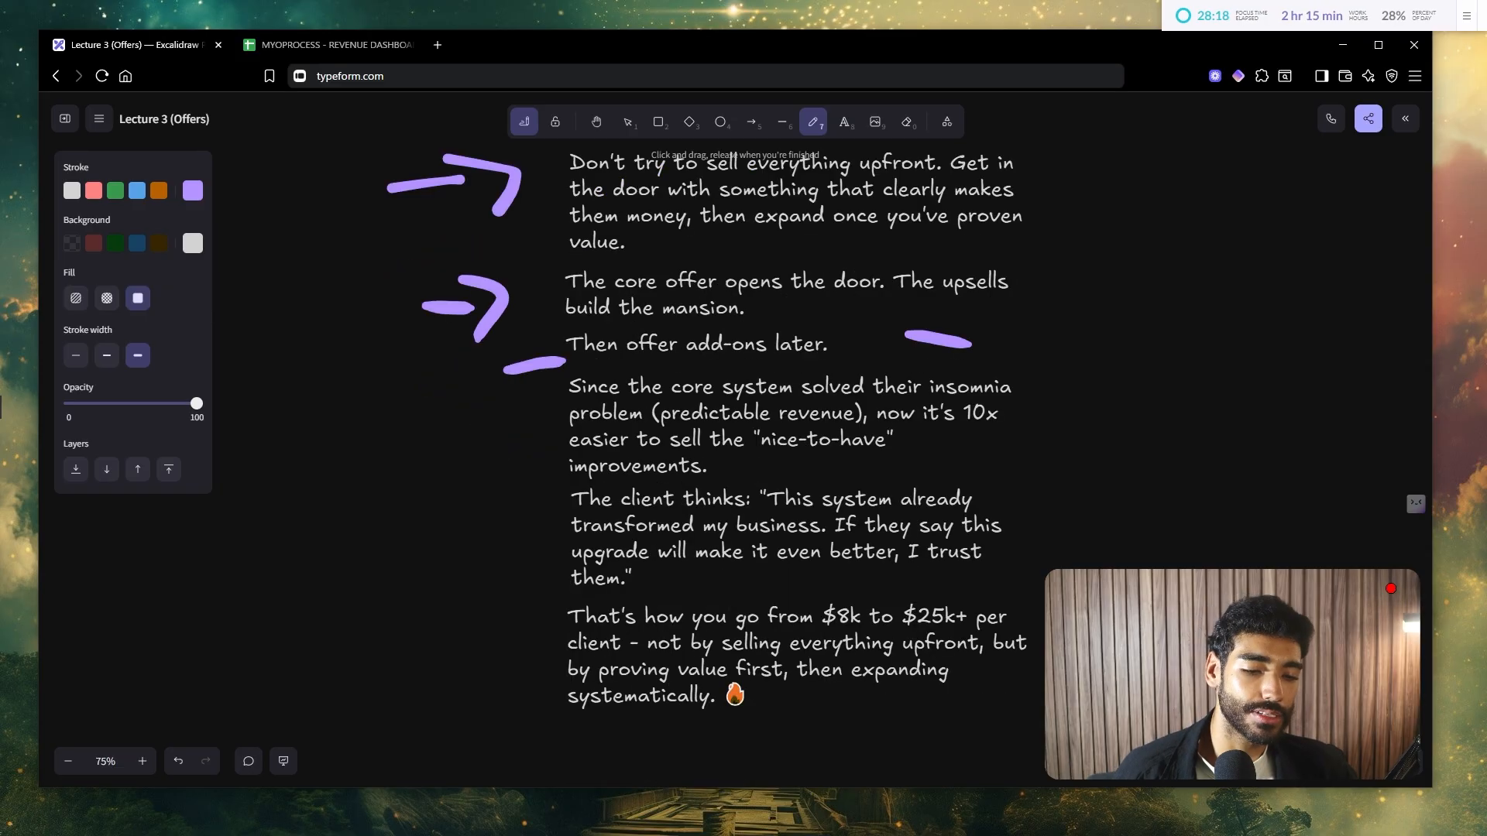
Step: Sketch a short purple stroke beside the client's 'I trust them' quote
{"action": "scroll", "scroll_direction": "down", "scroll_amount": 3}
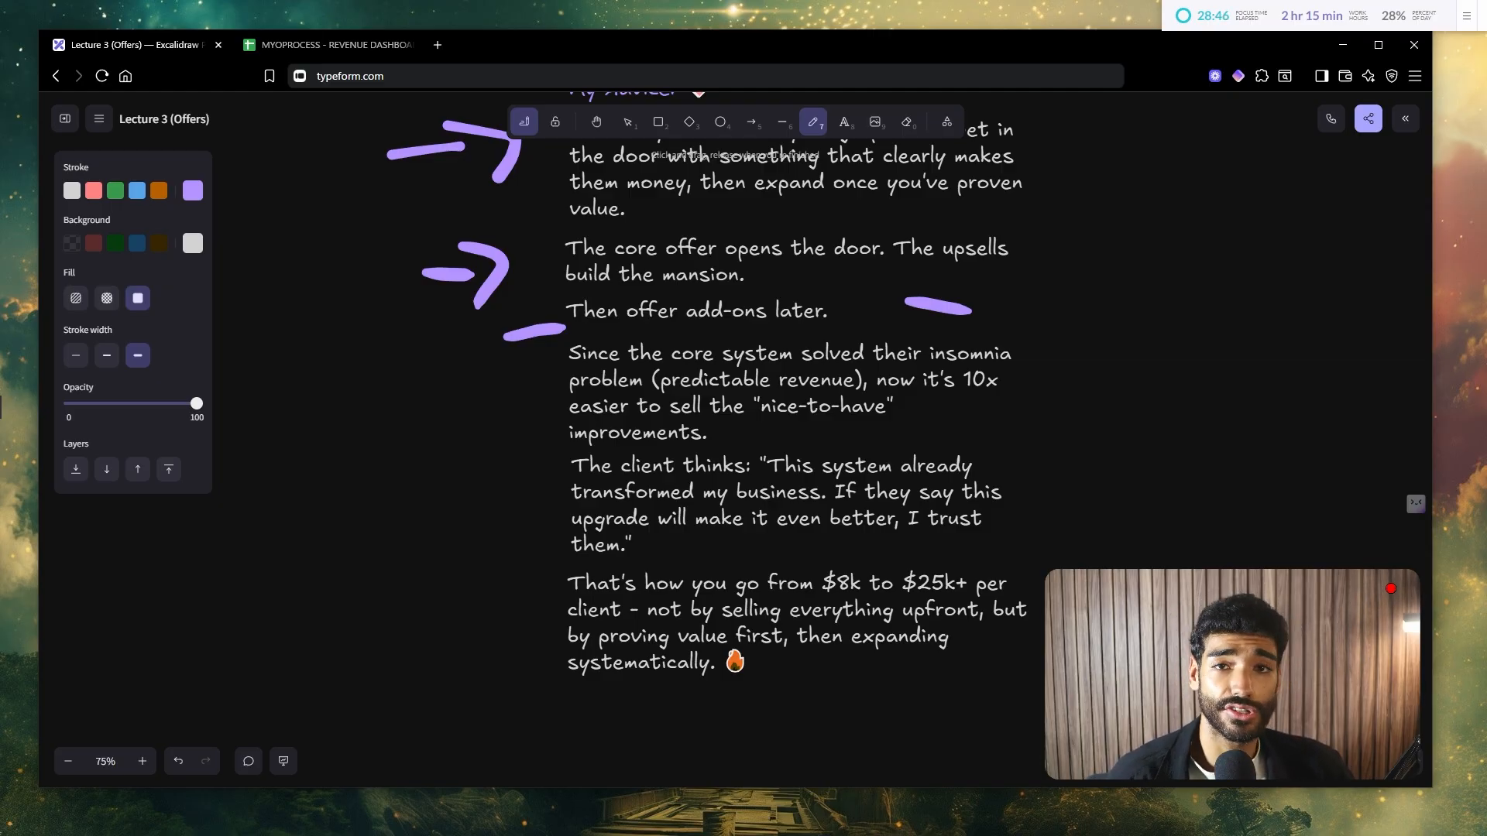
{"action": "scroll", "scroll_direction": "down", "scroll_amount": 3}
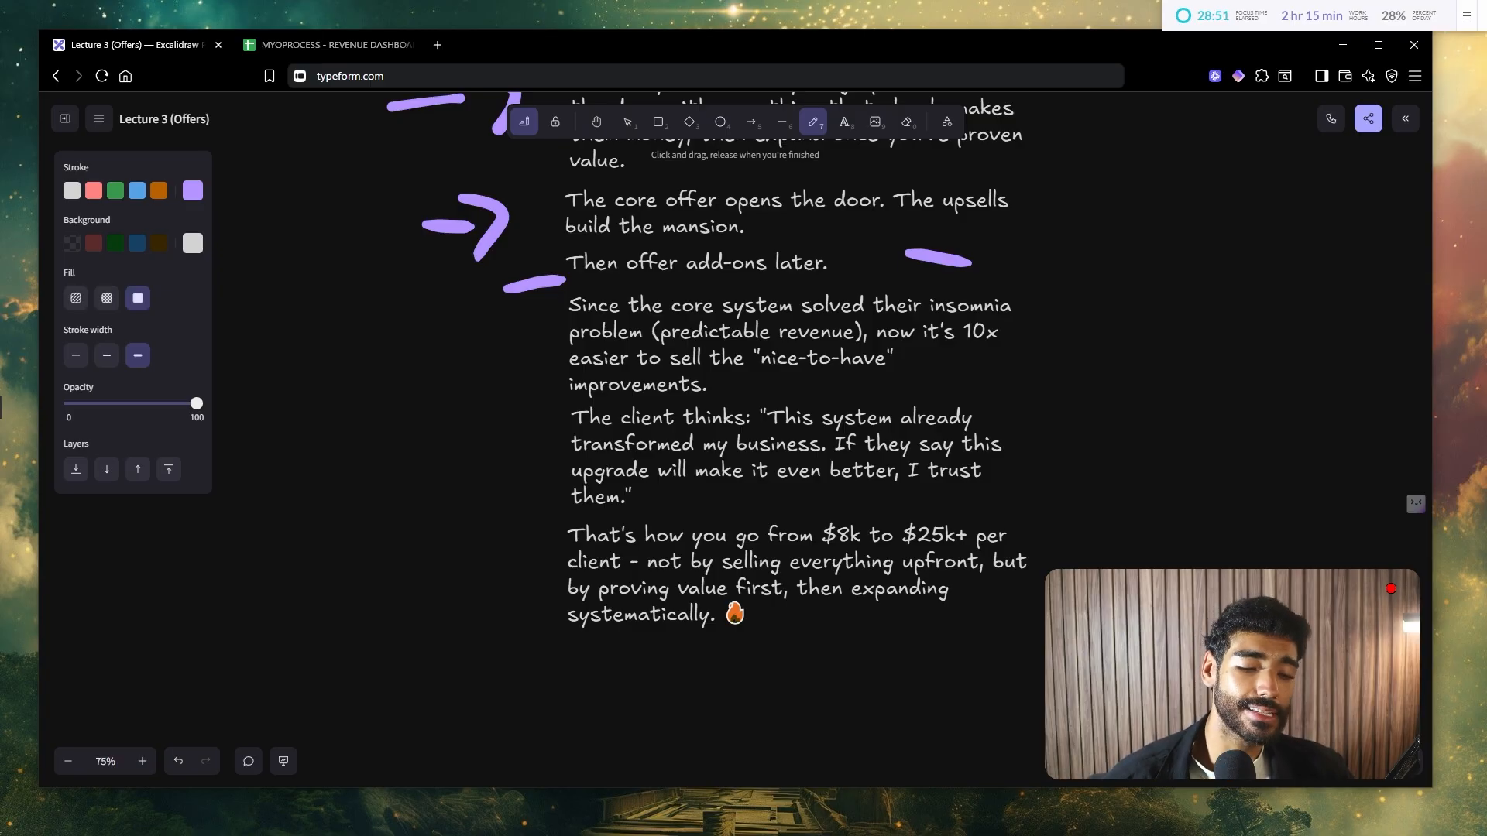
{"action": "left_click_drag", "start_coordinate": [1009, 478], "coordinate": [1067, 491]}
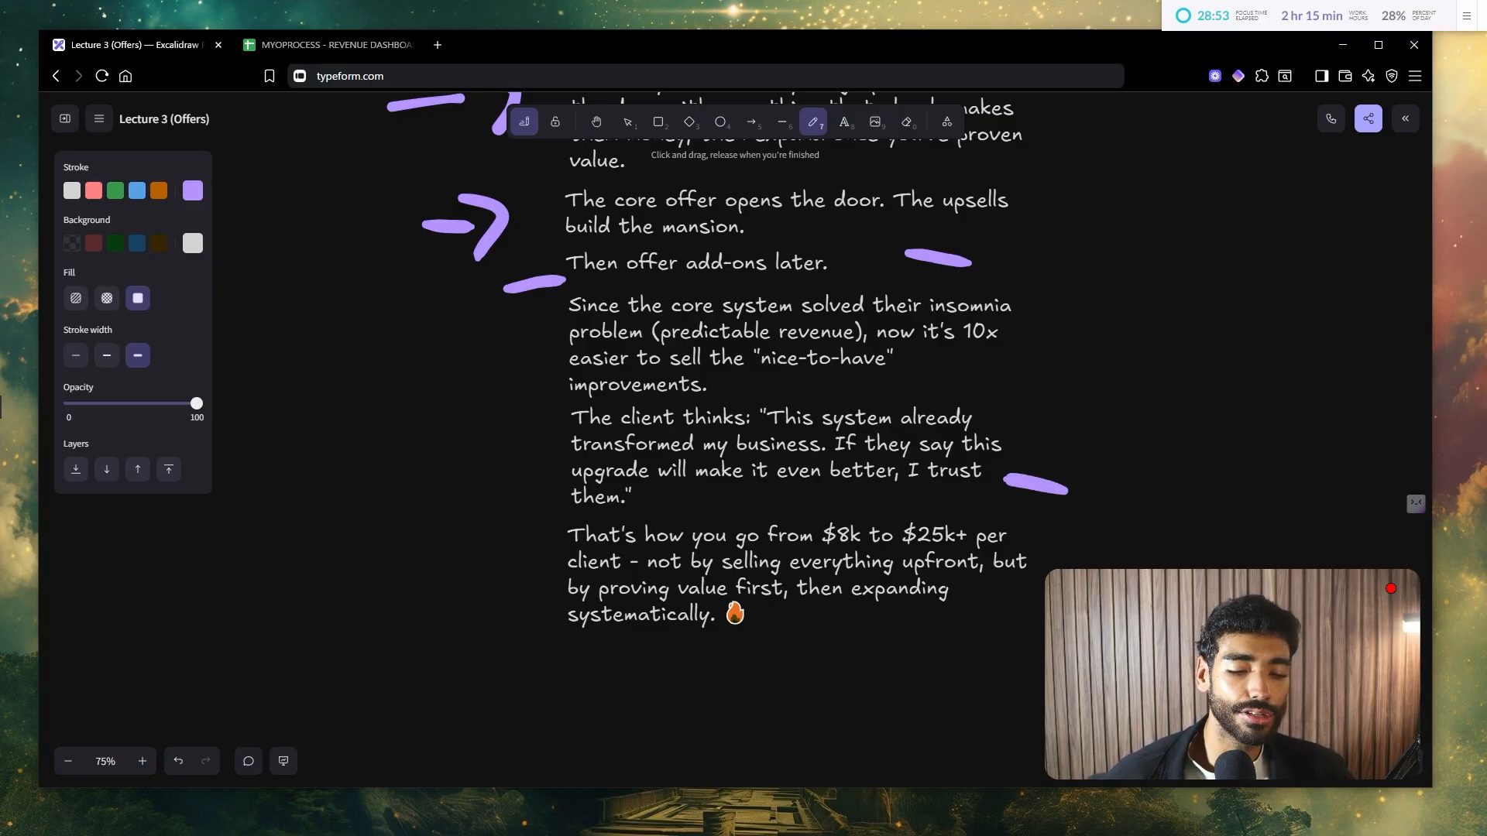